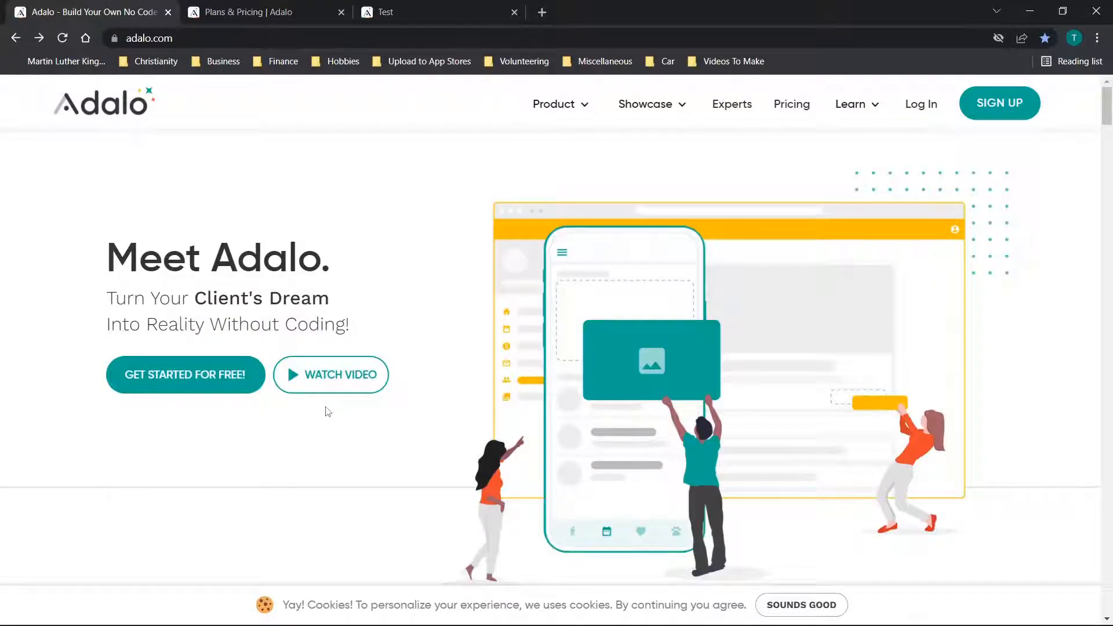
Step: Play through the homepage's builder demo and scroll past it
double_click(261, 298)
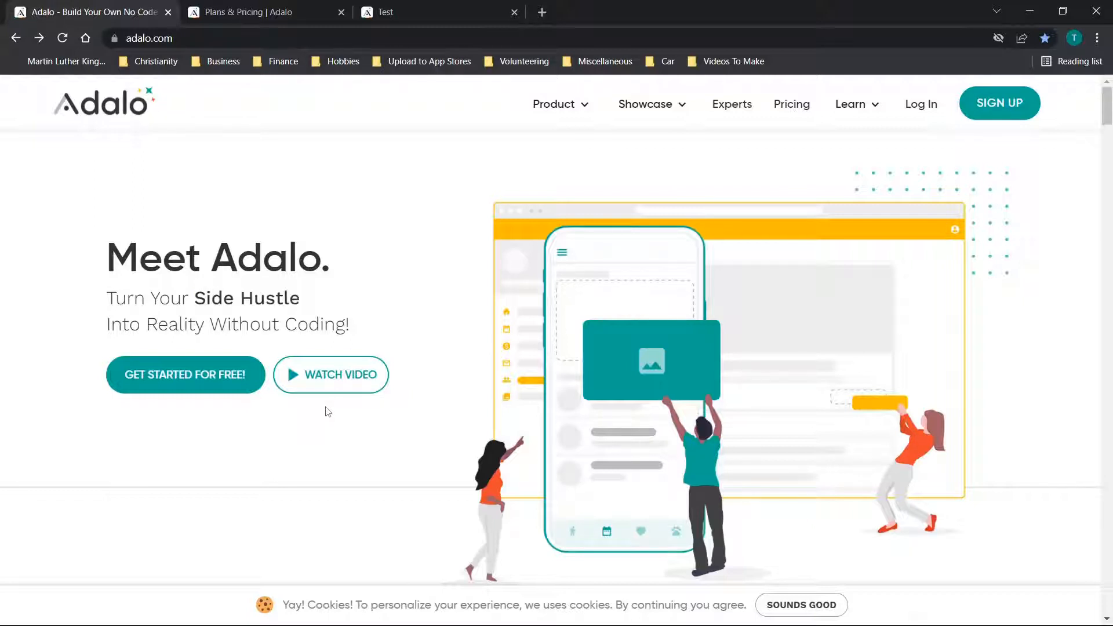
double_click(247, 298)
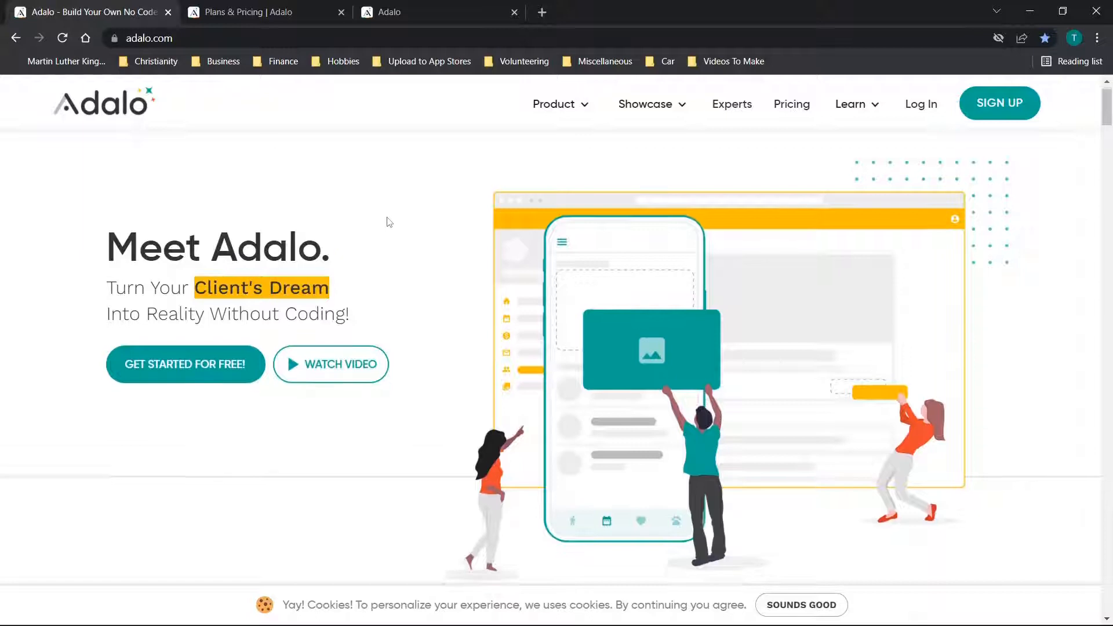
scroll("down", 3)
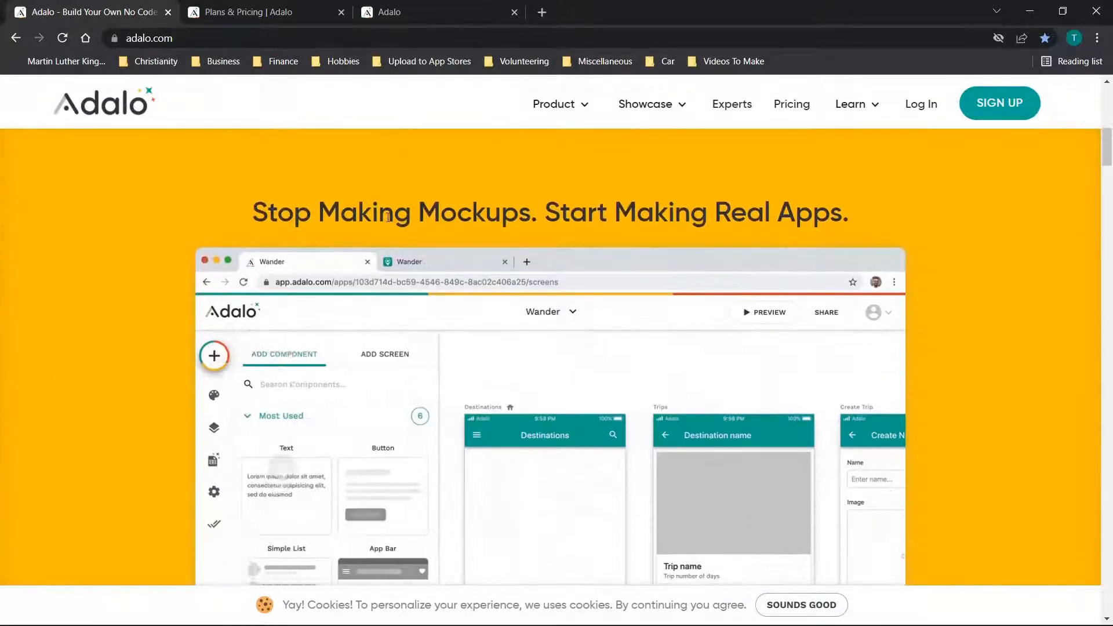
scroll("down", 3)
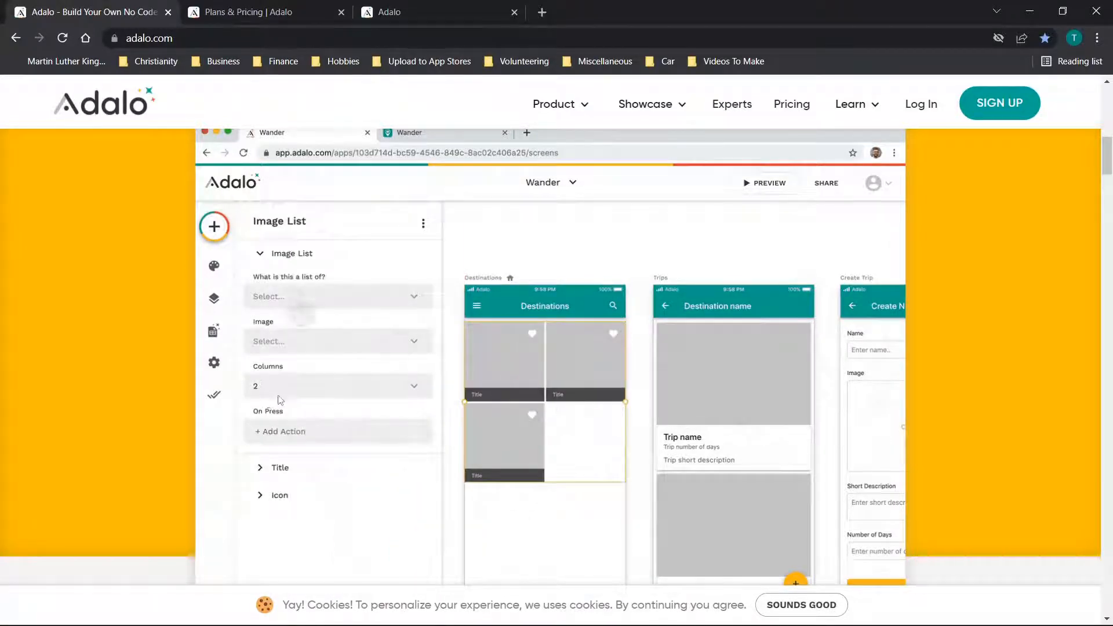
left_click(338, 295)
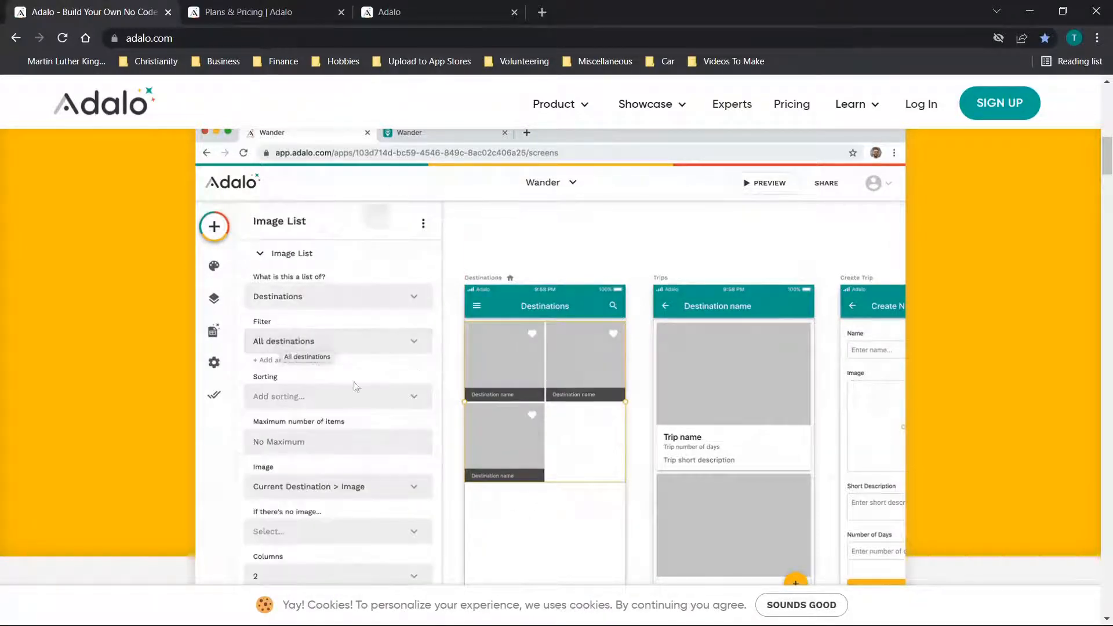
left_click(767, 184)
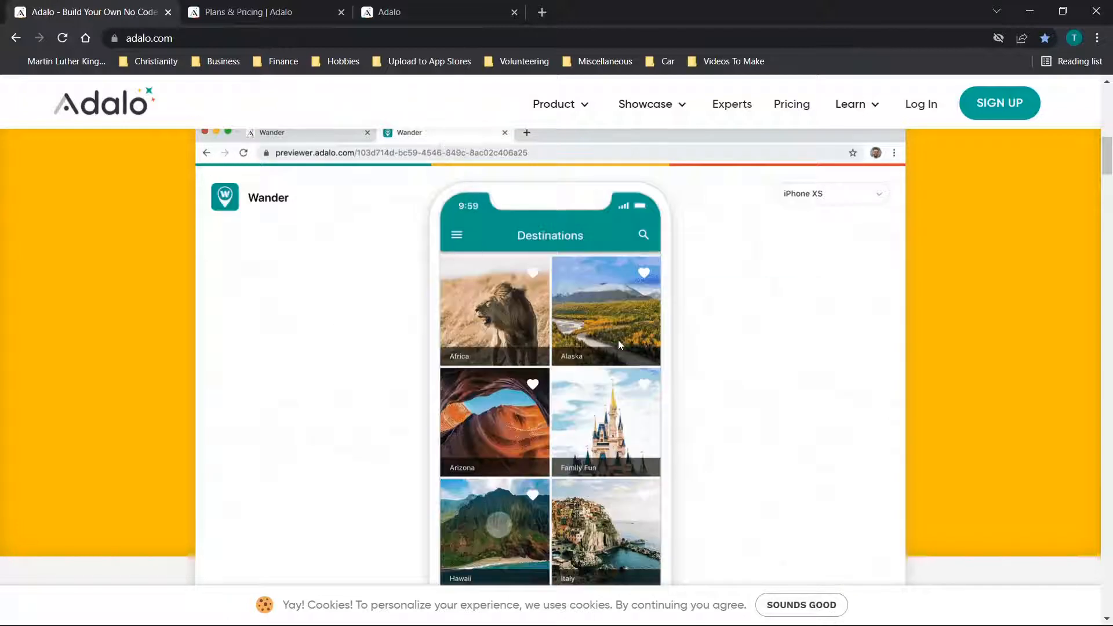
Step: Scroll down to the 'Join Our Community of No-Code App Creators' showcase
scroll("down", 3)
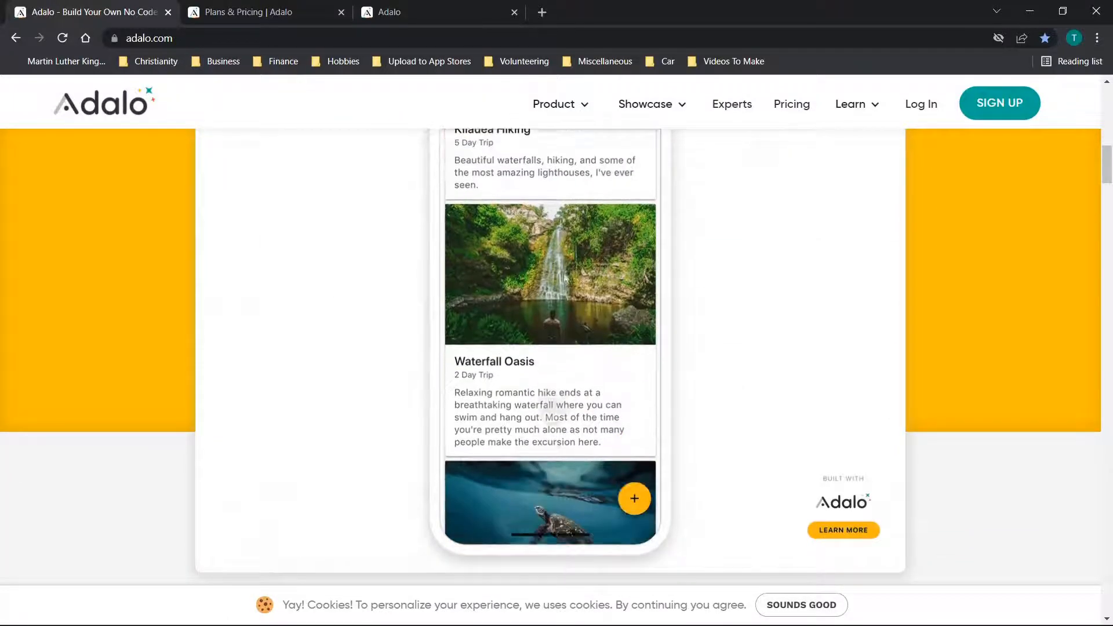
left_click(634, 497)
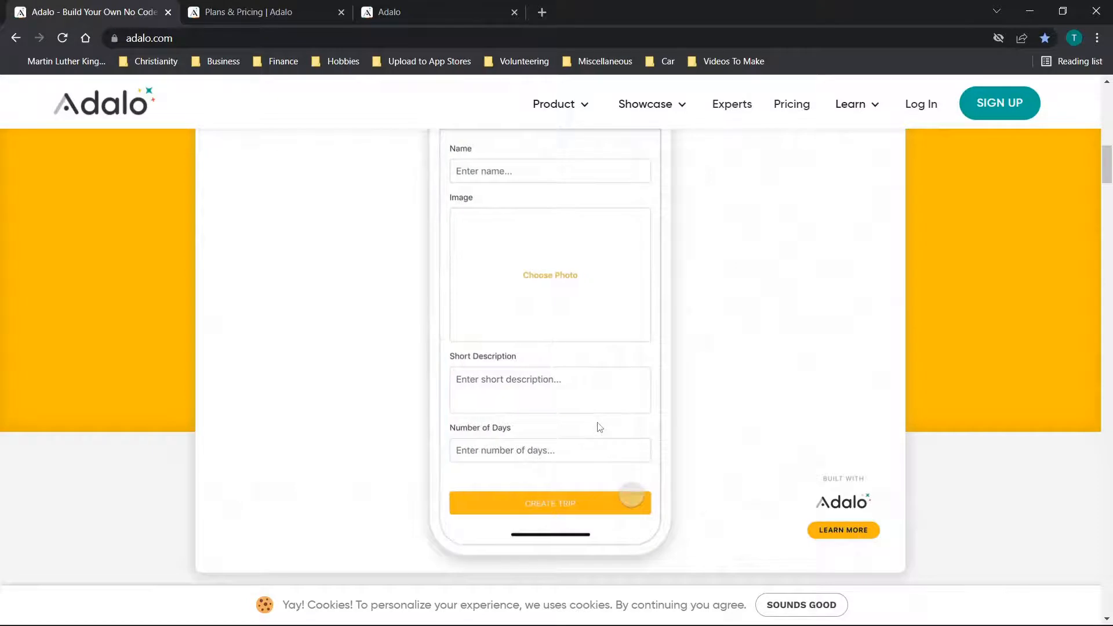
scroll("down", 3)
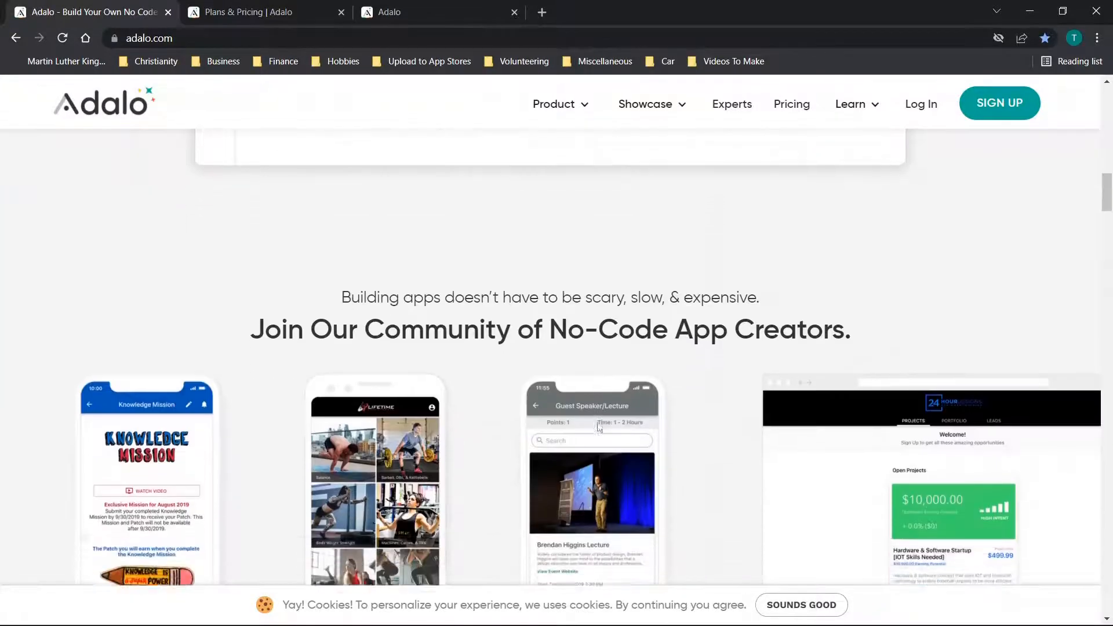
scroll("down", 3)
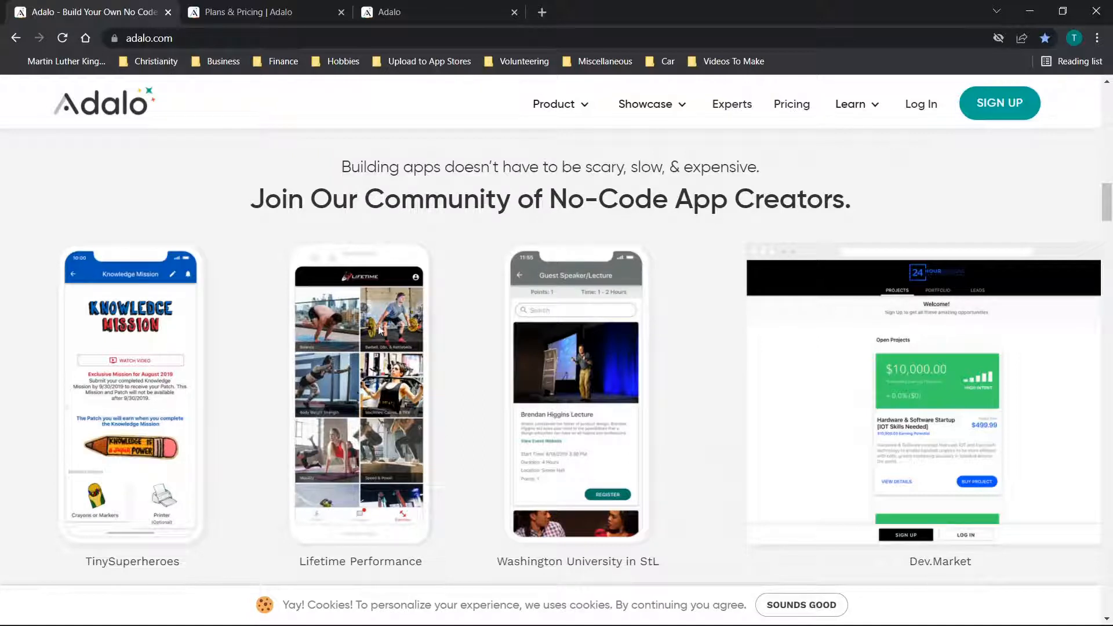
mouse_move(634, 451)
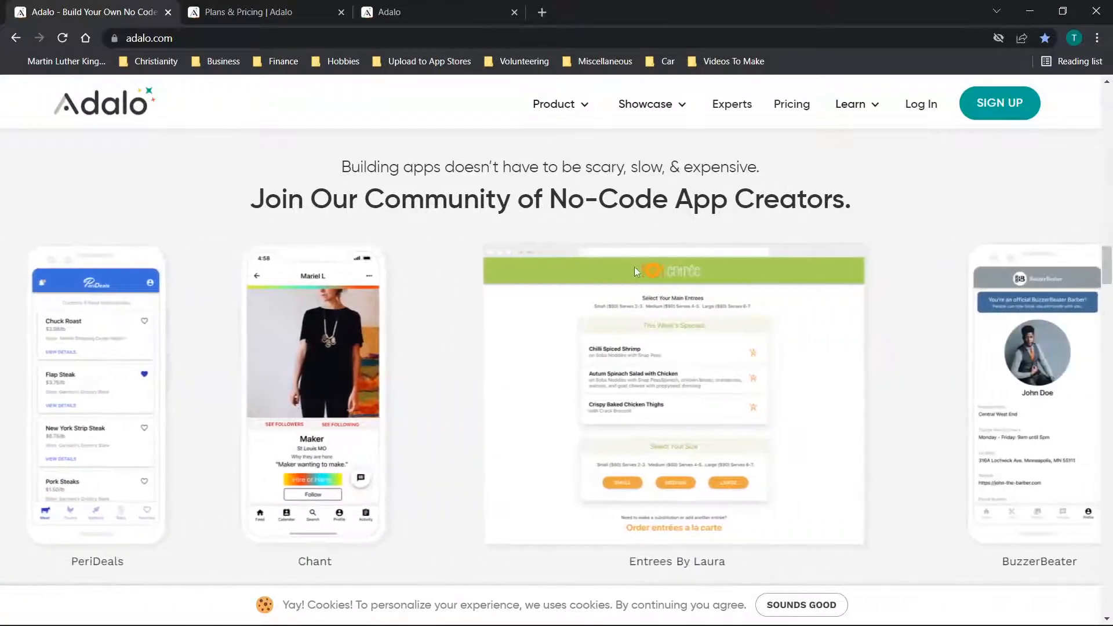
Step: Switch to the Plans & Pricing page and scroll through the Explore, Pro and Business plan cards
left_click(792, 103)
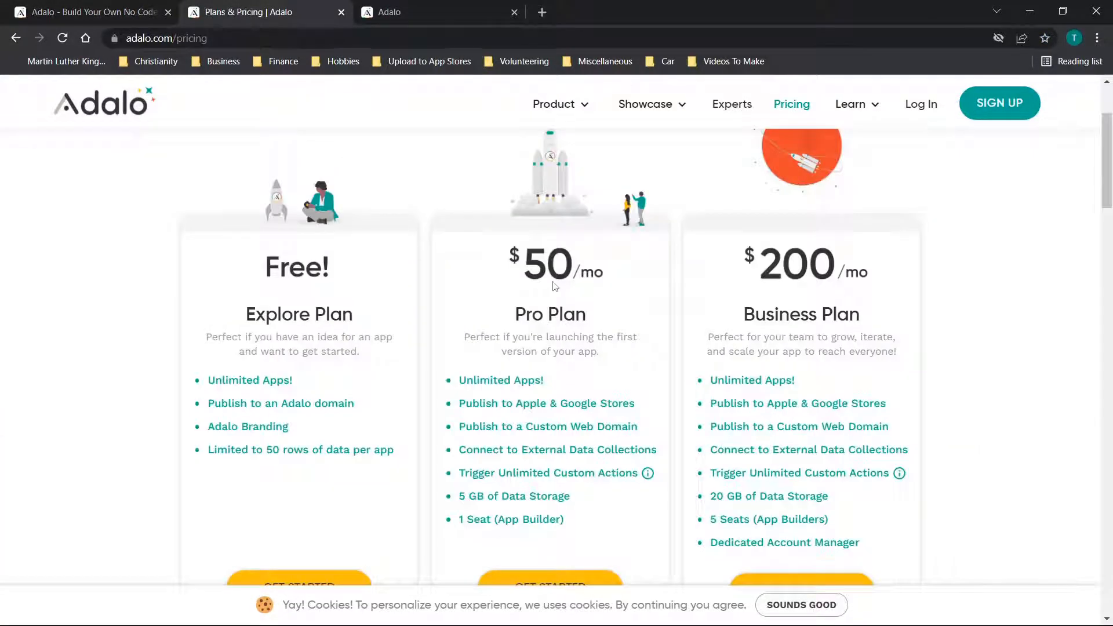
scroll("down", 3)
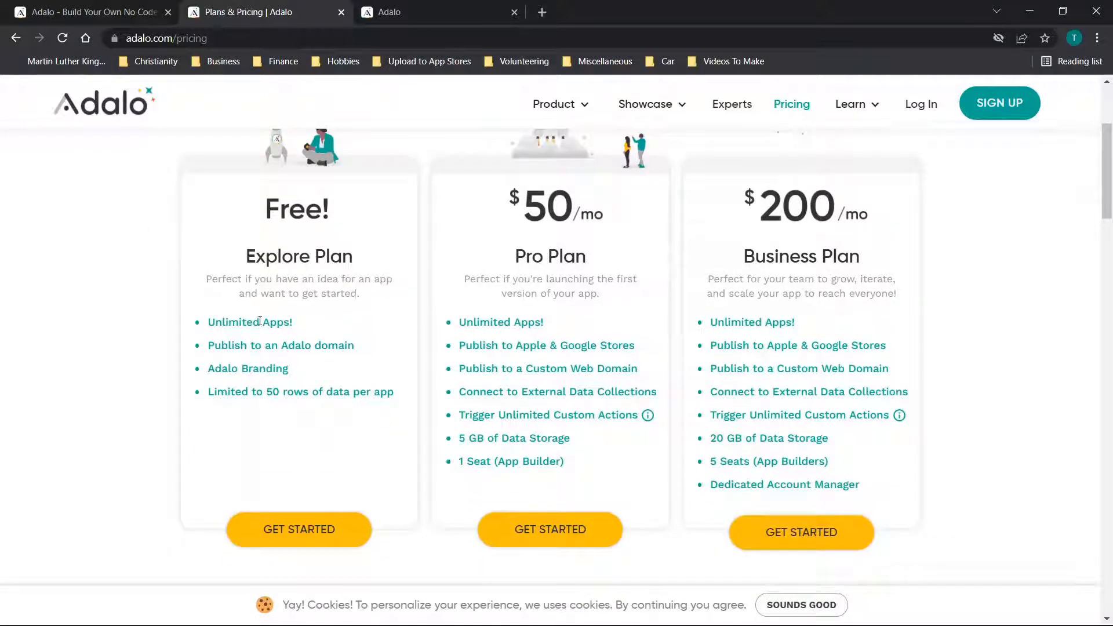
mouse_move(316, 340)
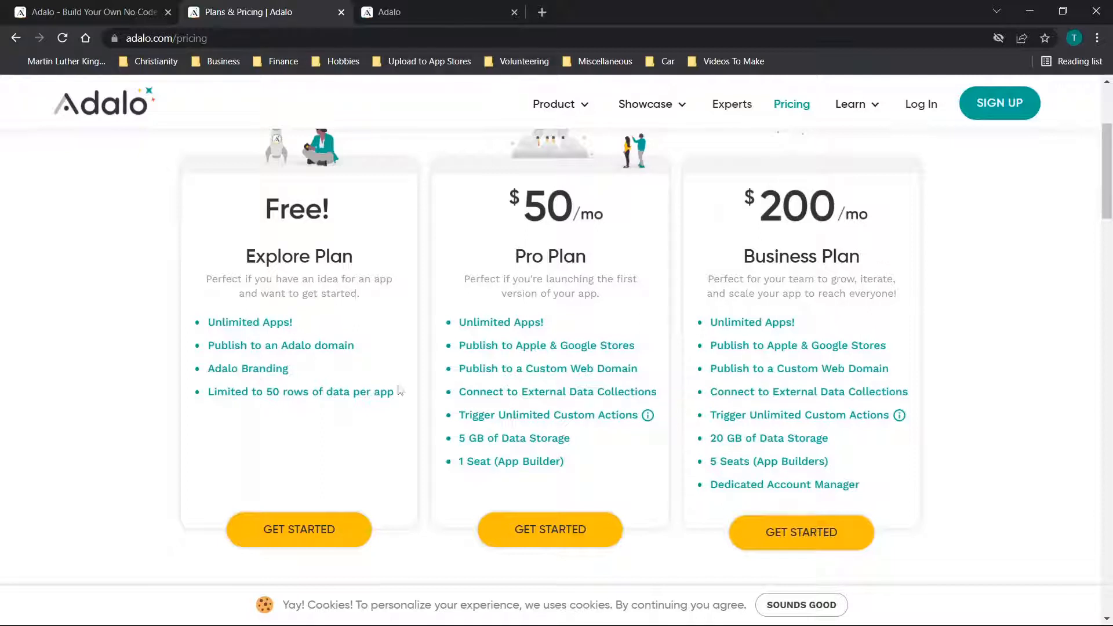
mouse_move(515, 320)
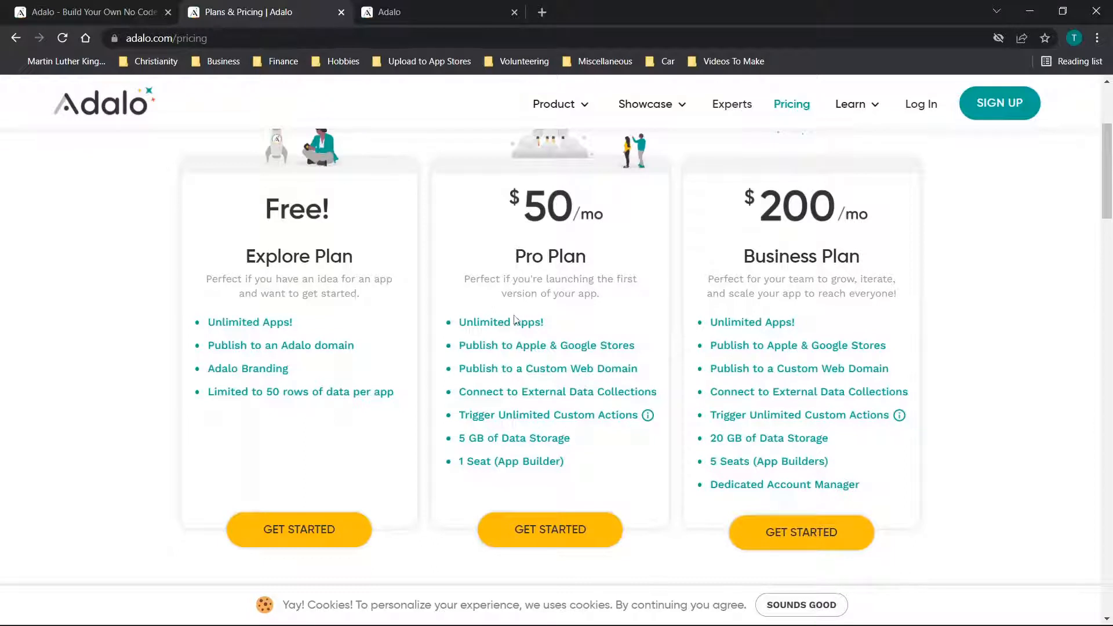
mouse_move(558, 345)
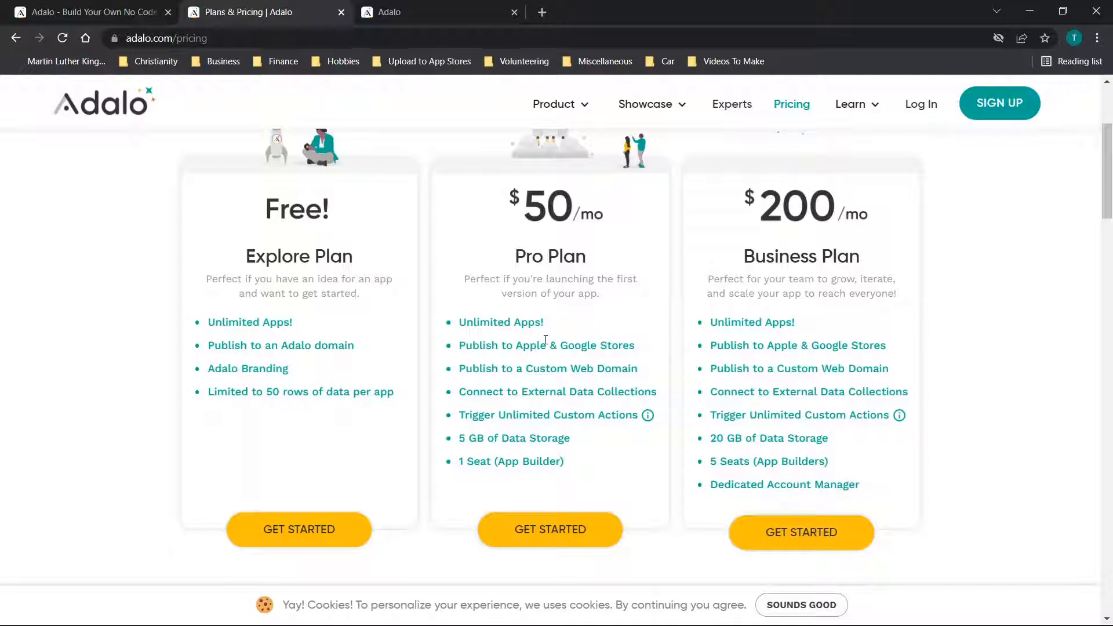
mouse_move(540, 271)
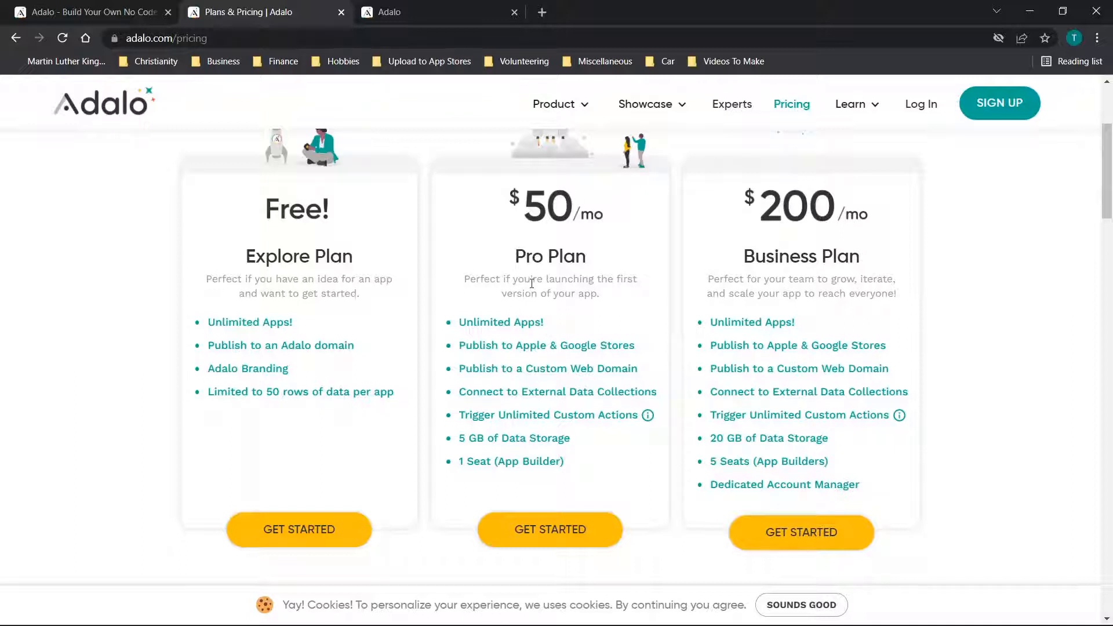
mouse_move(678, 389)
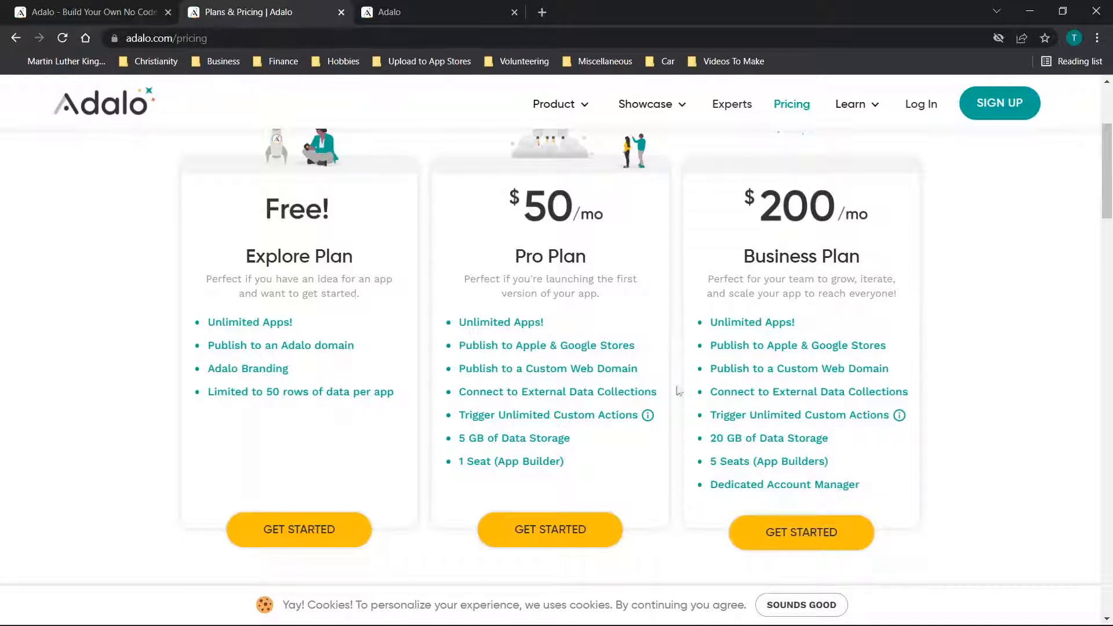
mouse_move(492, 428)
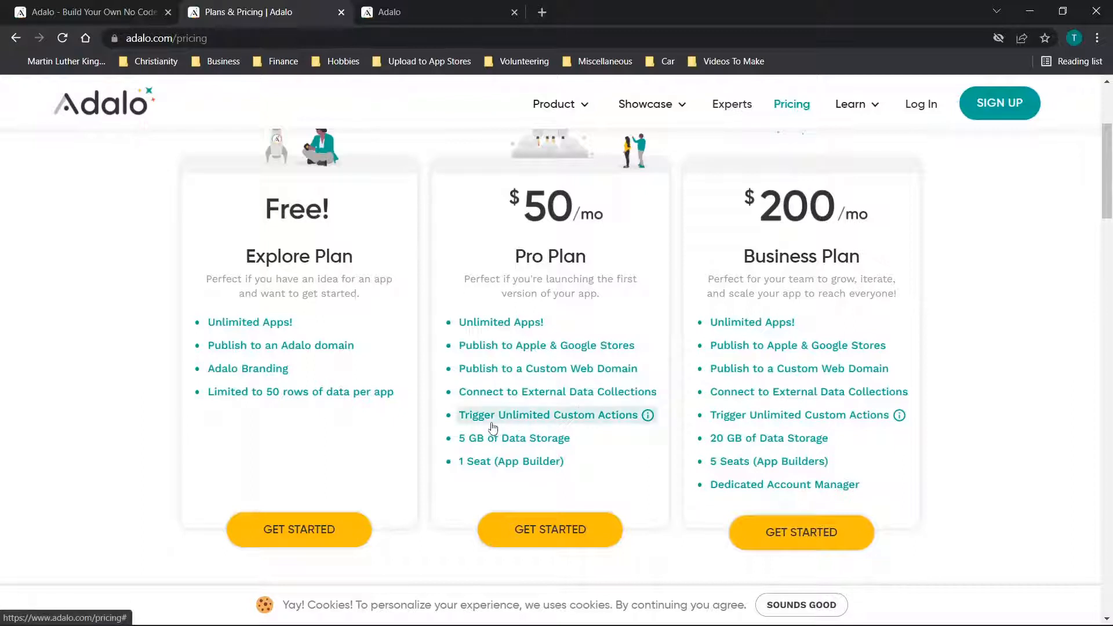
mouse_move(529, 445)
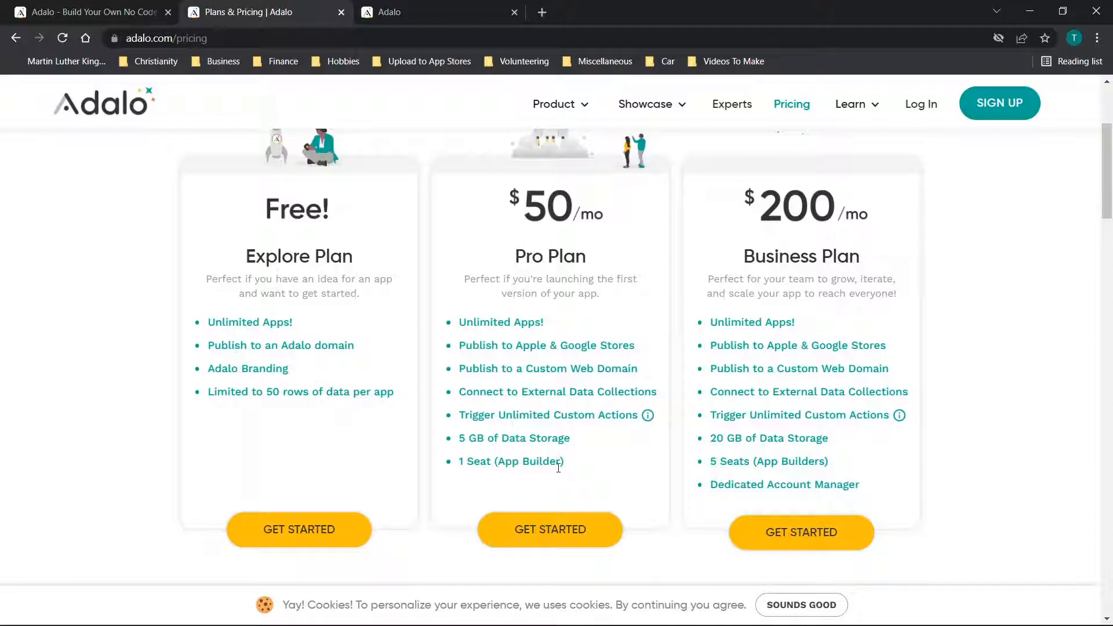
mouse_move(475, 444)
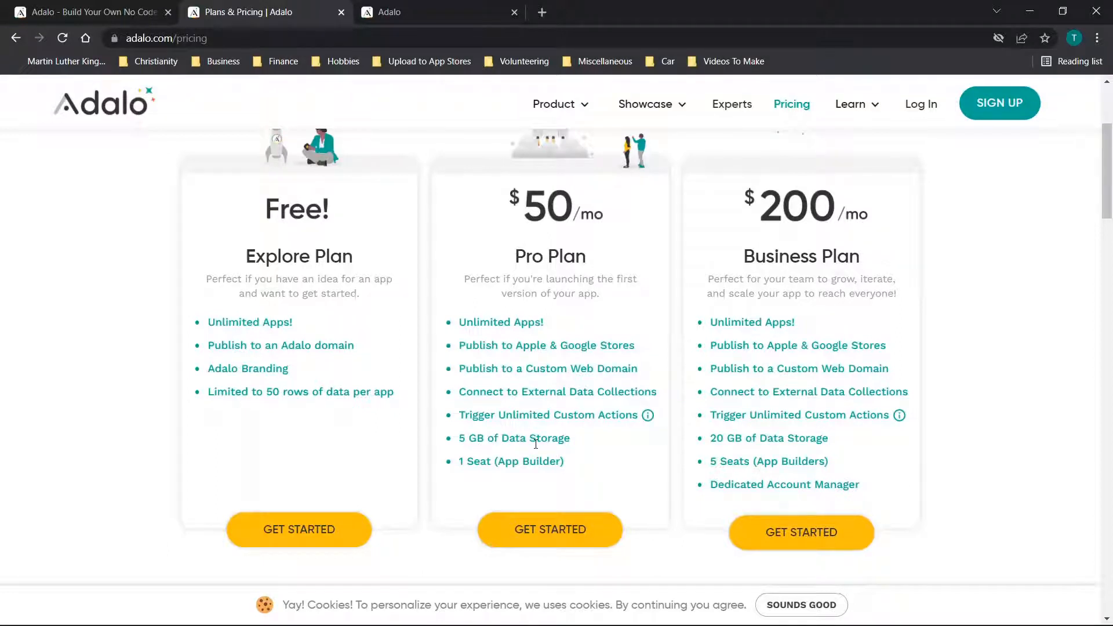
mouse_move(473, 375)
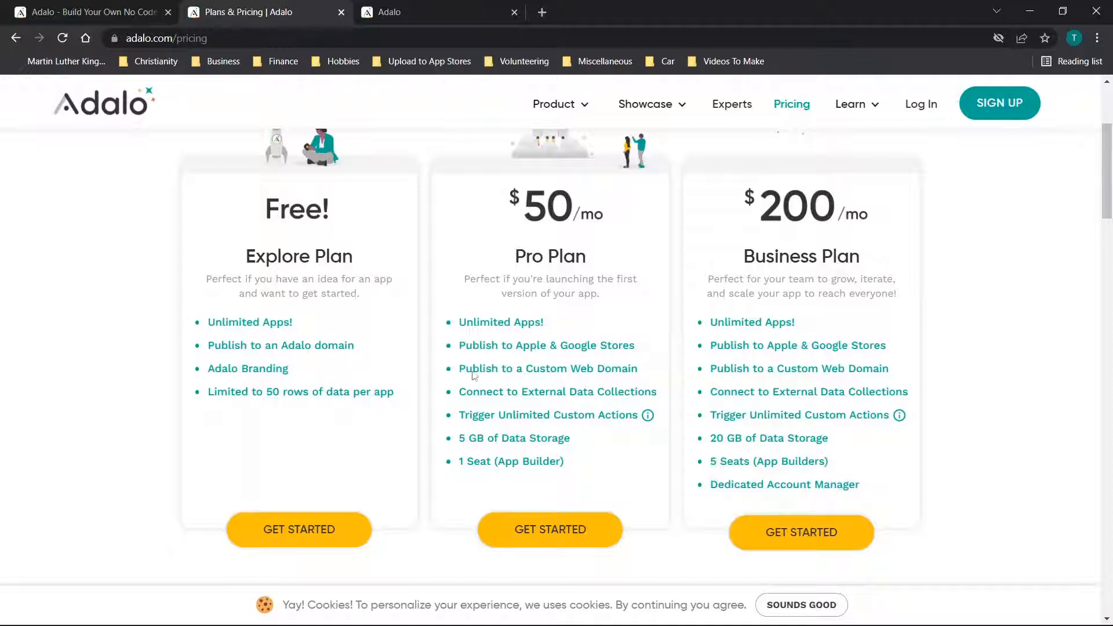
mouse_move(655, 300)
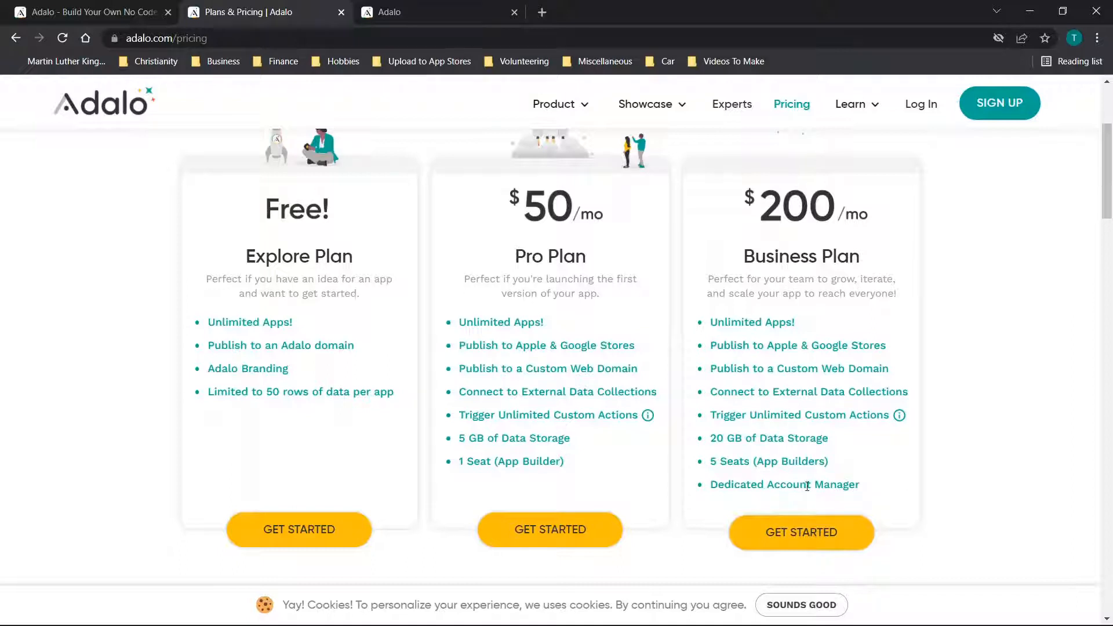
mouse_move(588, 469)
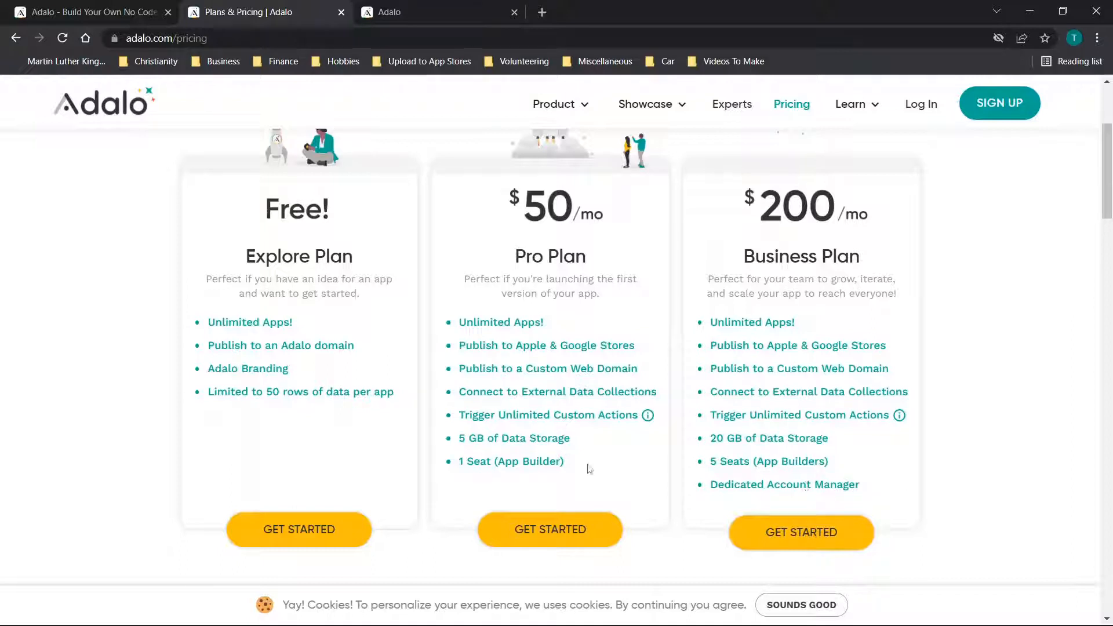
mouse_move(564, 290)
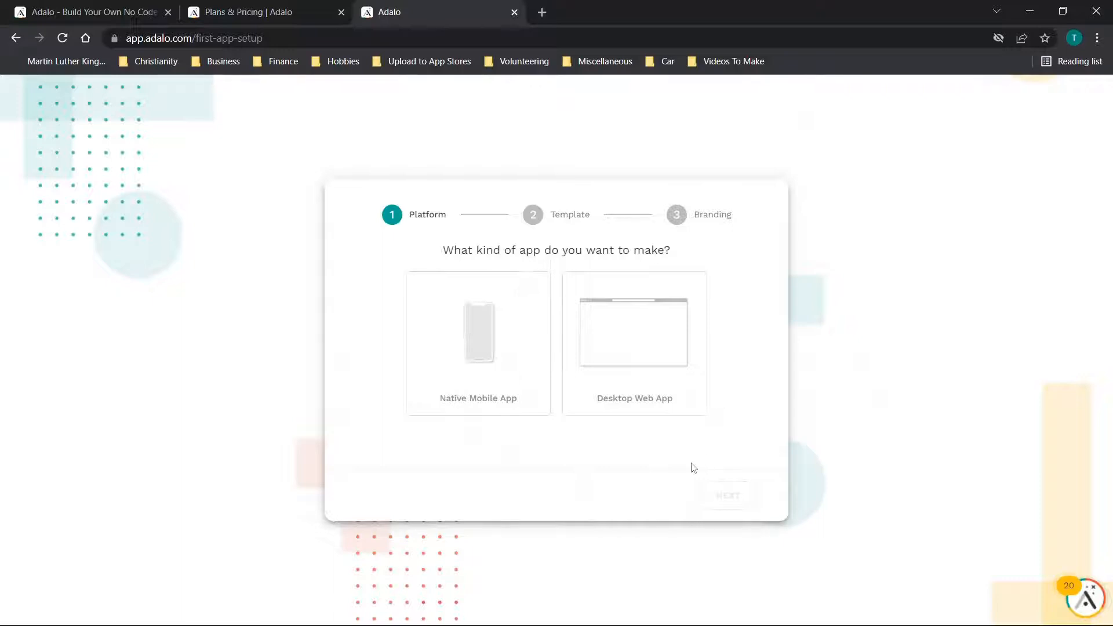
Step: Choose Native Mobile App as the platform (over Desktop Web App) and continue to templates
left_click(635, 344)
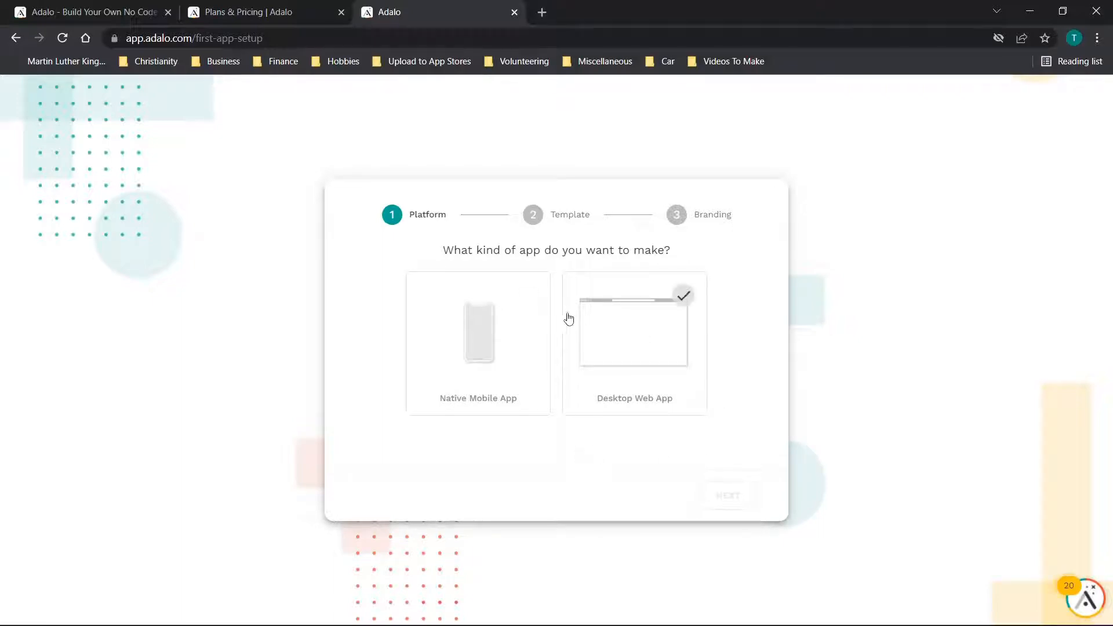
left_click(477, 343)
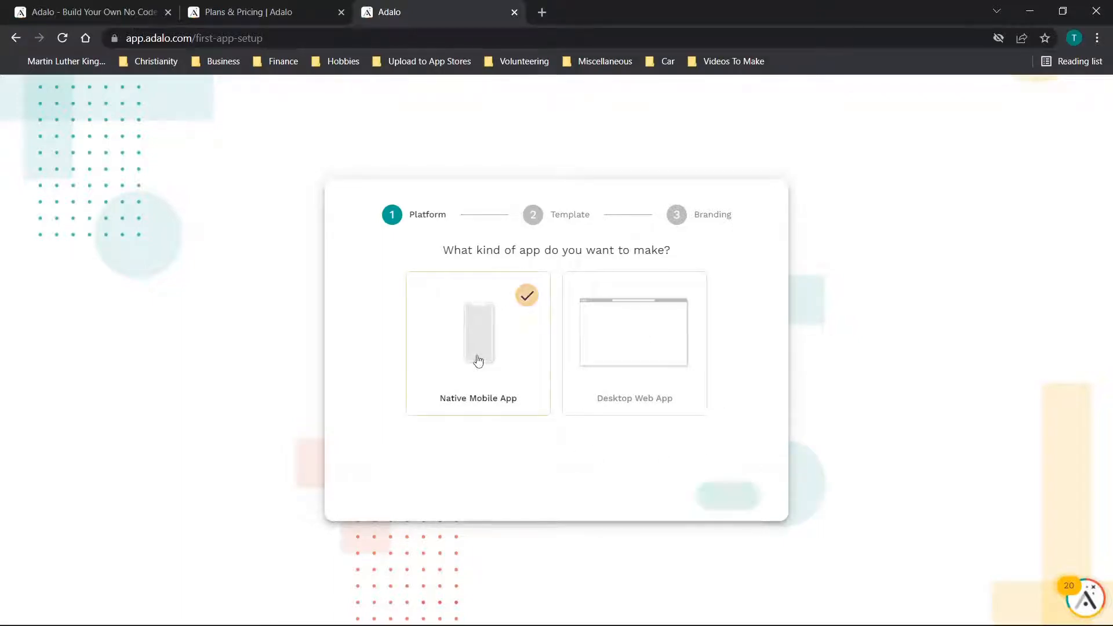
left_click(726, 495)
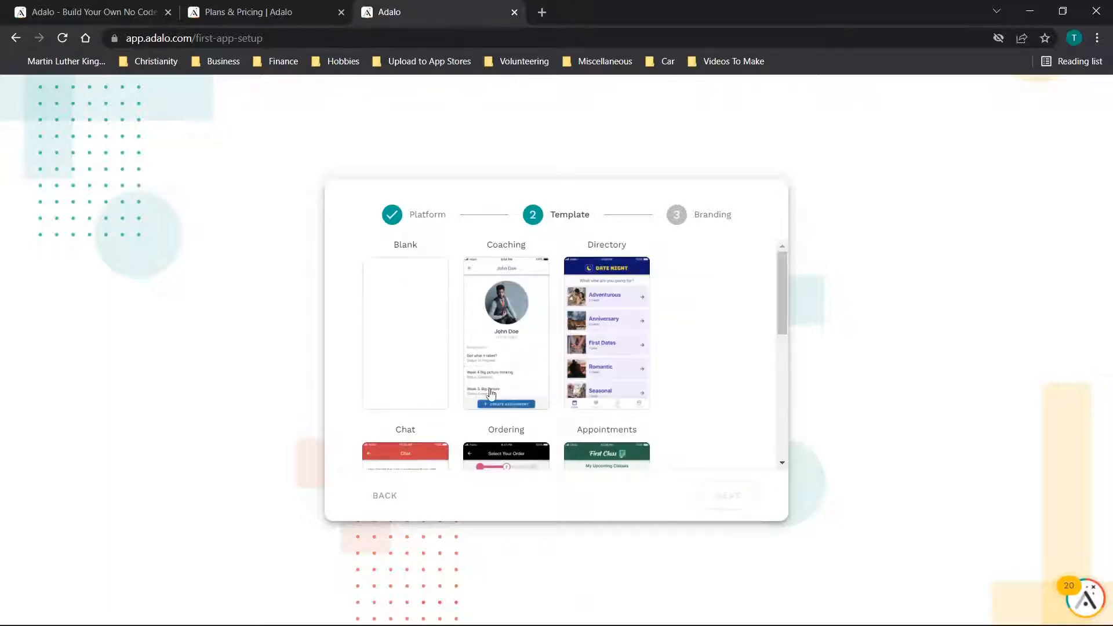
mouse_move(614, 355)
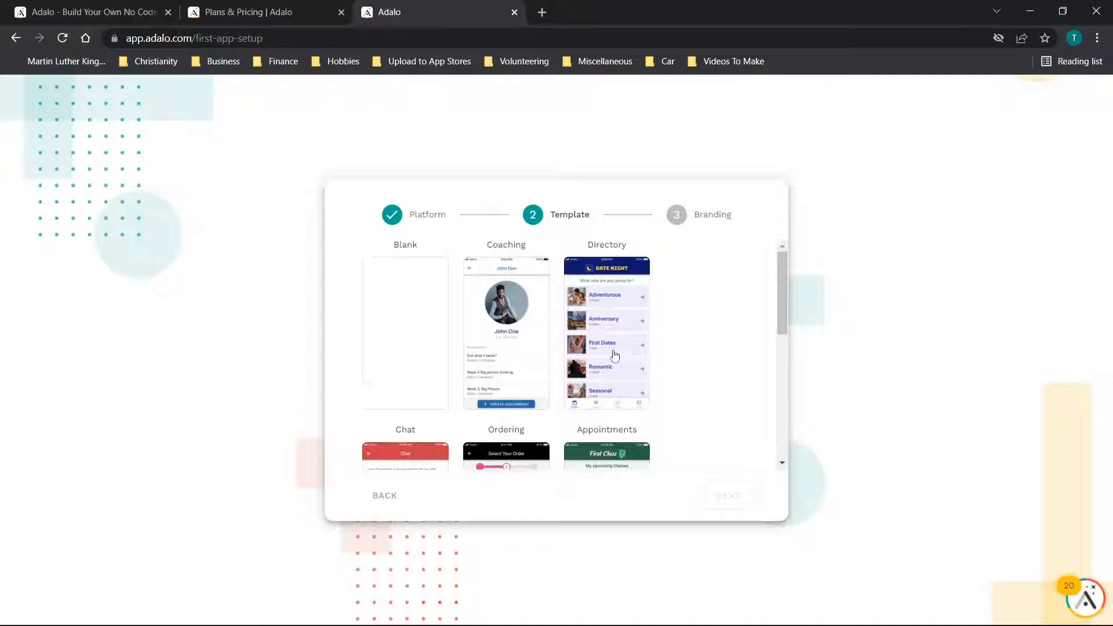
Step: Scroll the template gallery and pick the Chat template
scroll("down", 3)
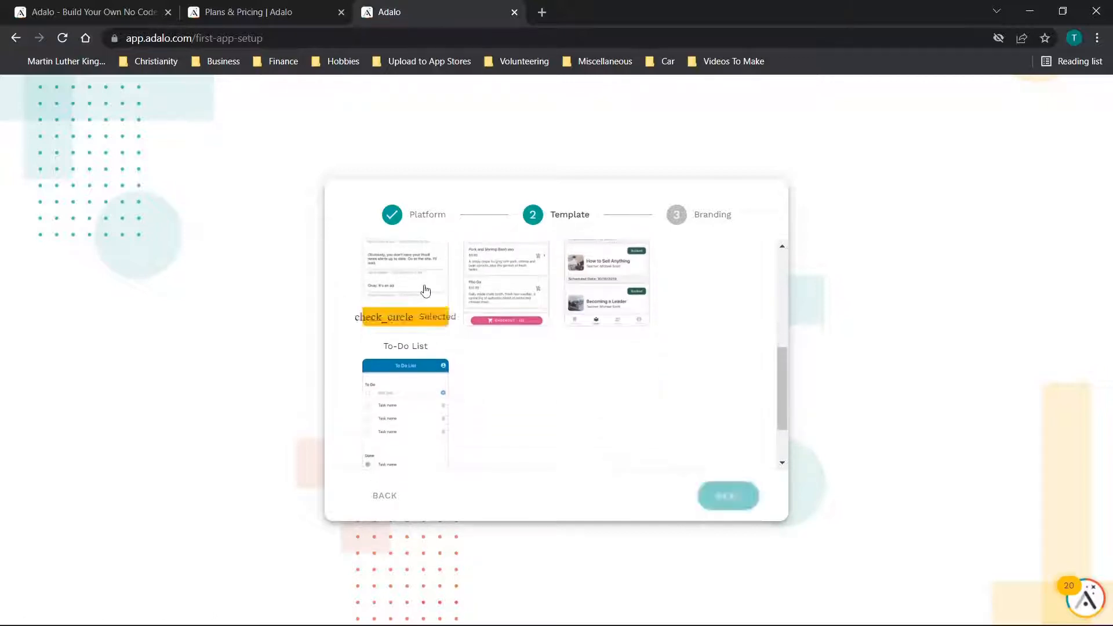
left_click(727, 495)
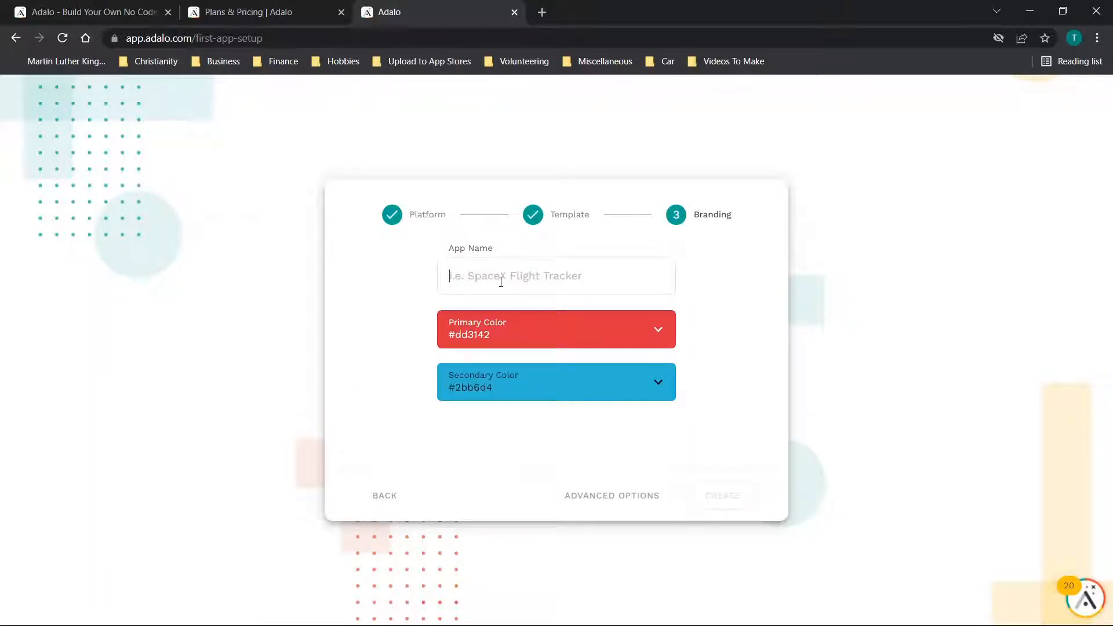
Step: Name the app 'Test' with default red and blue colours and create it
type("Test")
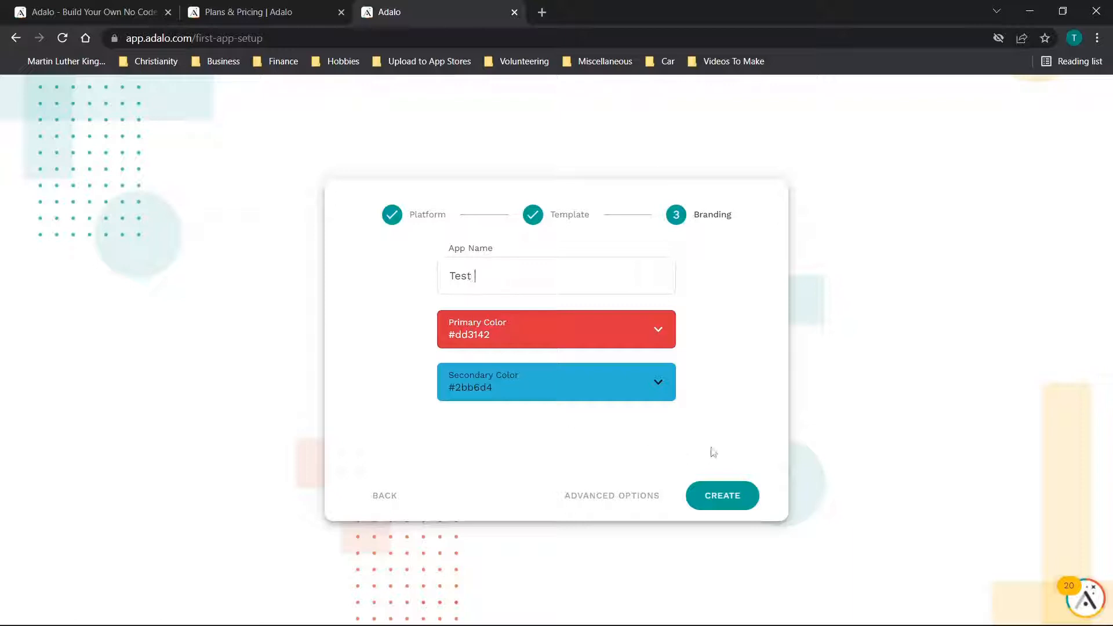
left_click(722, 495)
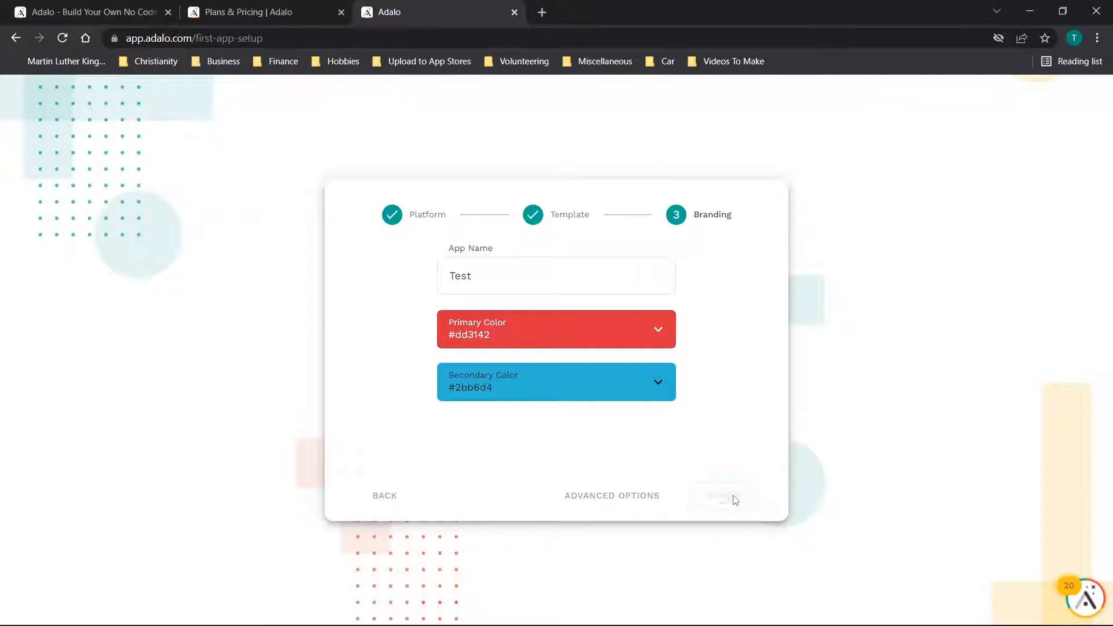
left_click(722, 495)
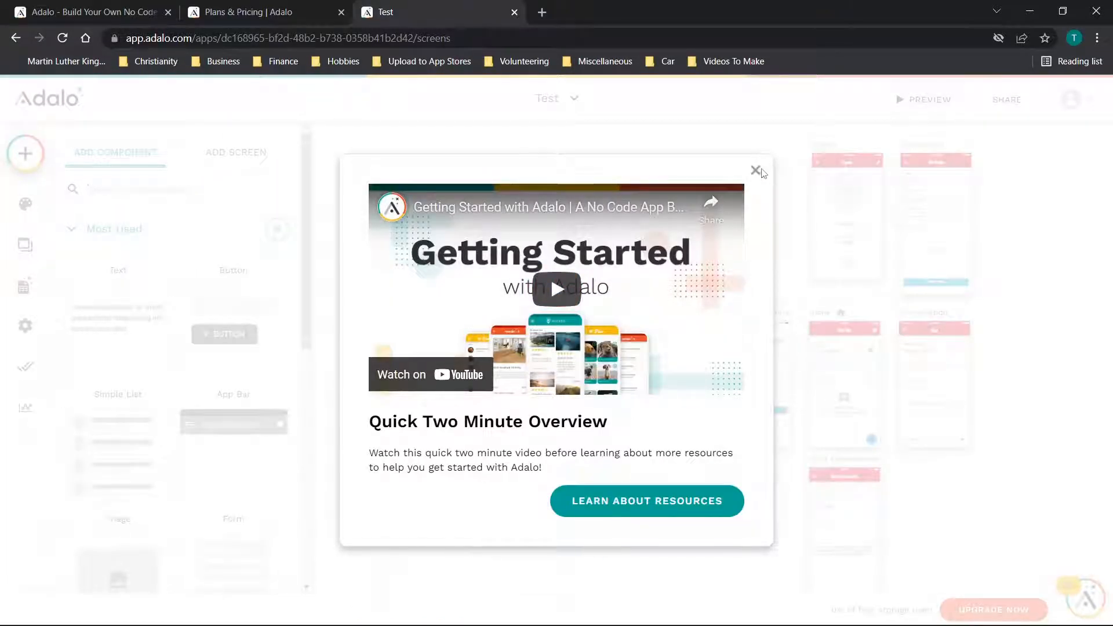
Step: Dismiss the Getting Started video and collapse the Add Component panel to clear the canvas
left_click(755, 171)
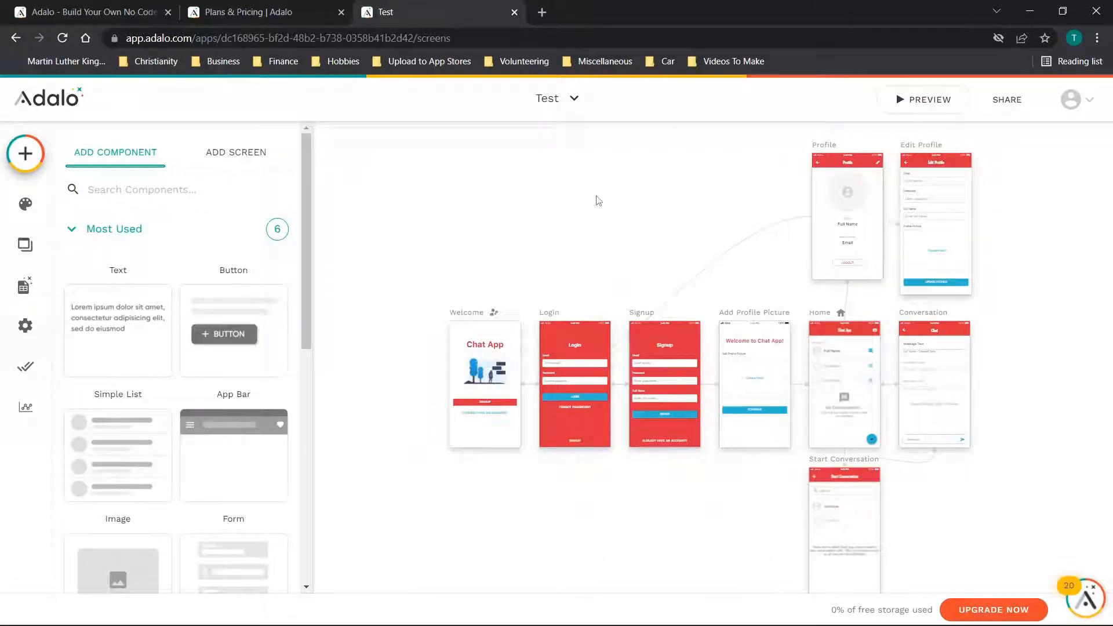
mouse_move(822, 245)
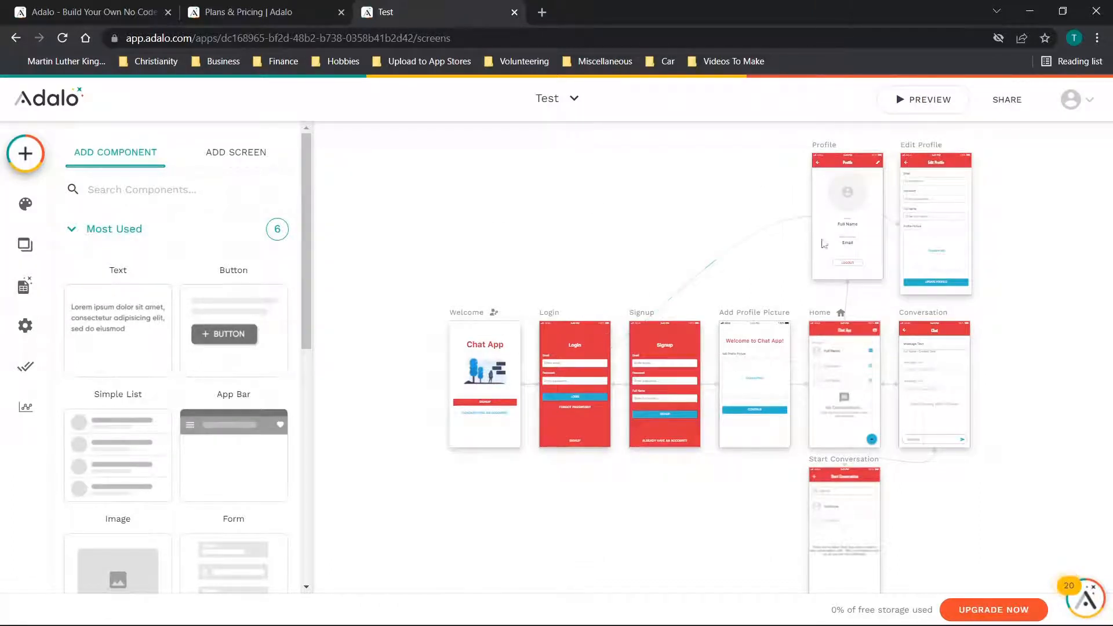
mouse_move(702, 250)
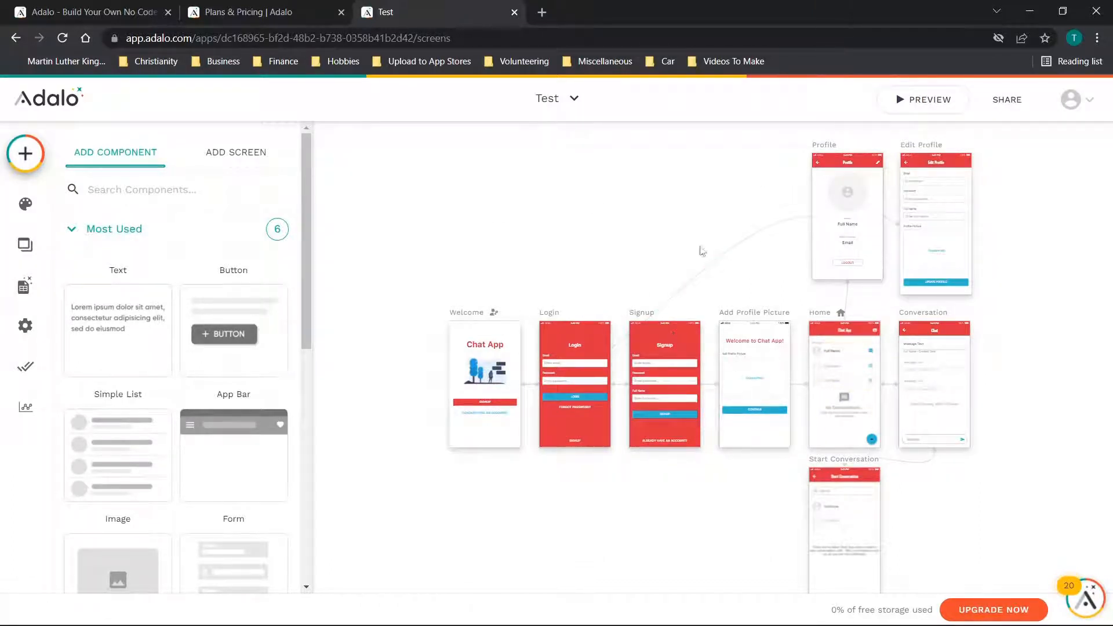
mouse_move(25, 204)
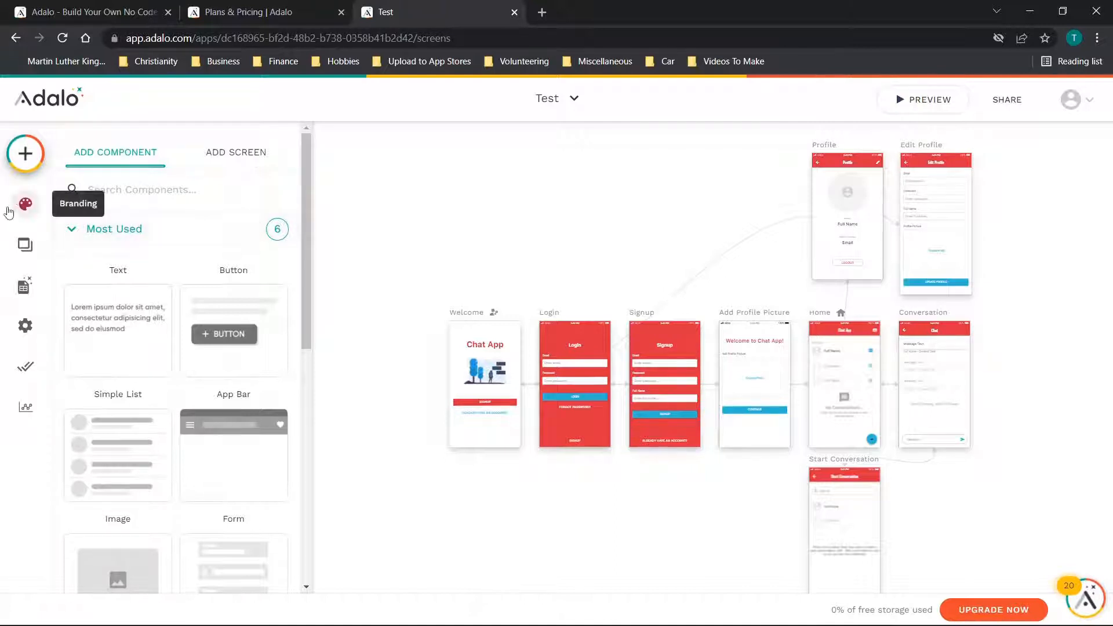
mouse_move(454, 264)
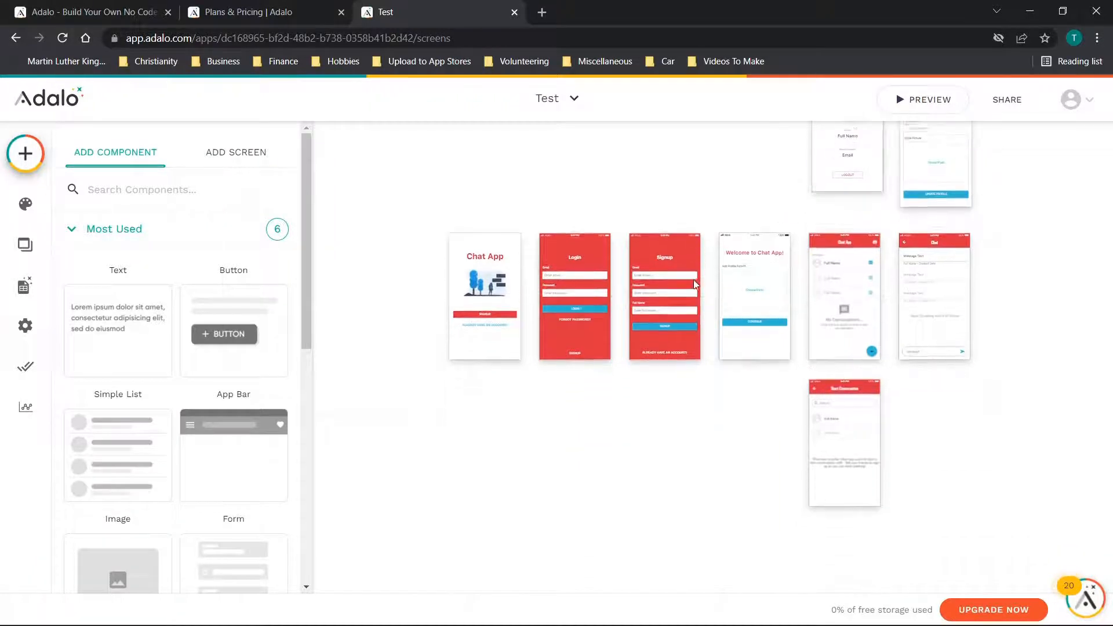
scroll("down", 3)
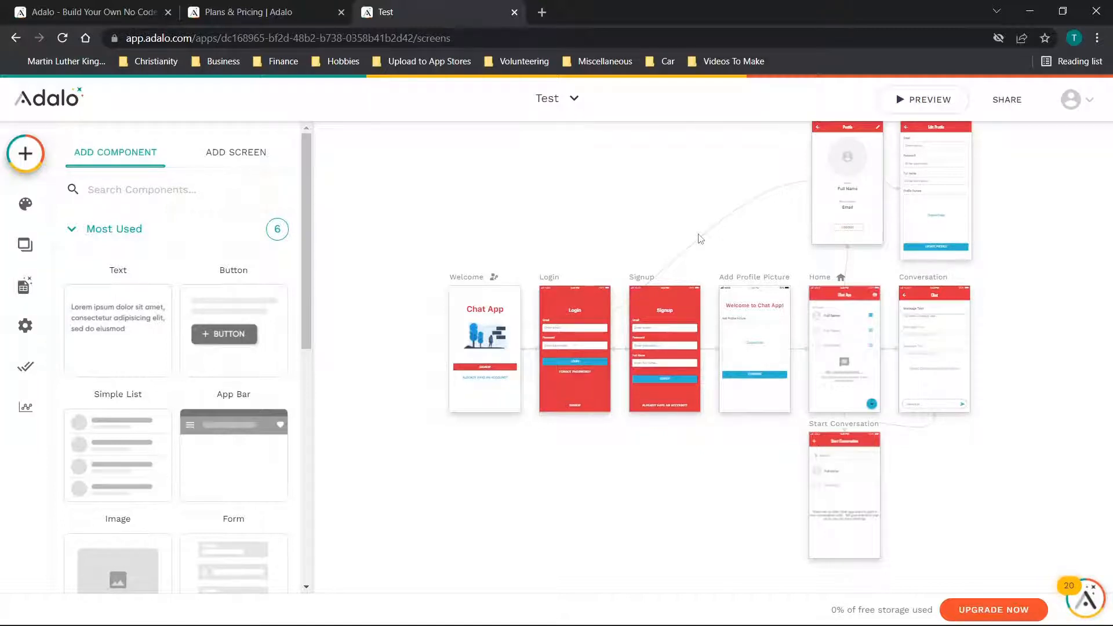
mouse_move(695, 235)
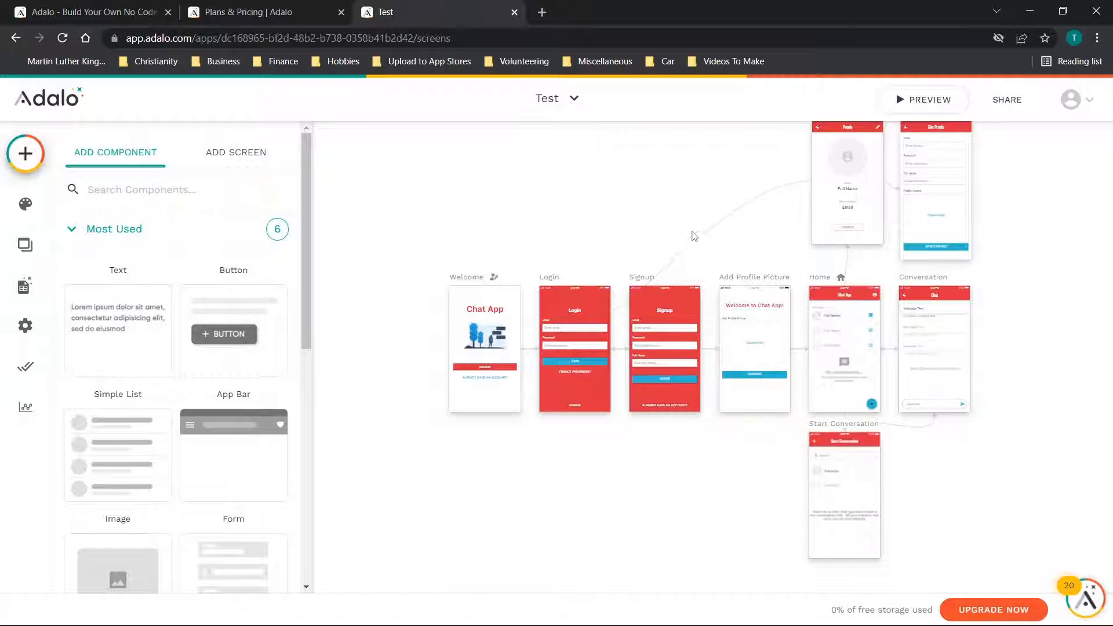
mouse_move(684, 229)
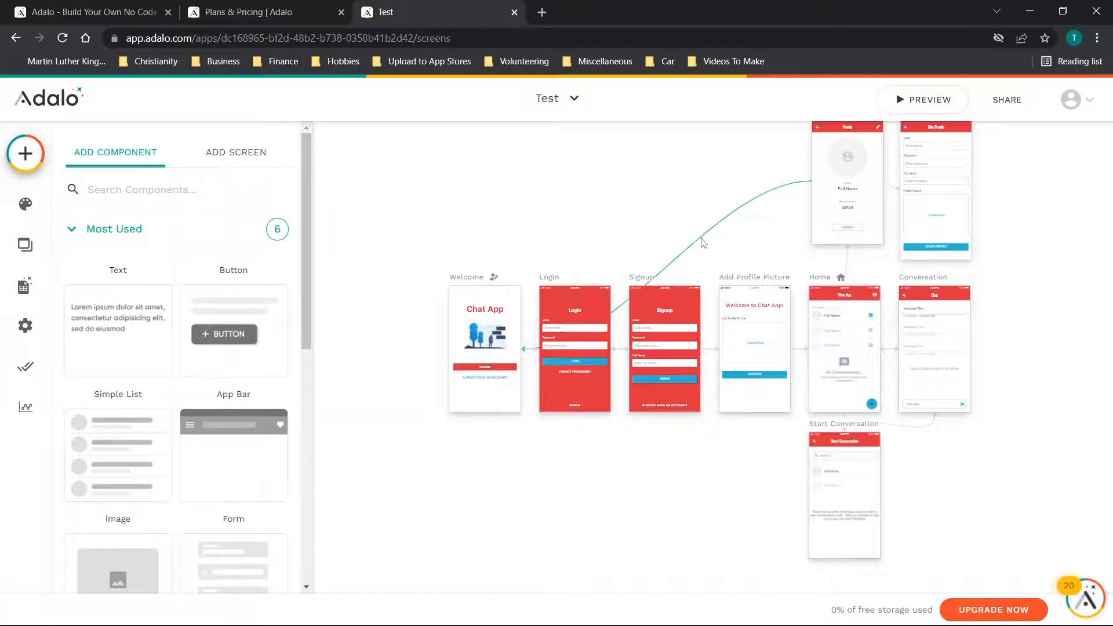
left_click(754, 348)
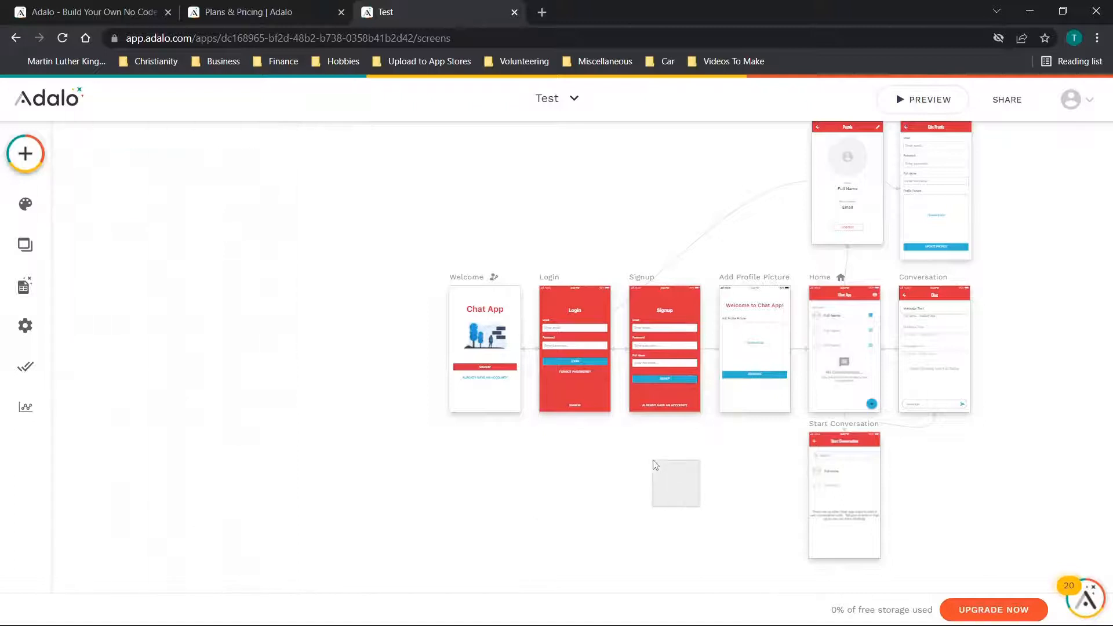
mouse_move(25, 205)
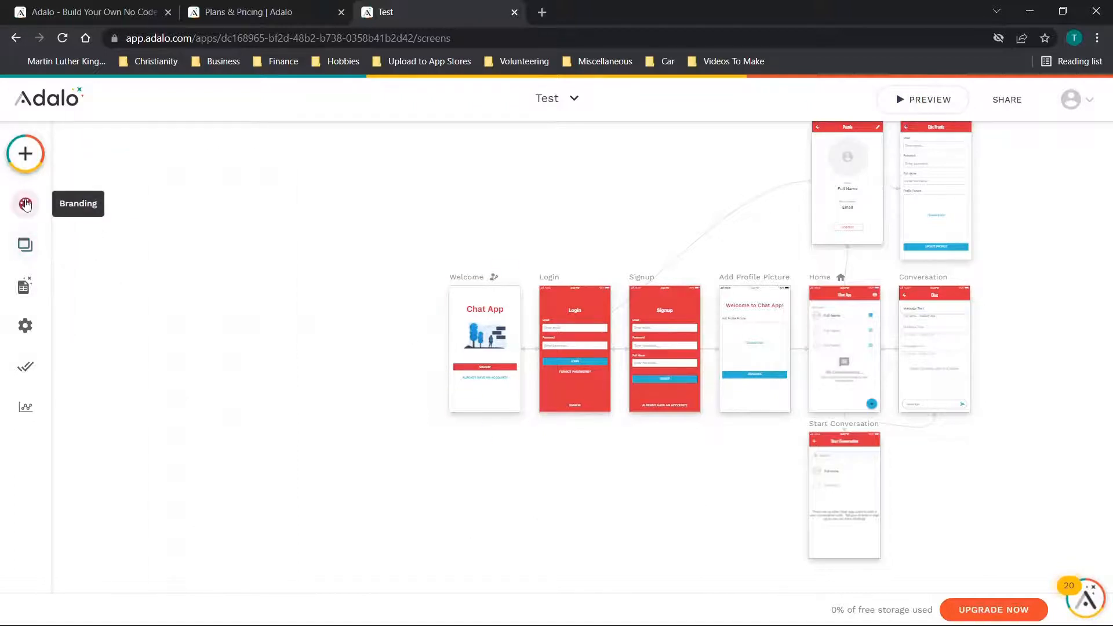
Step: Set the primary colour to #d8404e in Branding, review the Oswald heading and body fonts, then show Screens
left_click(25, 204)
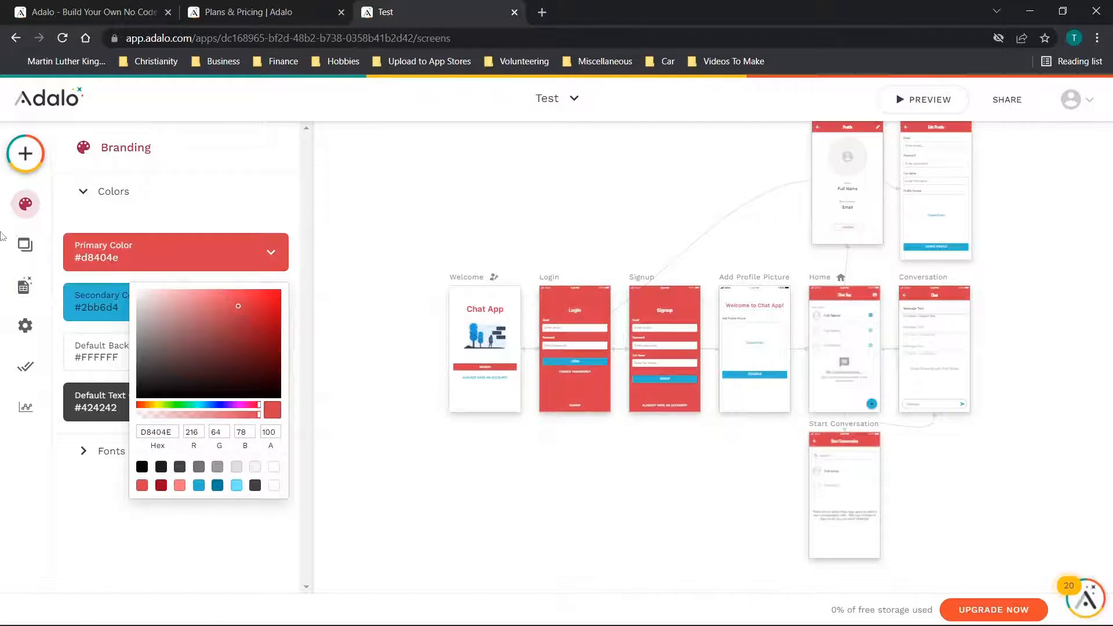
left_click(208, 213)
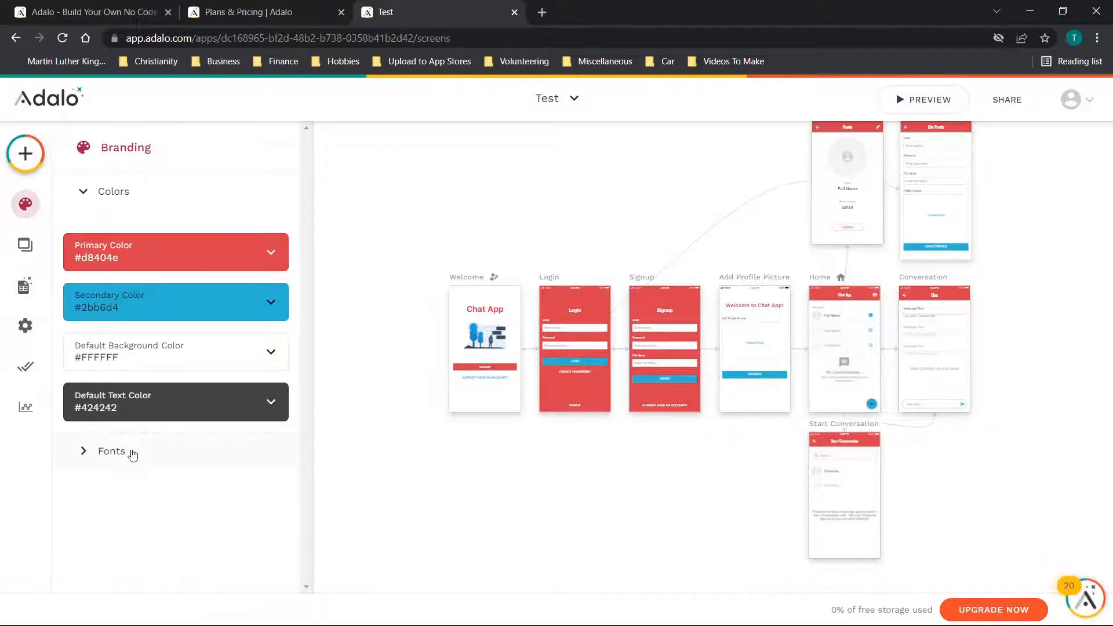
left_click(111, 452)
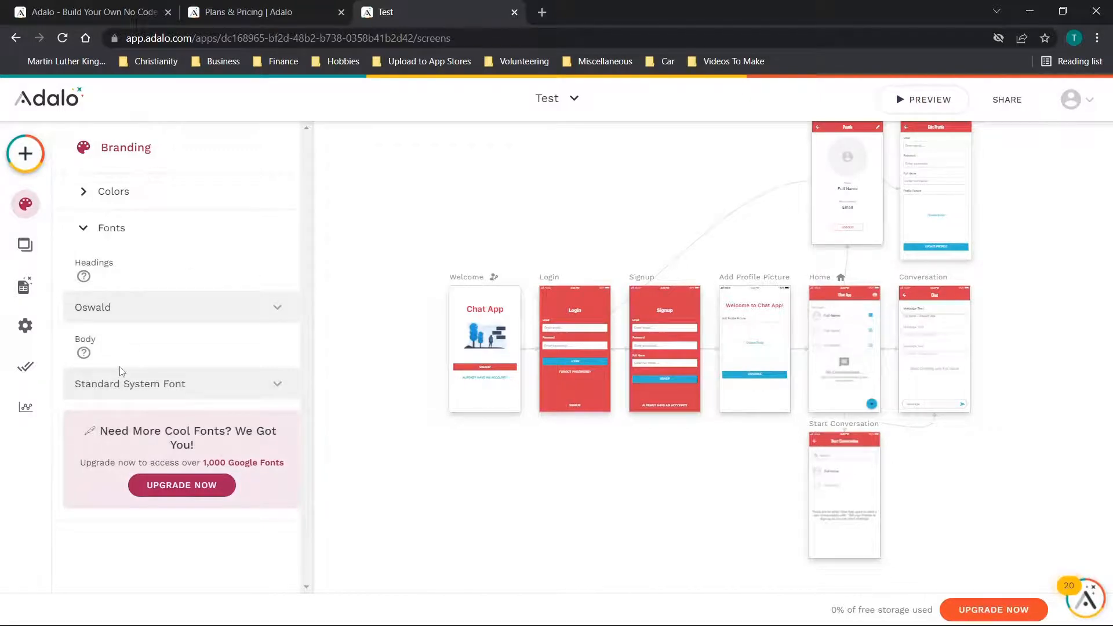
left_click(24, 245)
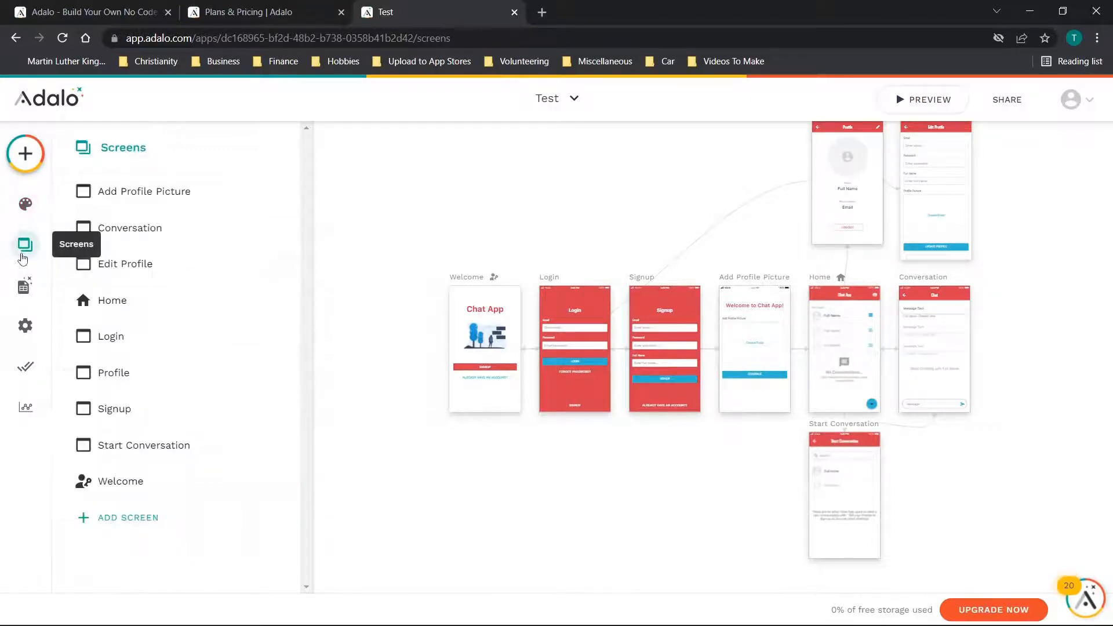
Step: Edit the Add Profile Picture heading from 'Welcome to Chat App!' to 'Welcome to the app!'
left_click(754, 348)
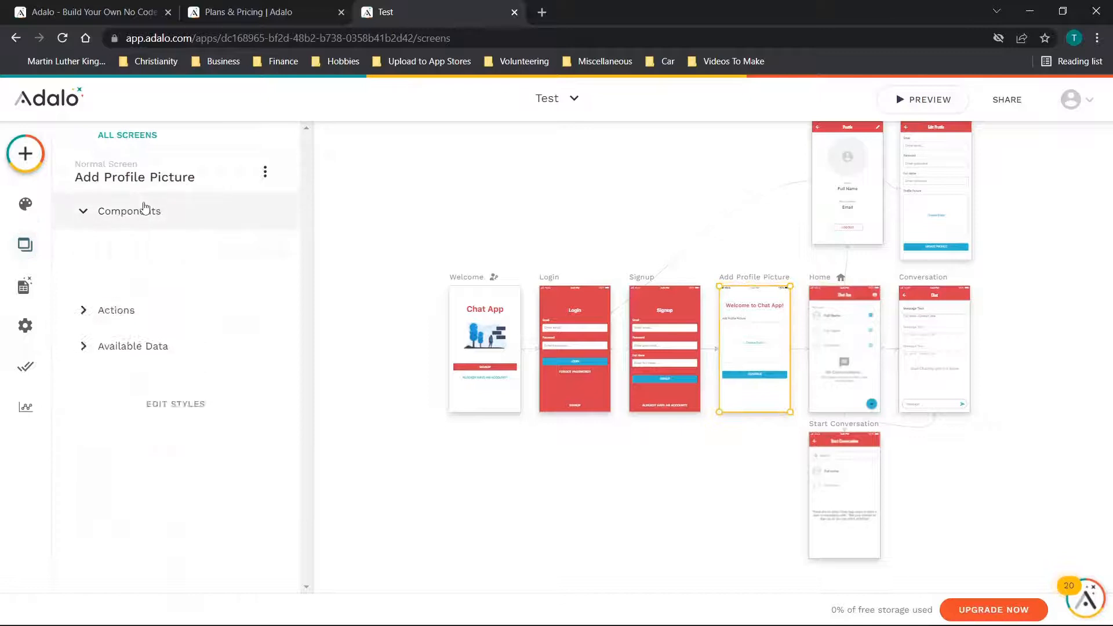
left_click(129, 211)
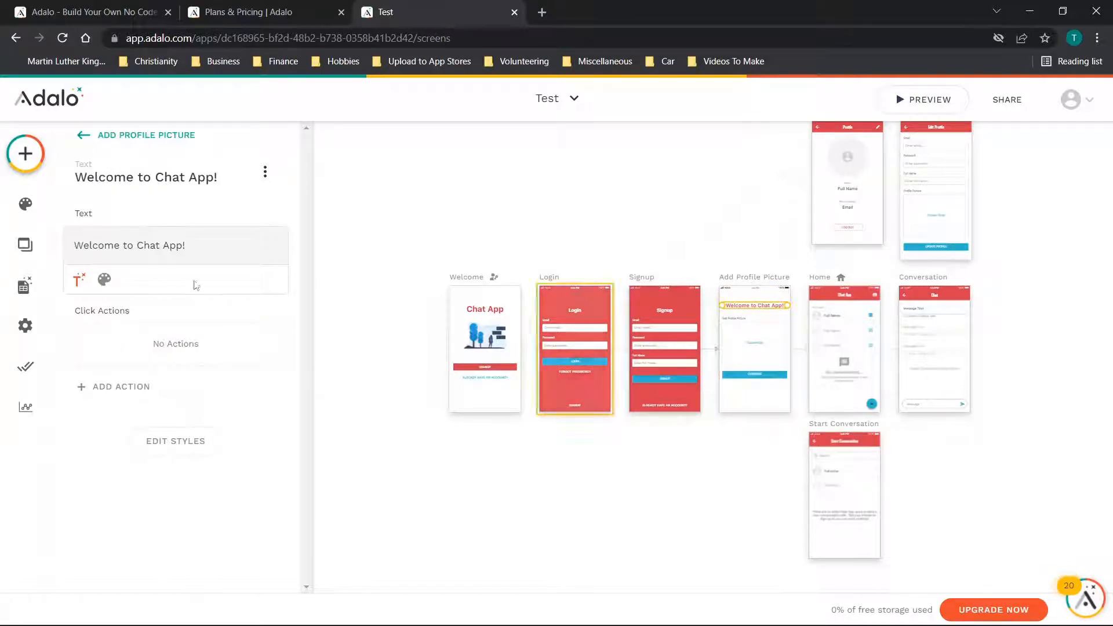
mouse_move(25, 286)
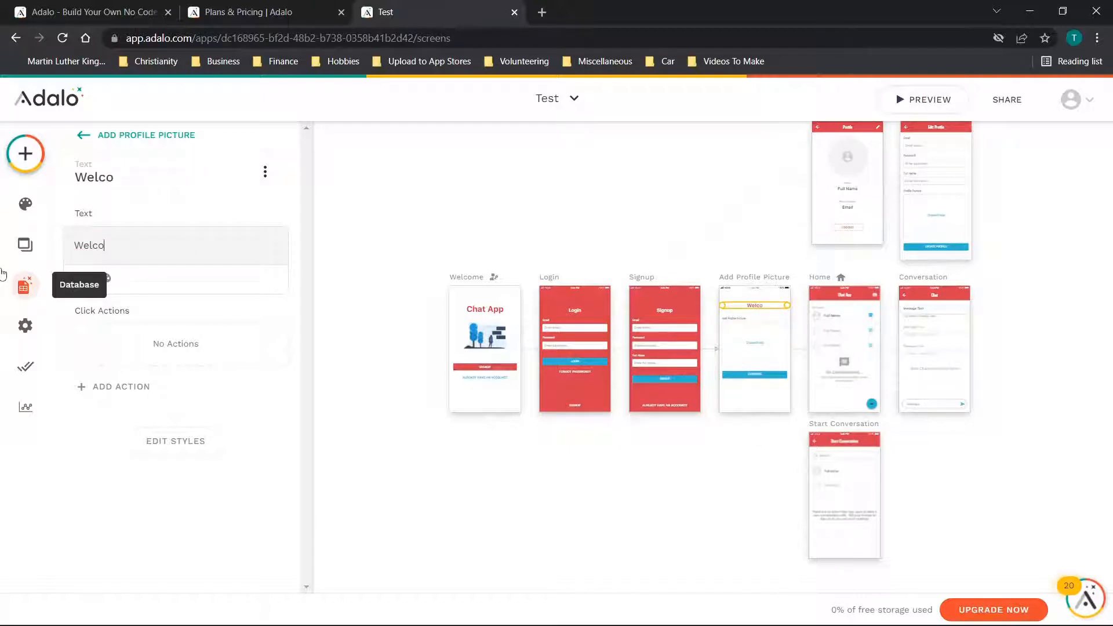
type("me")
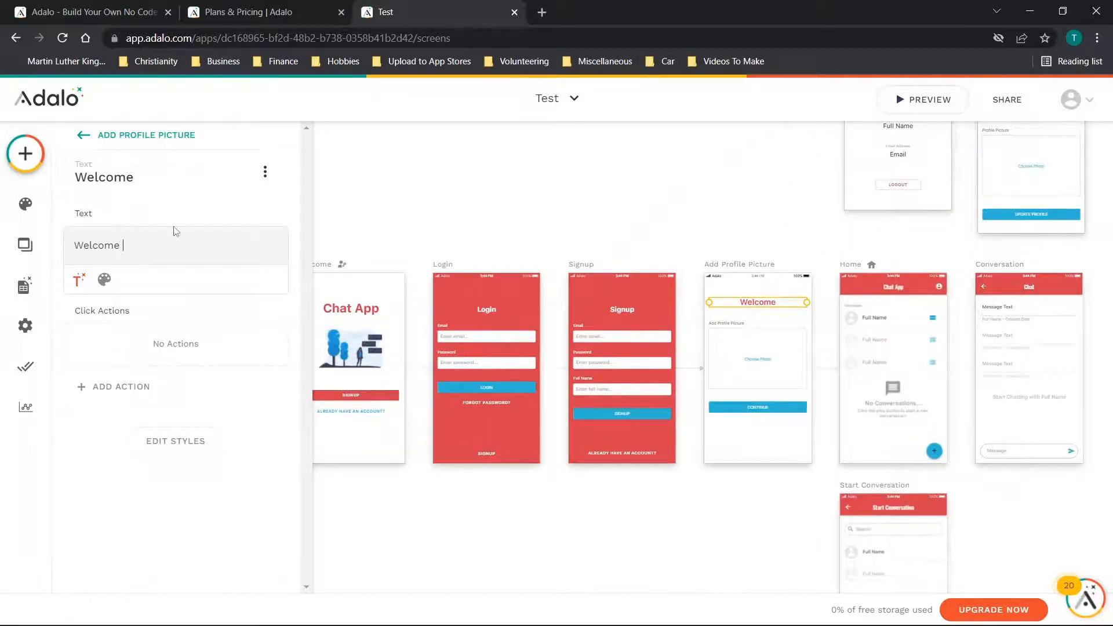
type("to the app!")
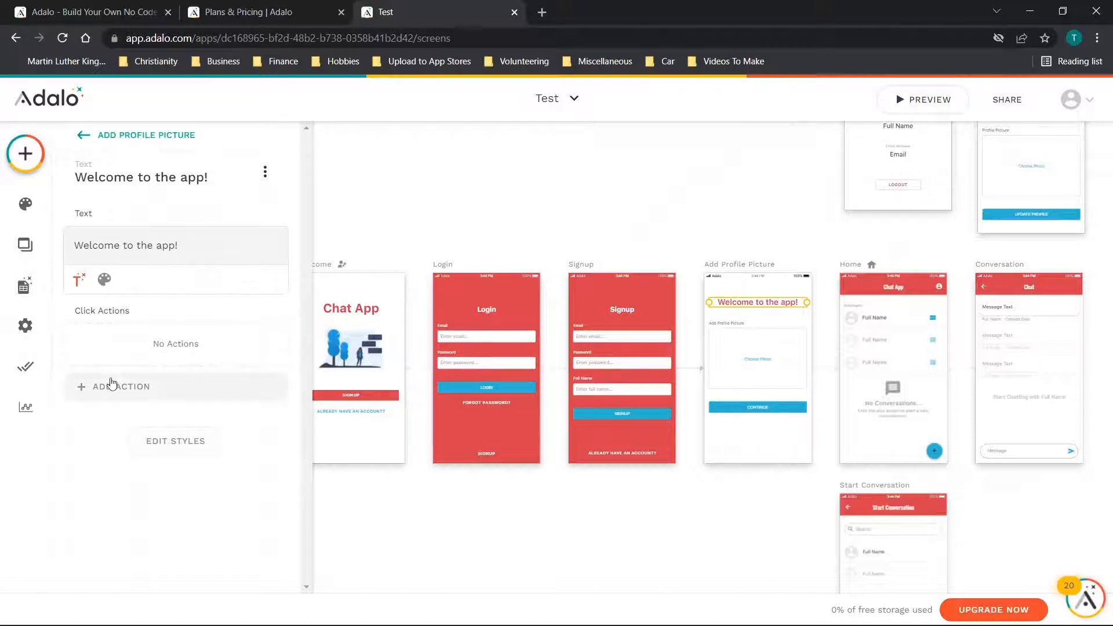
Step: Expand the profile picture form's data, fields and submit button settings, showing it updates the logged-in user and links to Home
left_click(757, 358)
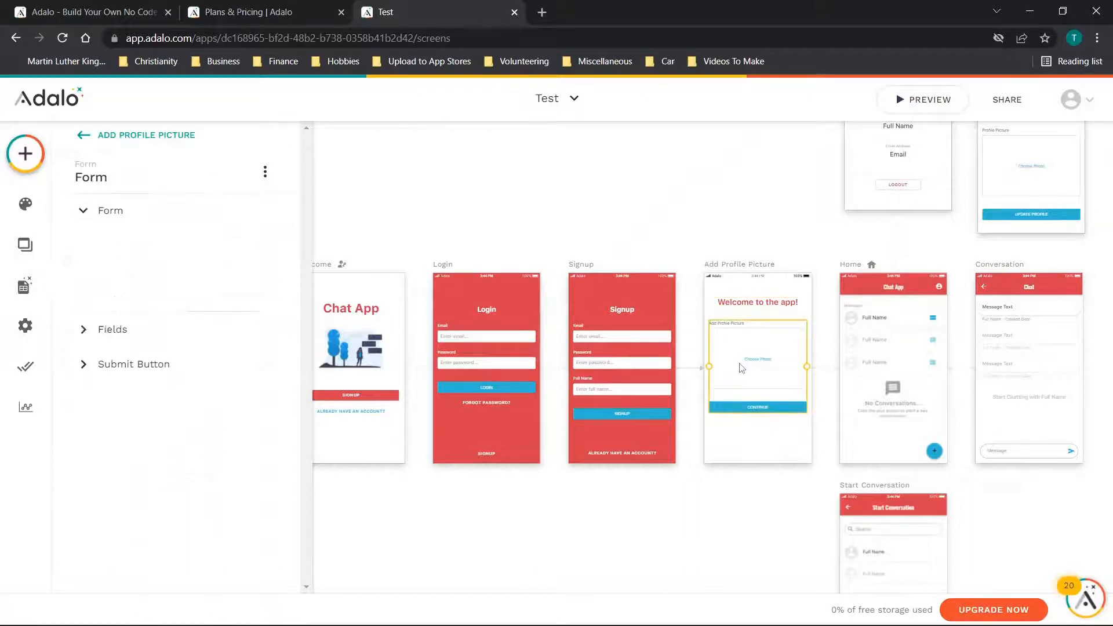
left_click(111, 210)
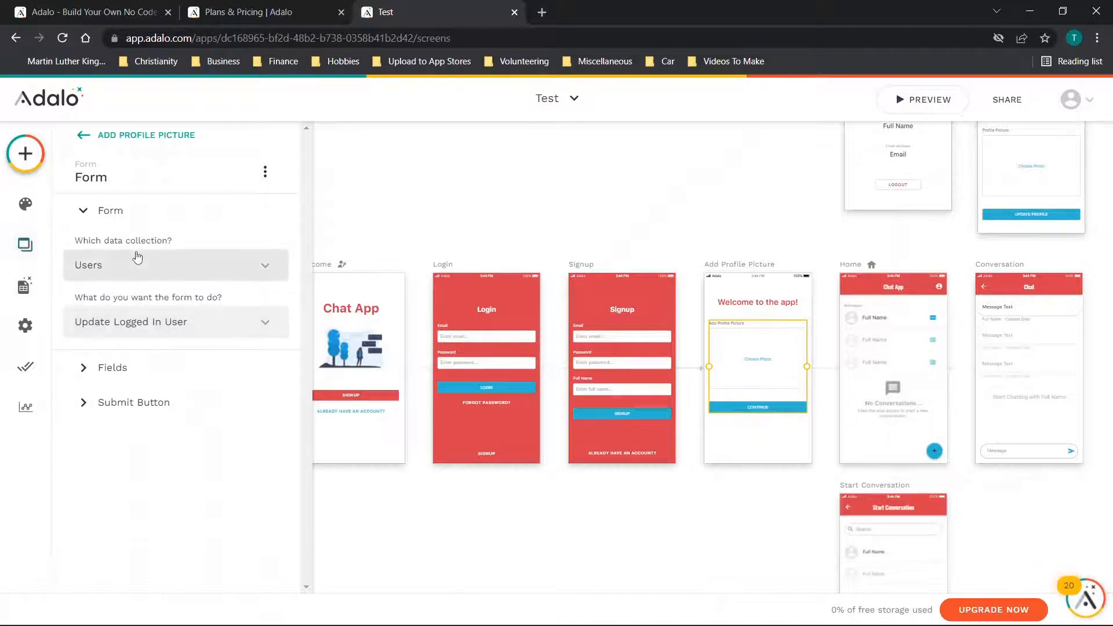
mouse_move(118, 306)
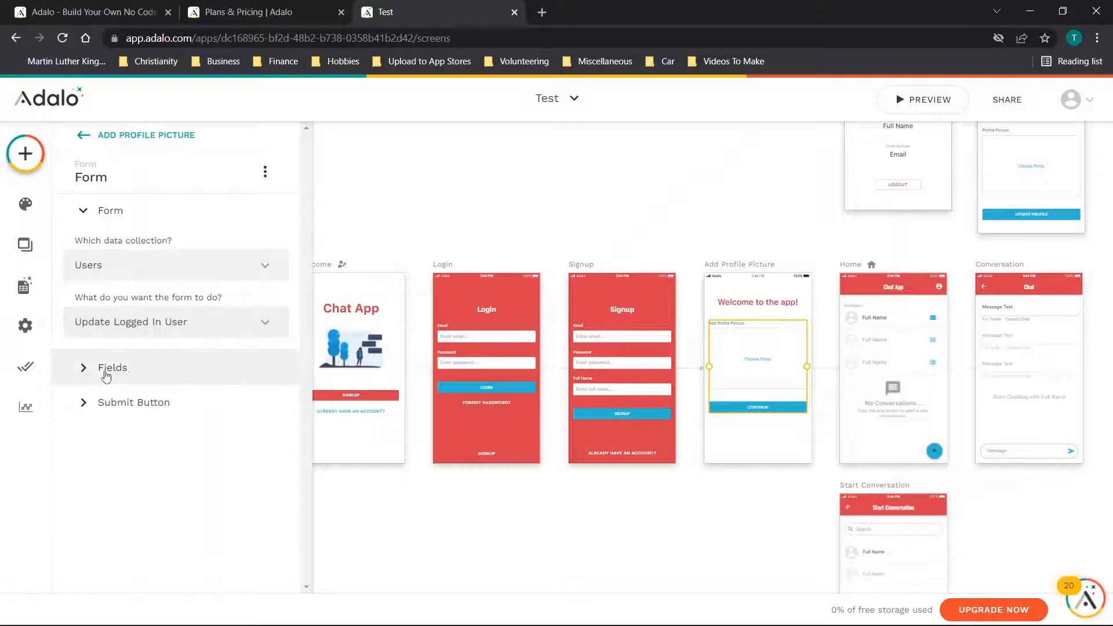
left_click(111, 368)
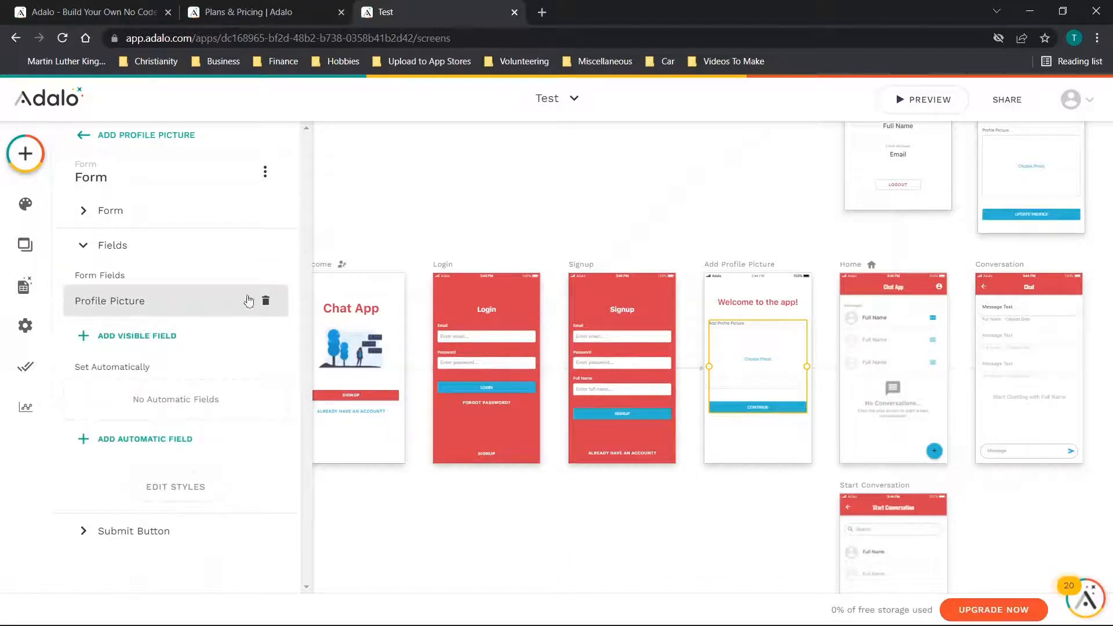
left_click(112, 244)
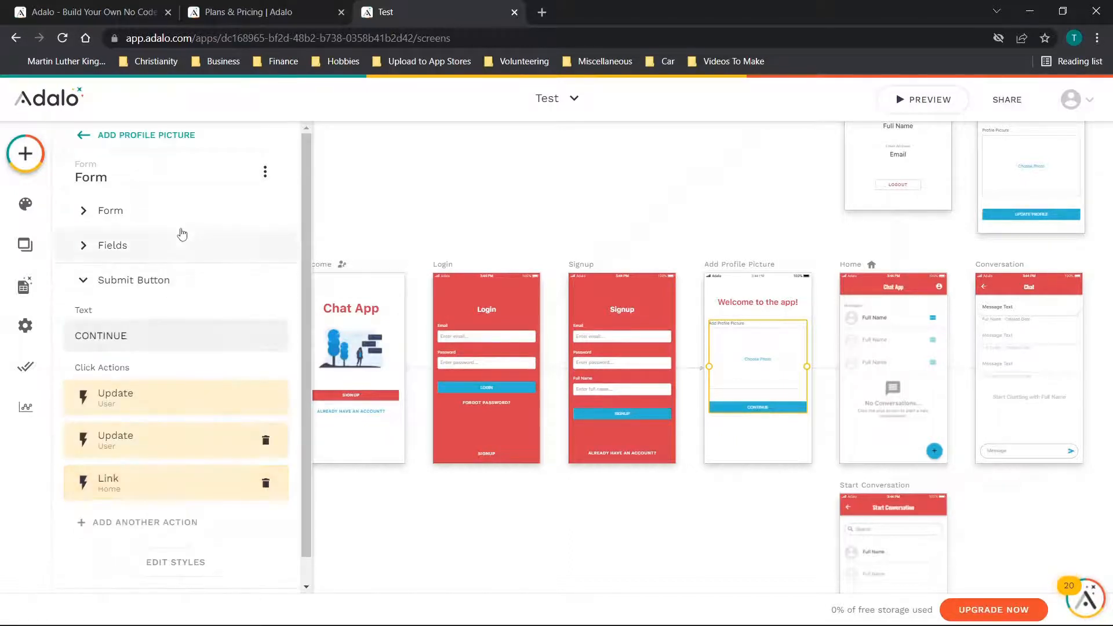
left_click(177, 482)
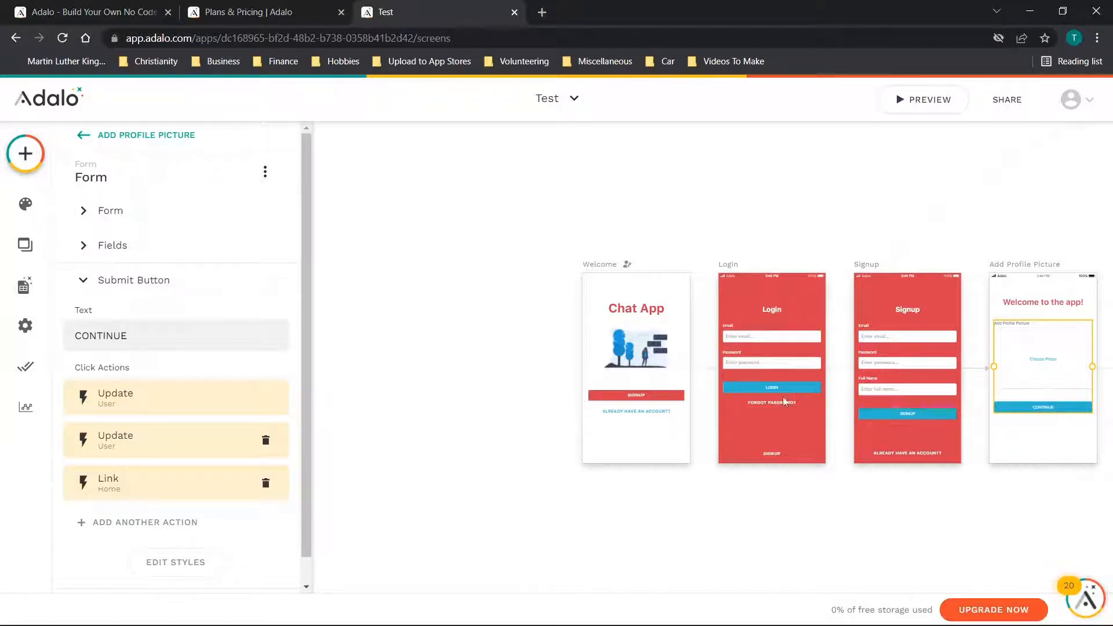
left_click(771, 402)
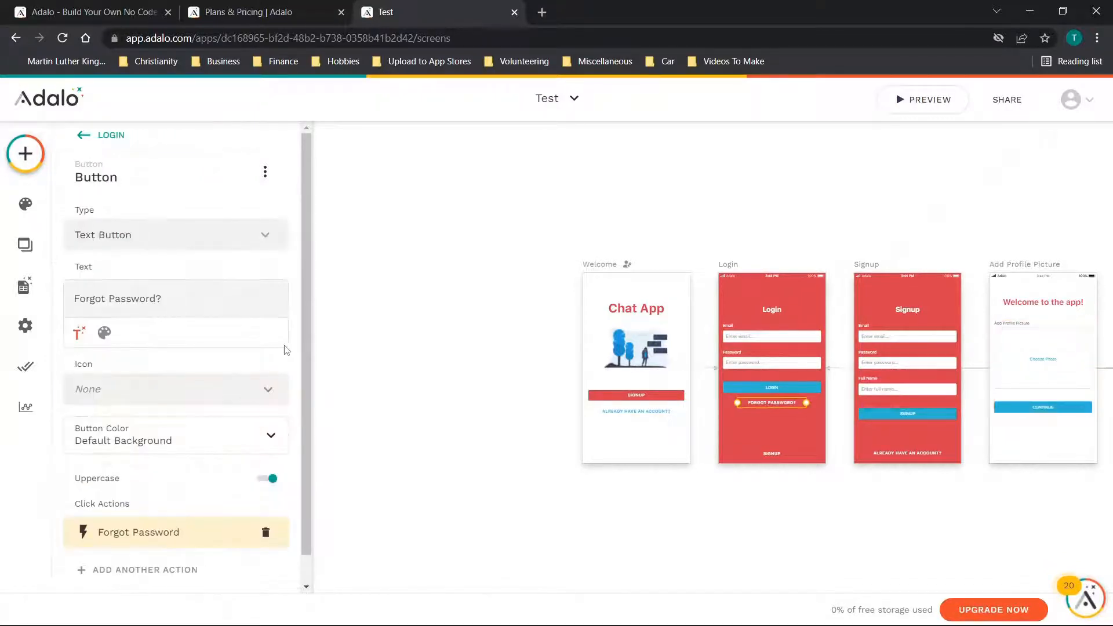
left_click(635, 396)
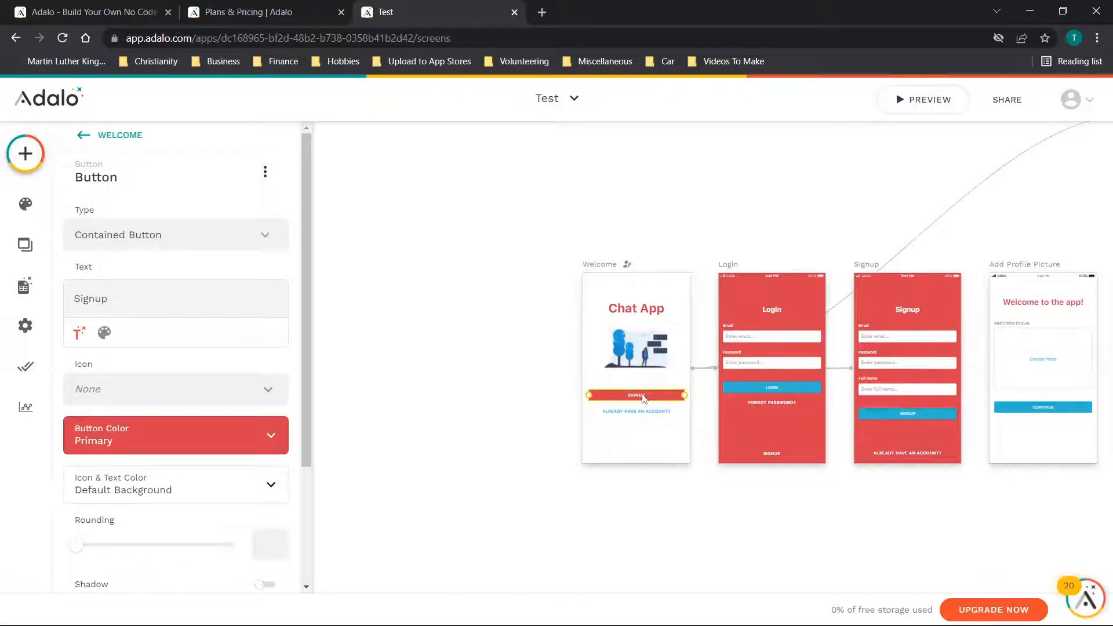
left_click(636, 410)
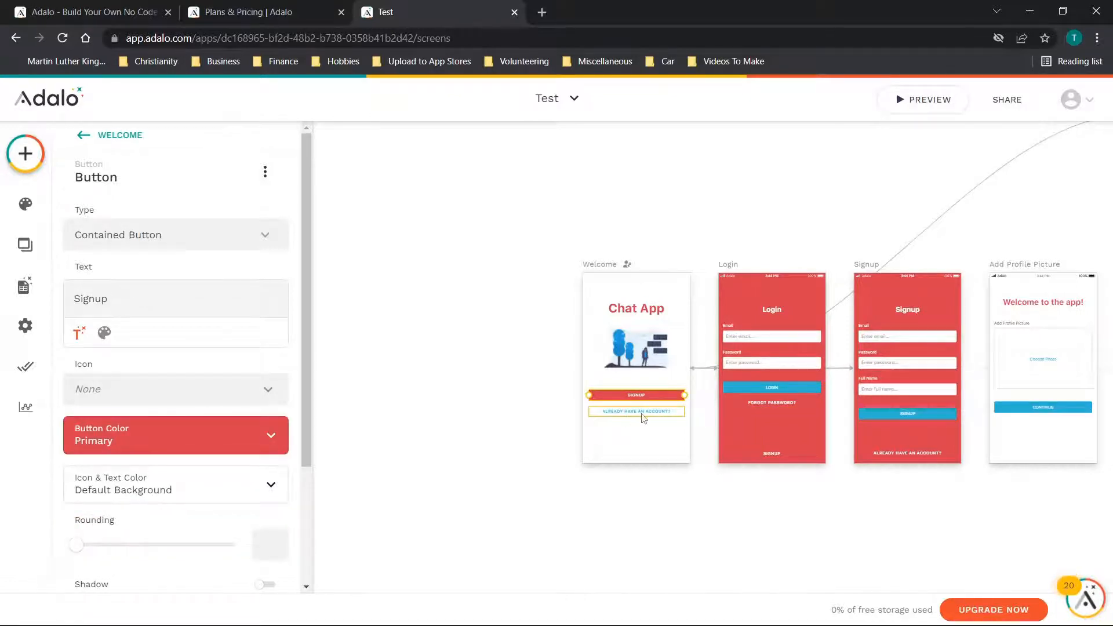
left_click(635, 412)
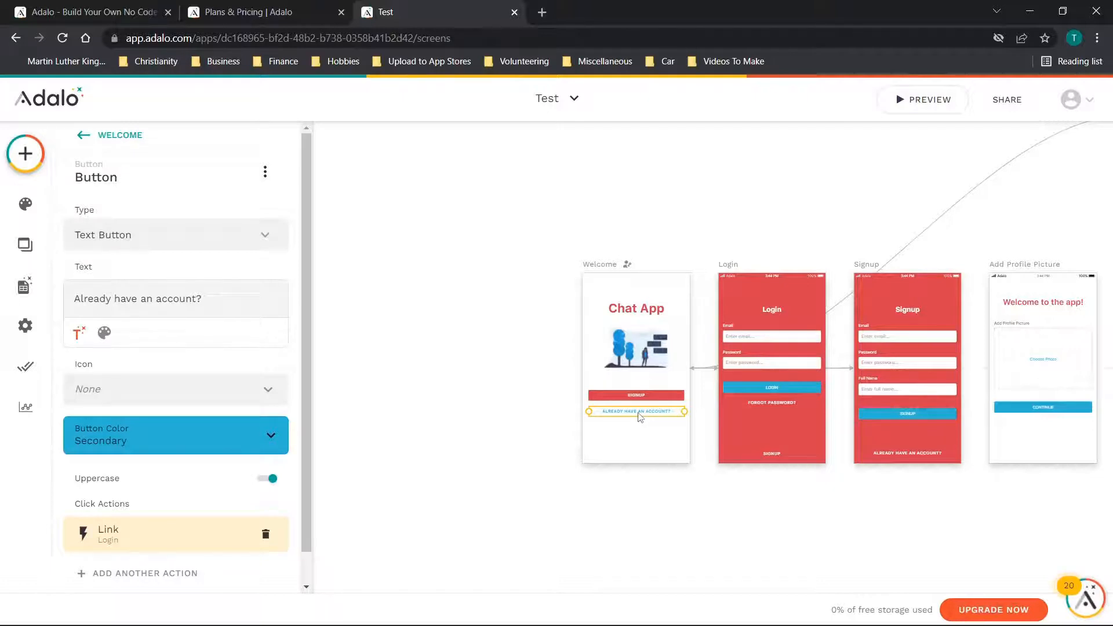
left_click(637, 394)
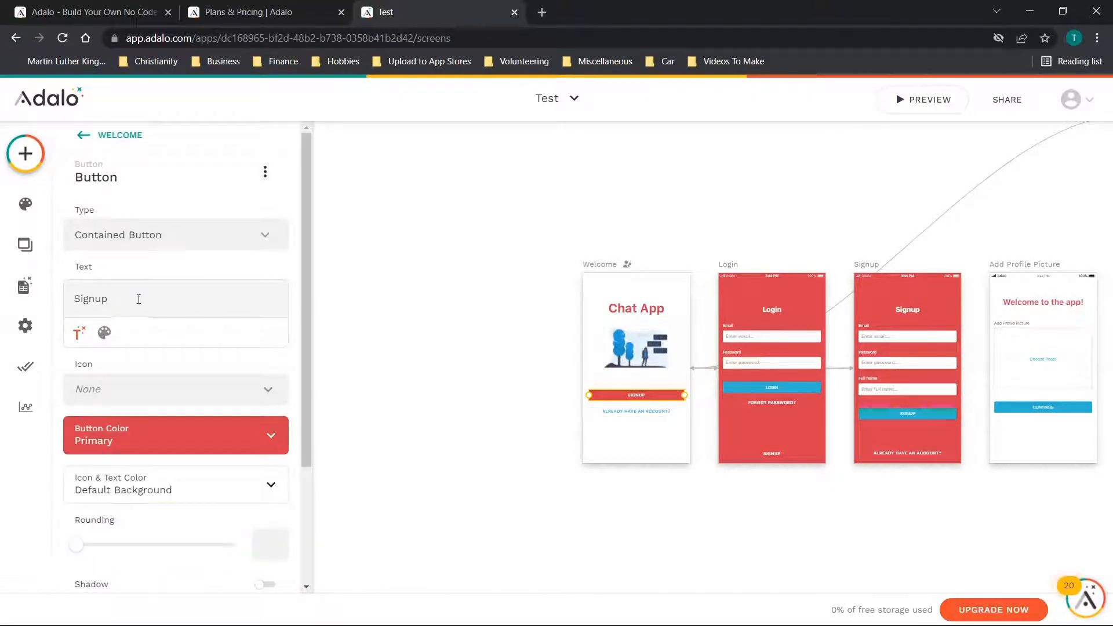
mouse_move(103, 219)
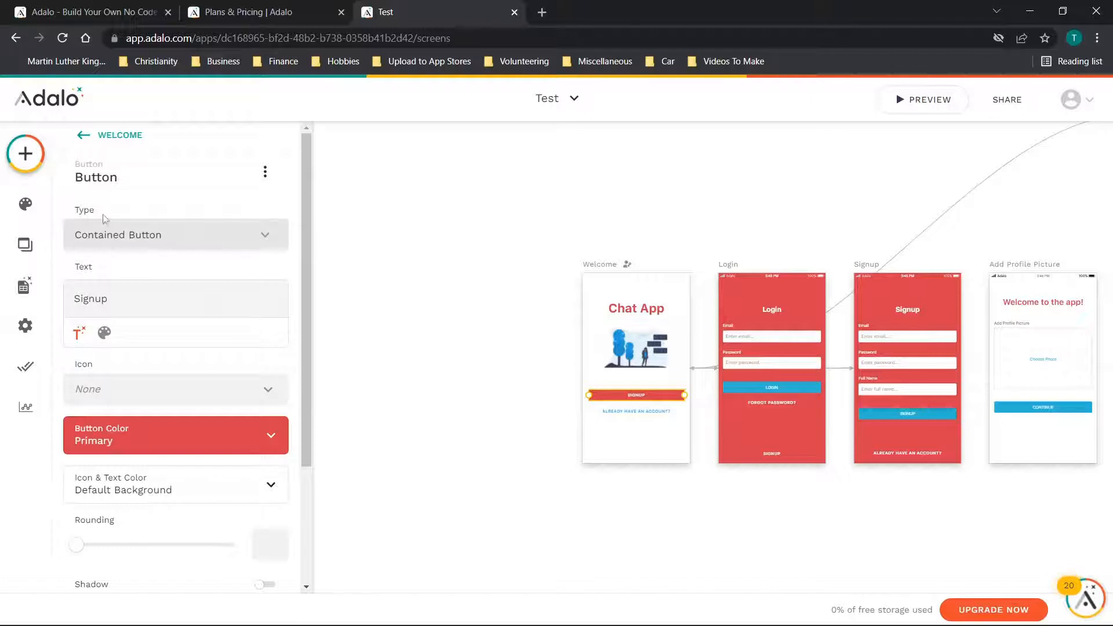
mouse_move(176, 404)
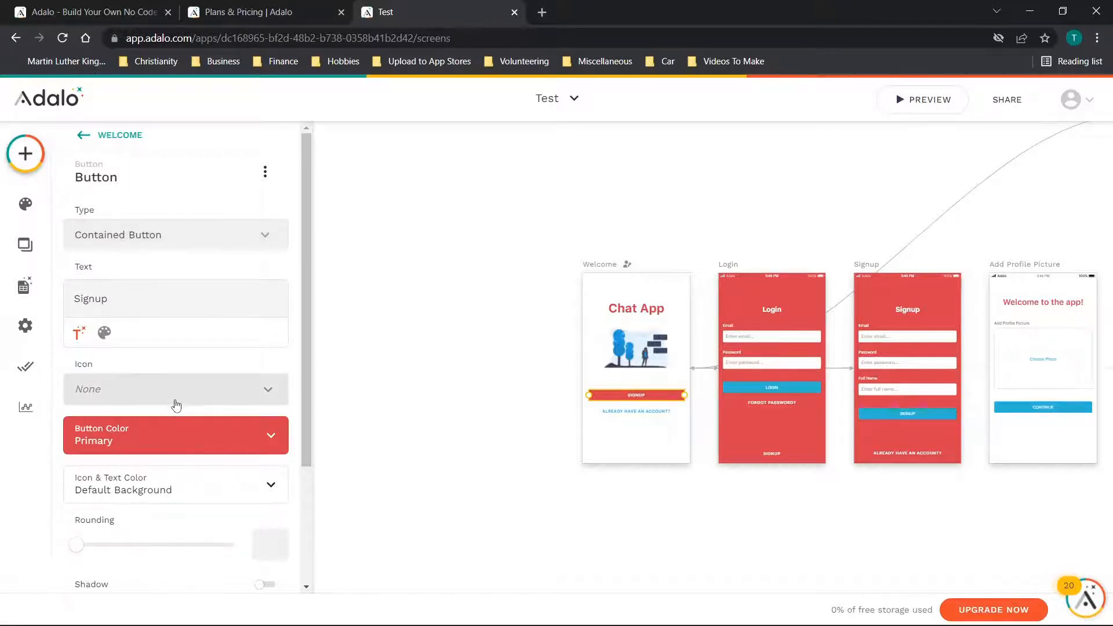
scroll("down", 3)
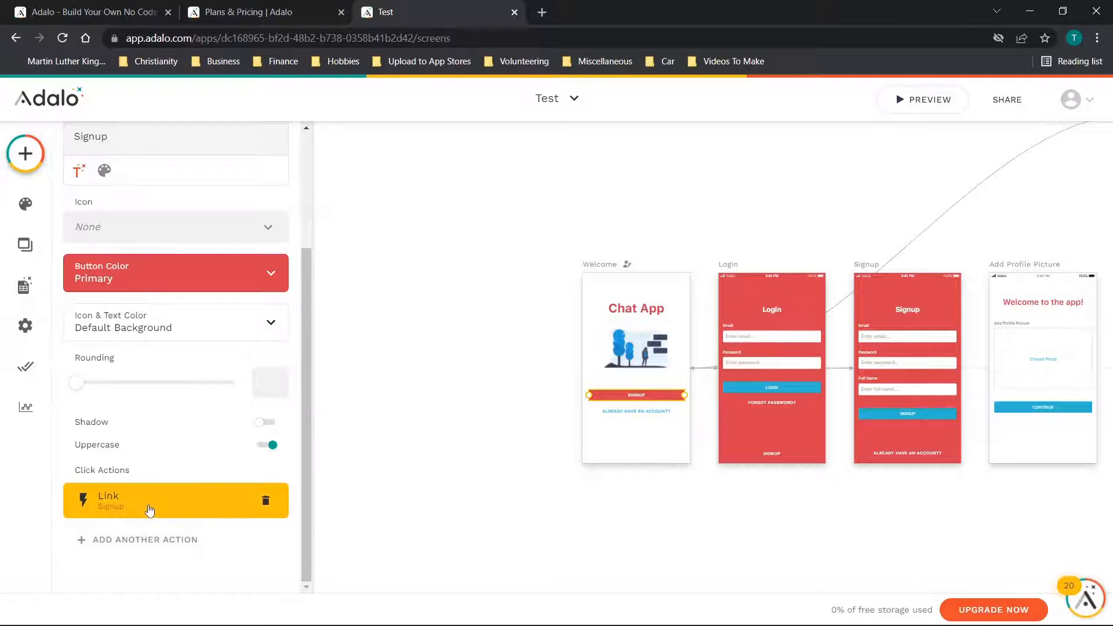
left_click(635, 348)
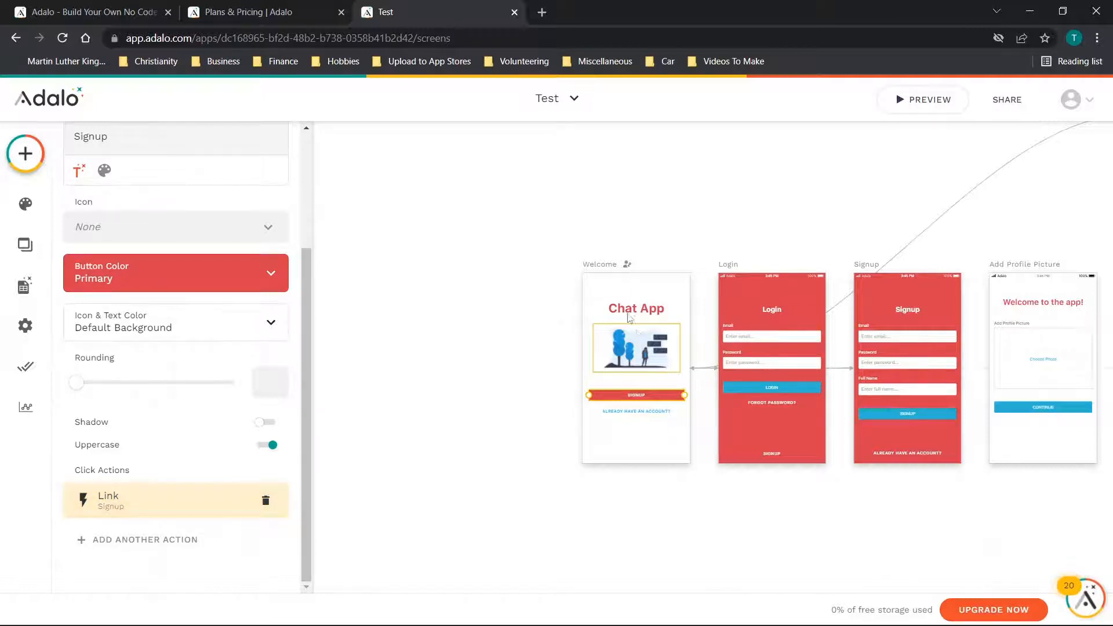
left_click(760, 298)
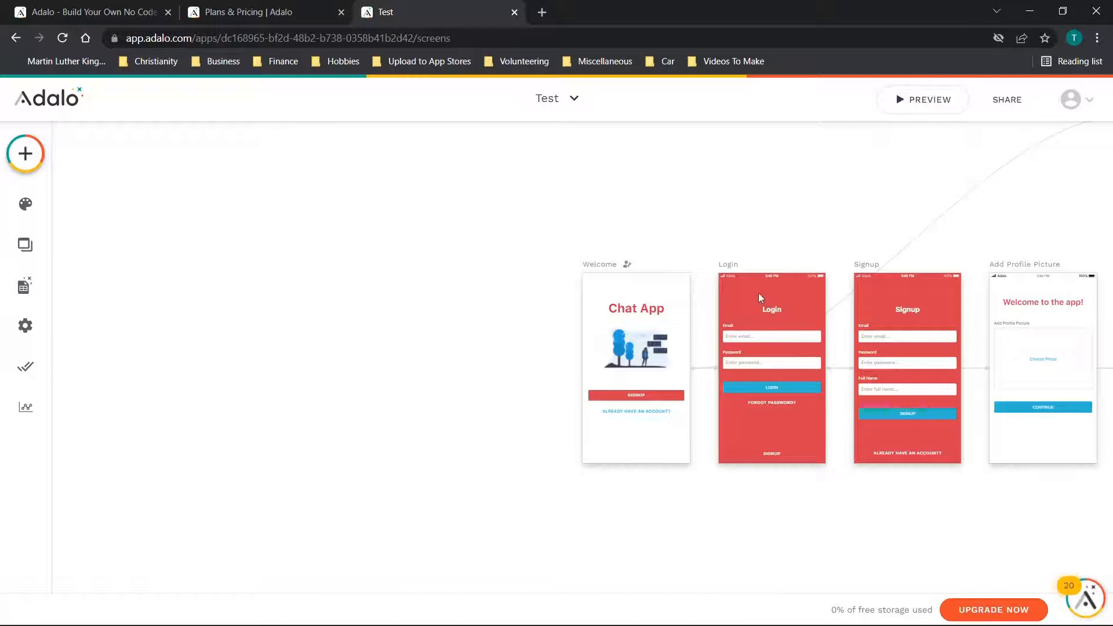
mouse_move(911, 282)
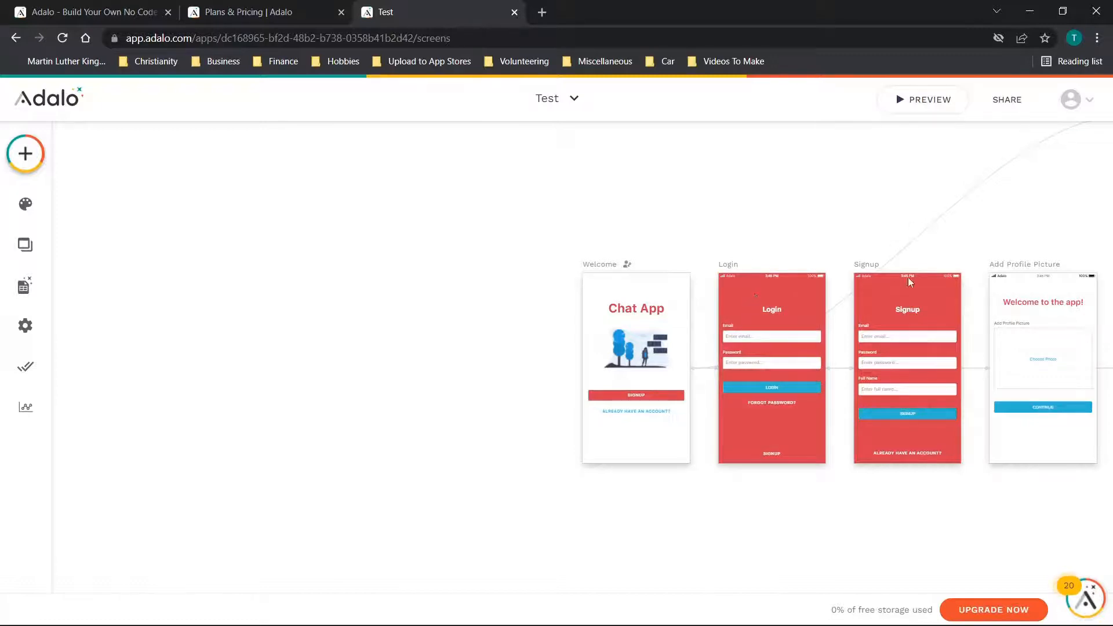
Step: Pan to the Profile screen and inspect its user picture image and the Logout button's log-out action
left_click(907, 369)
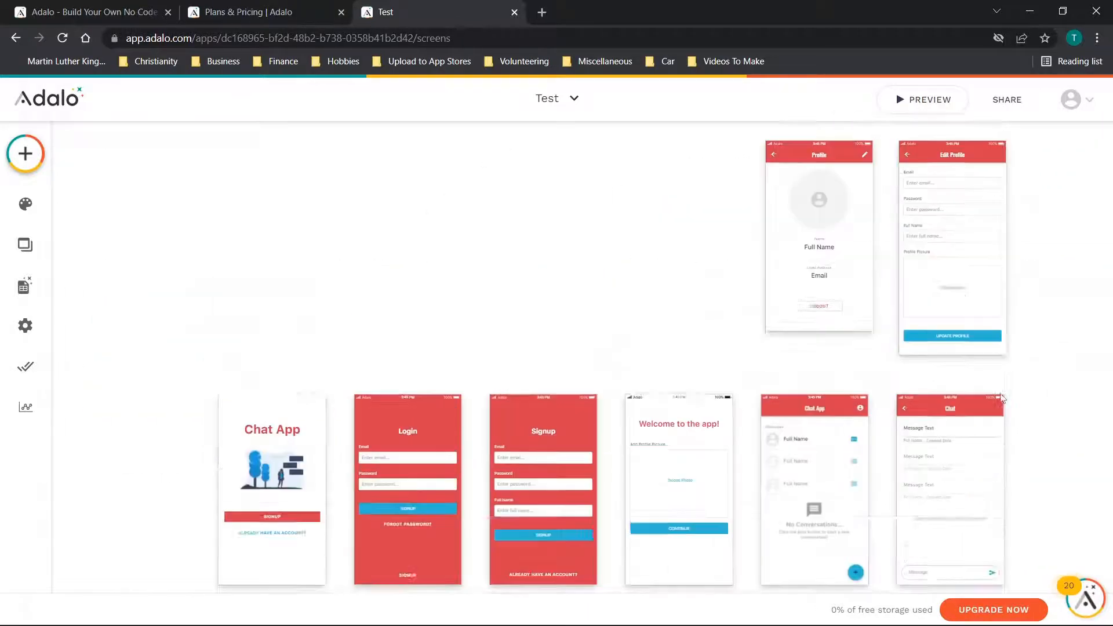
left_click(818, 197)
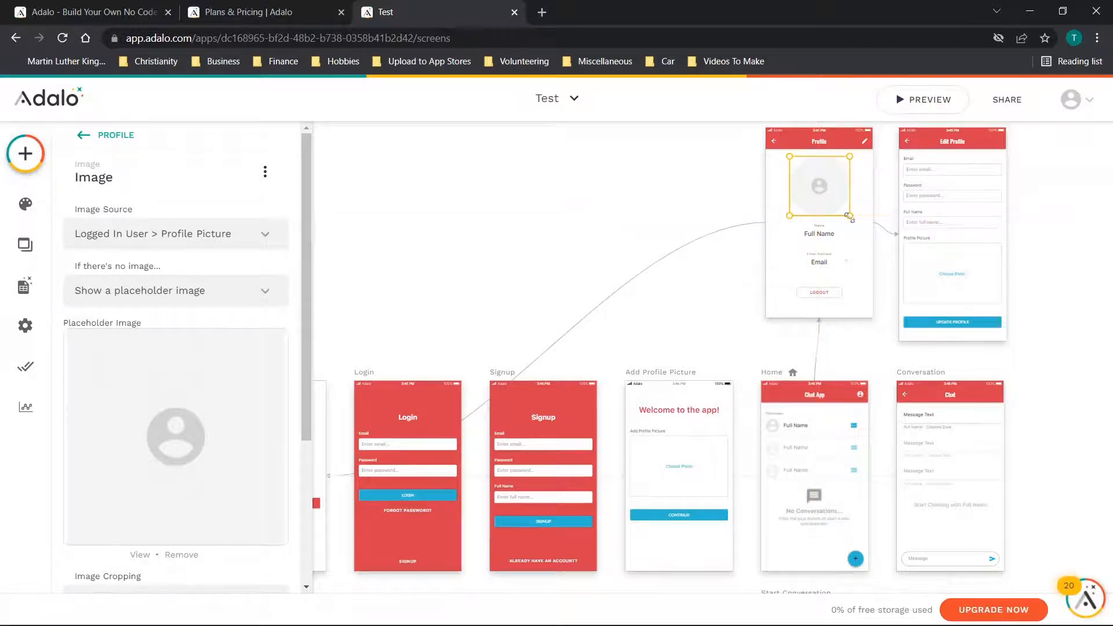
left_click(819, 292)
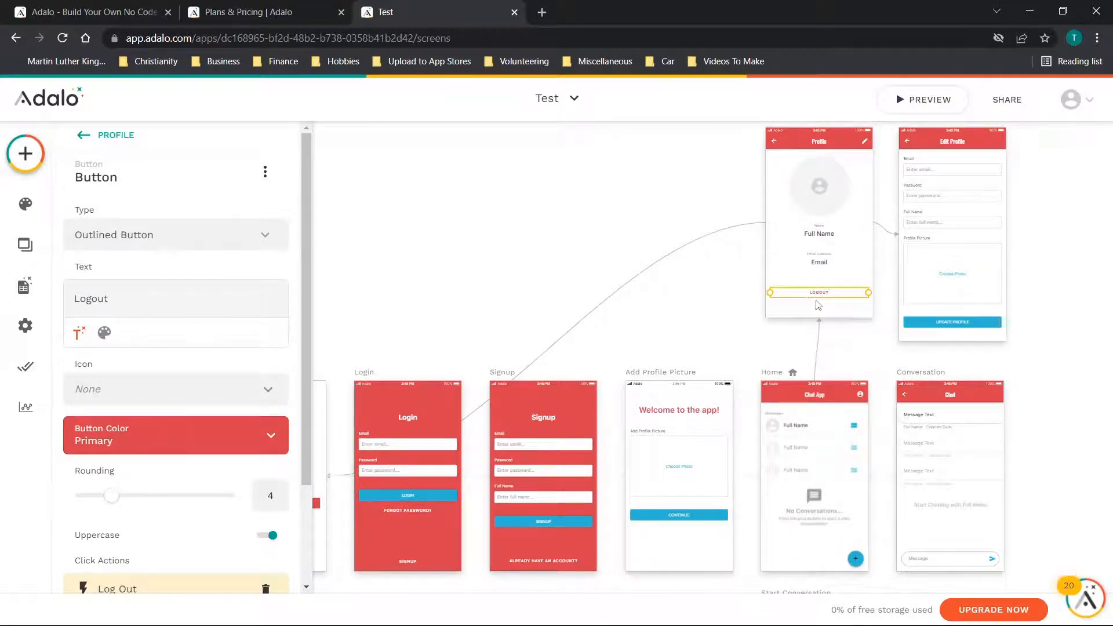
Step: Review the app's branding fonts, then select the Profile screen's Email label bound to the user's email
left_click(25, 204)
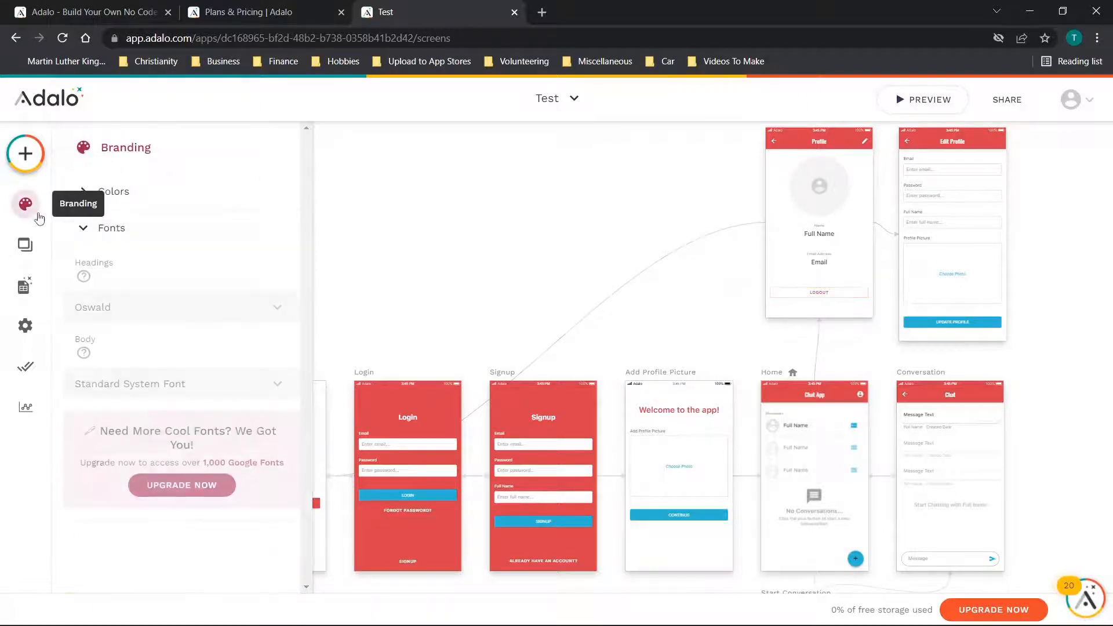
mouse_move(138, 222)
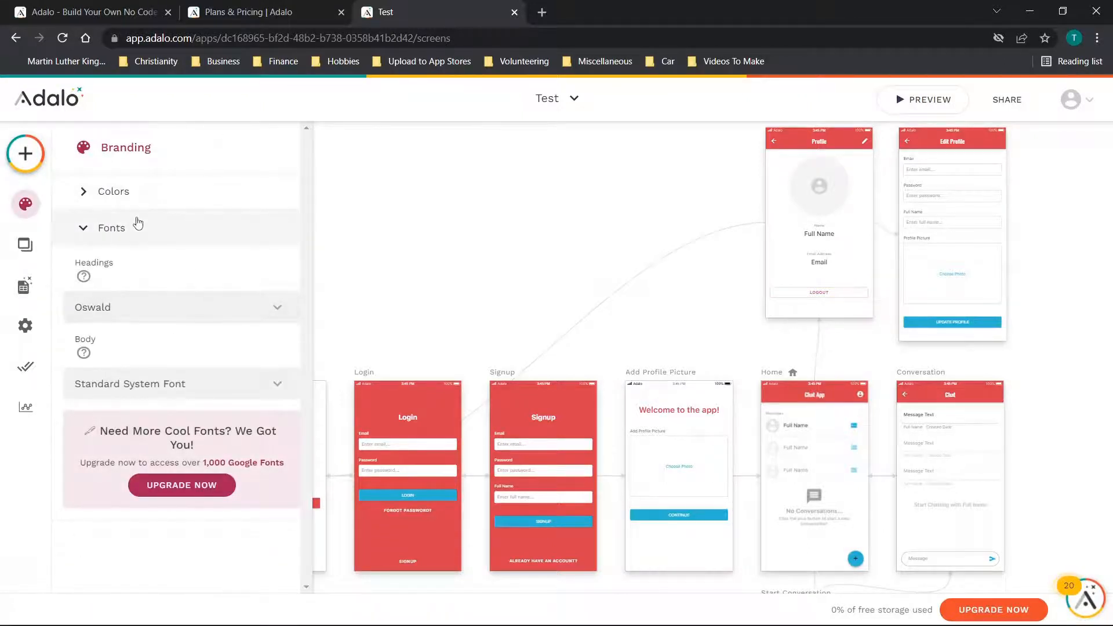
mouse_move(813, 280)
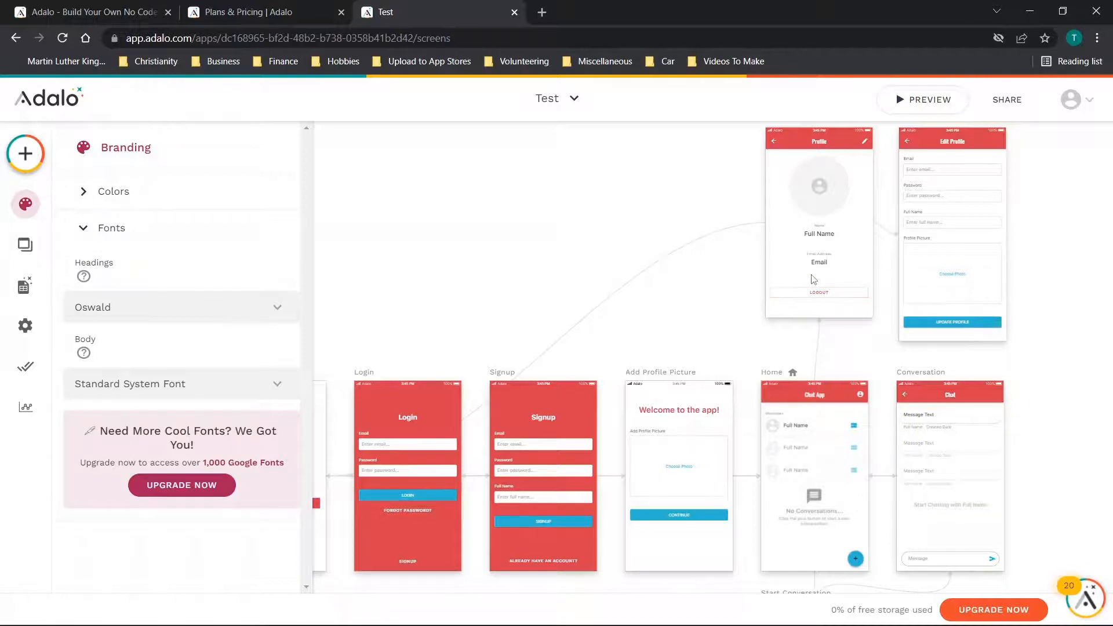
left_click(818, 269)
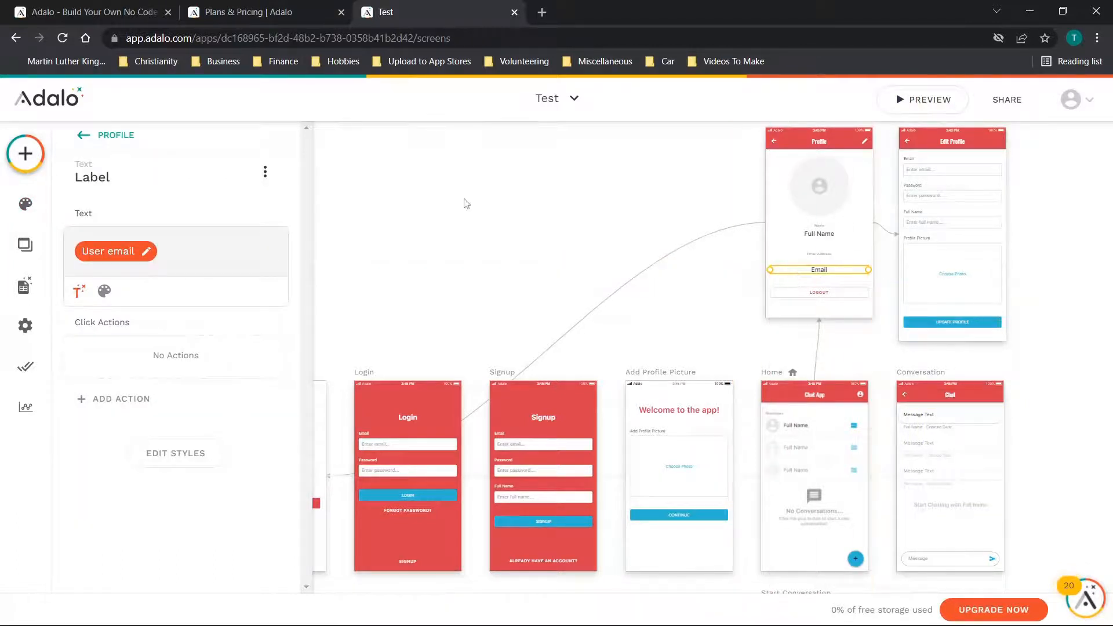
Step: Review the Add Profile Picture screen's available data, then bring up the Home screen's components
left_click(24, 244)
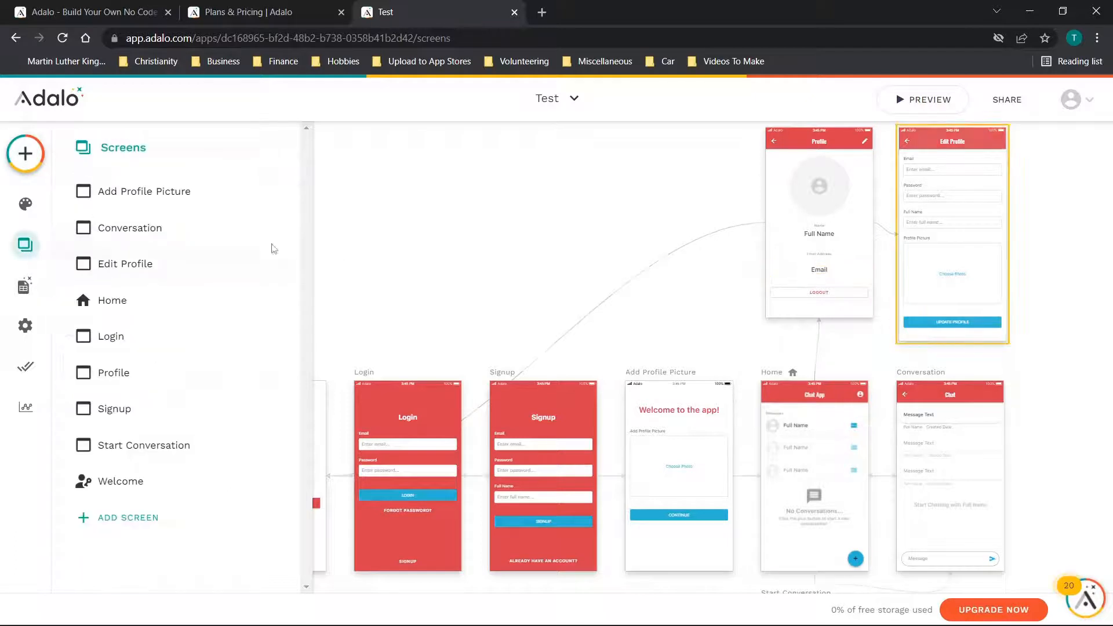
left_click(679, 476)
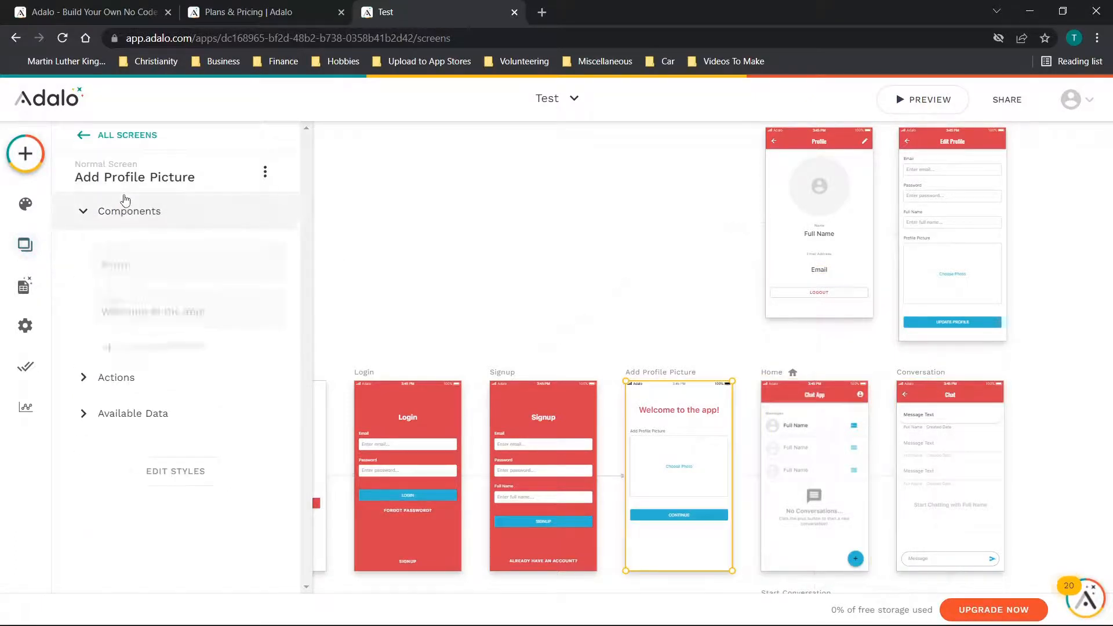
left_click(83, 211)
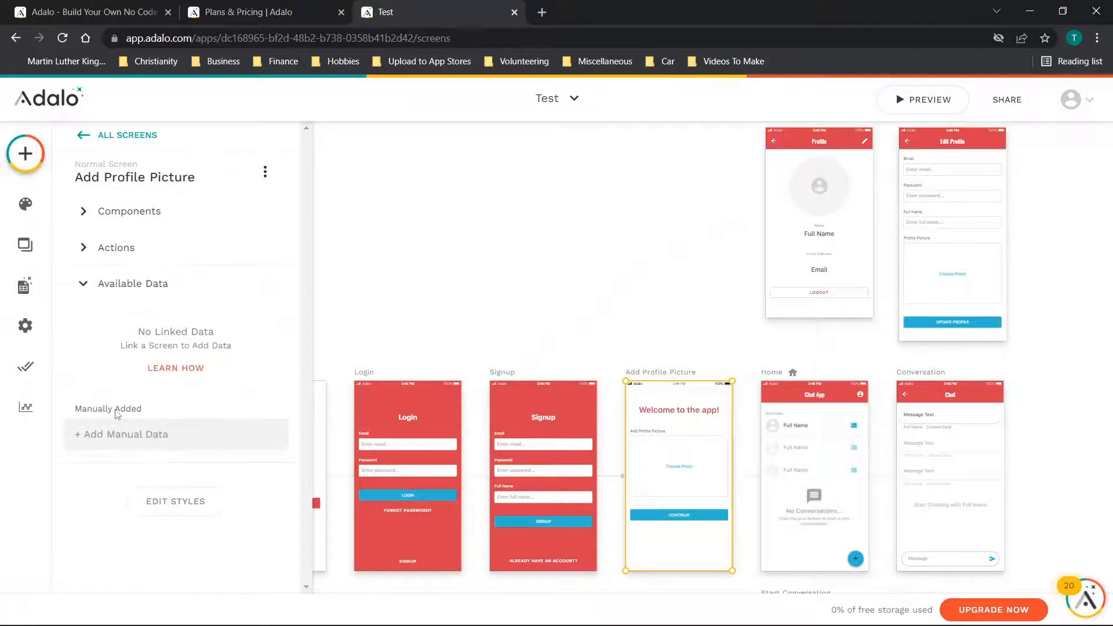
left_click(25, 244)
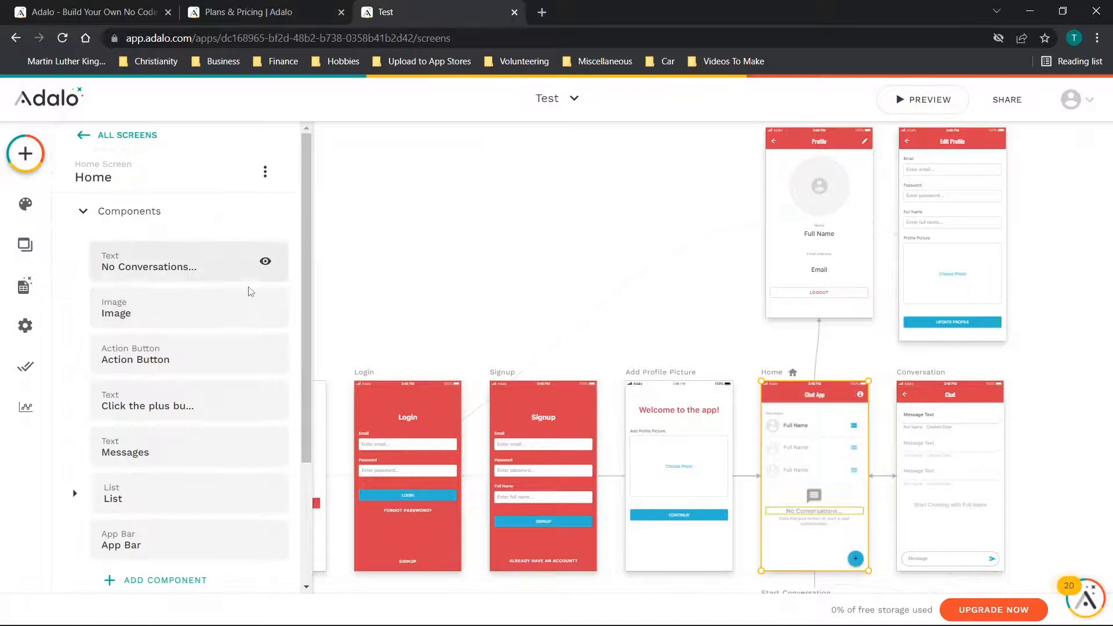
scroll("down", 3)
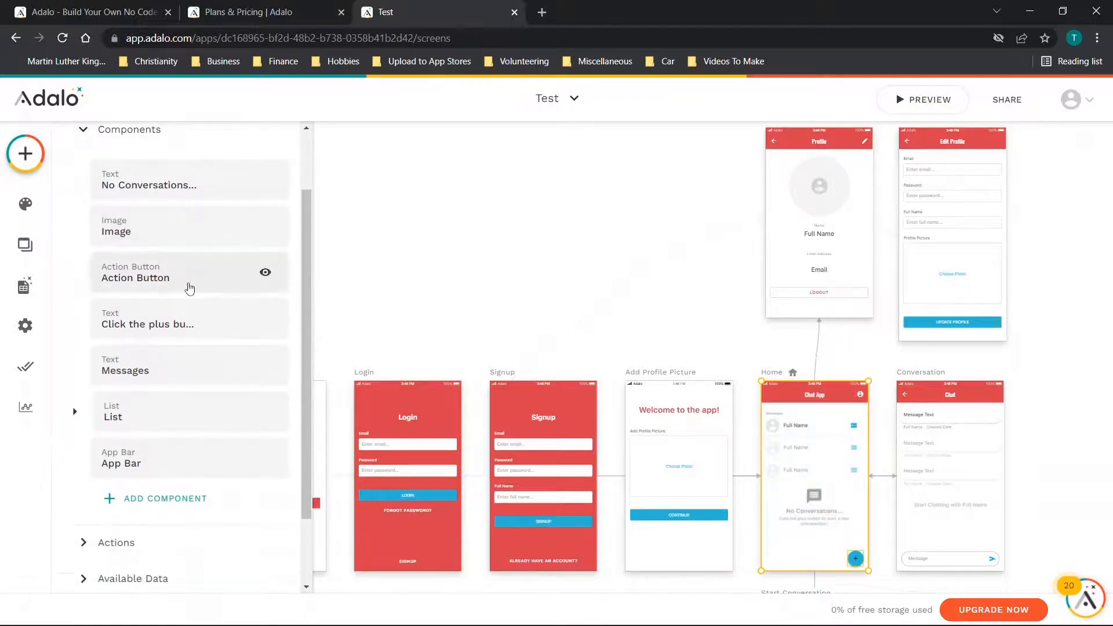
Step: Check the Home add button links to Start Conversation and the list shows conversations newest first
left_click(135, 277)
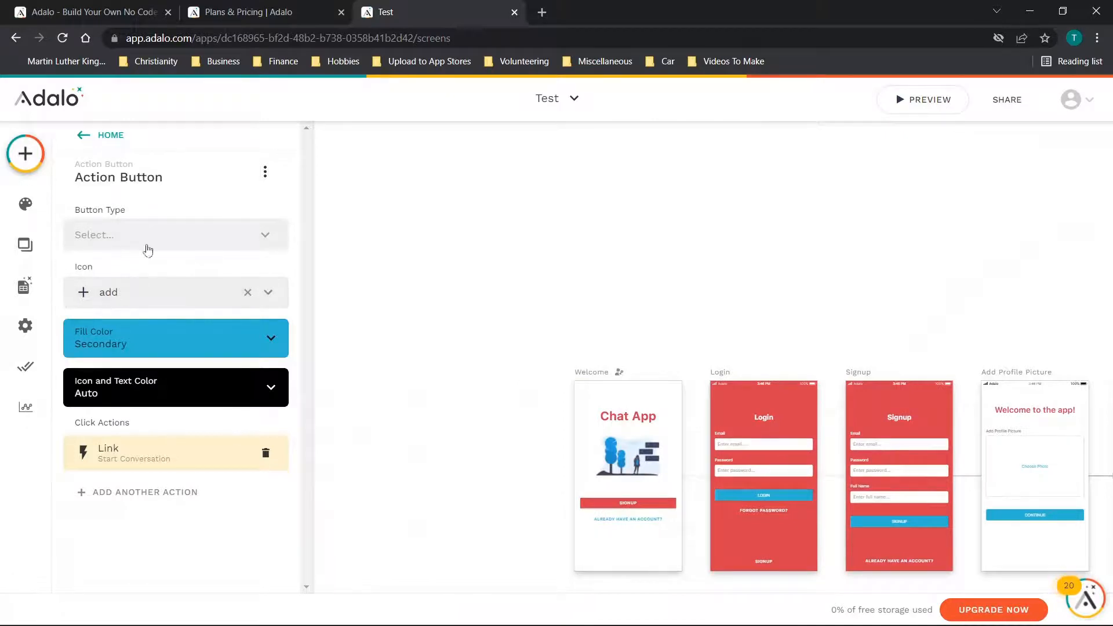
left_click(101, 134)
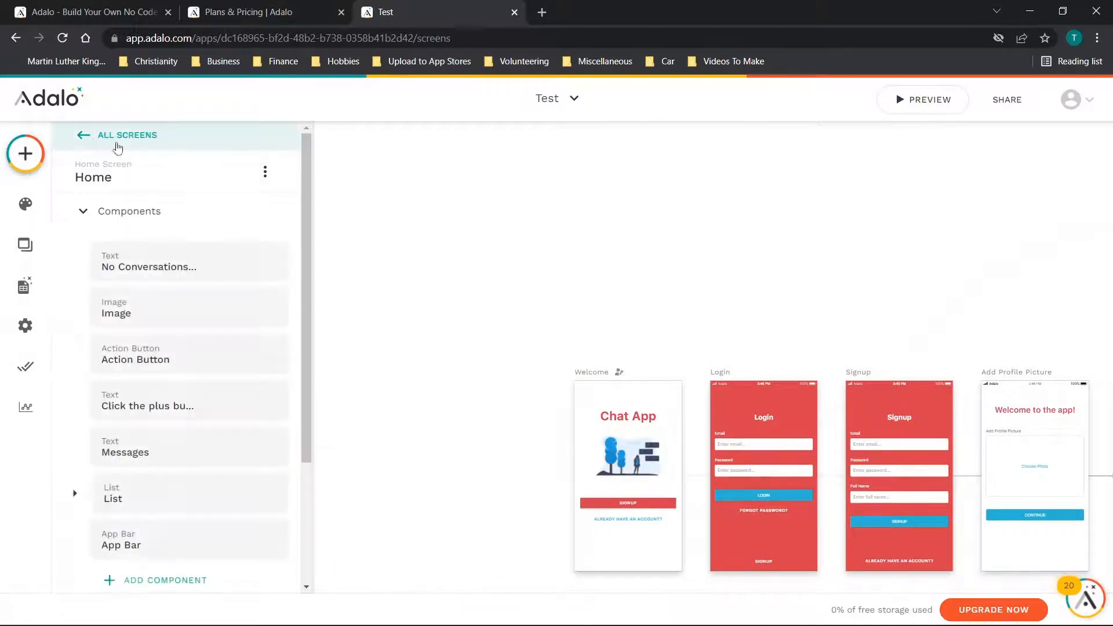
mouse_move(131, 499)
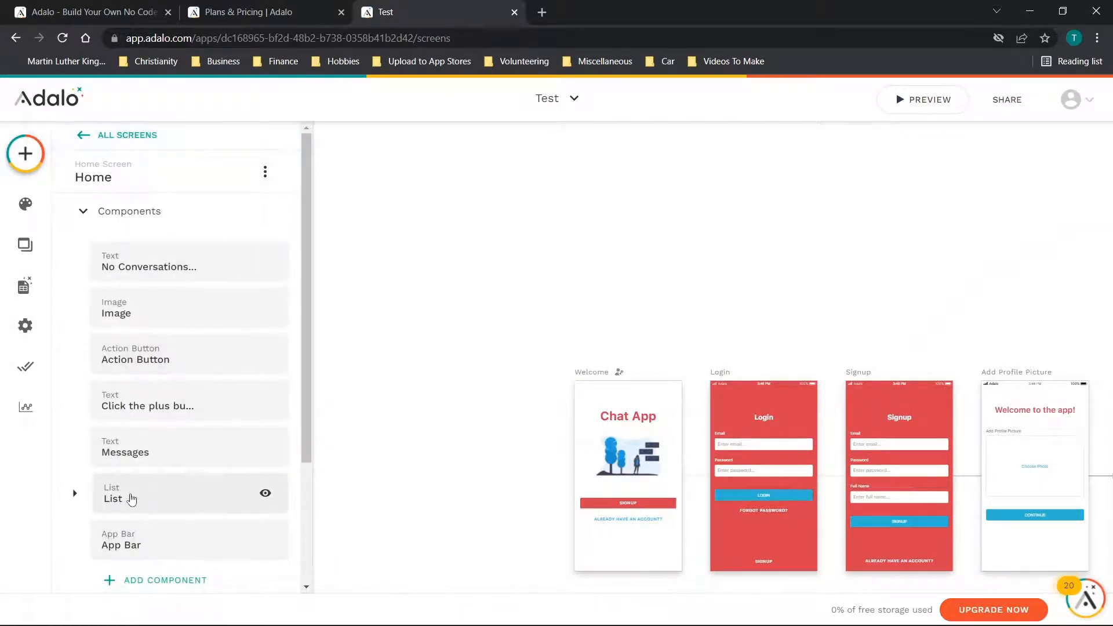
left_click(112, 494)
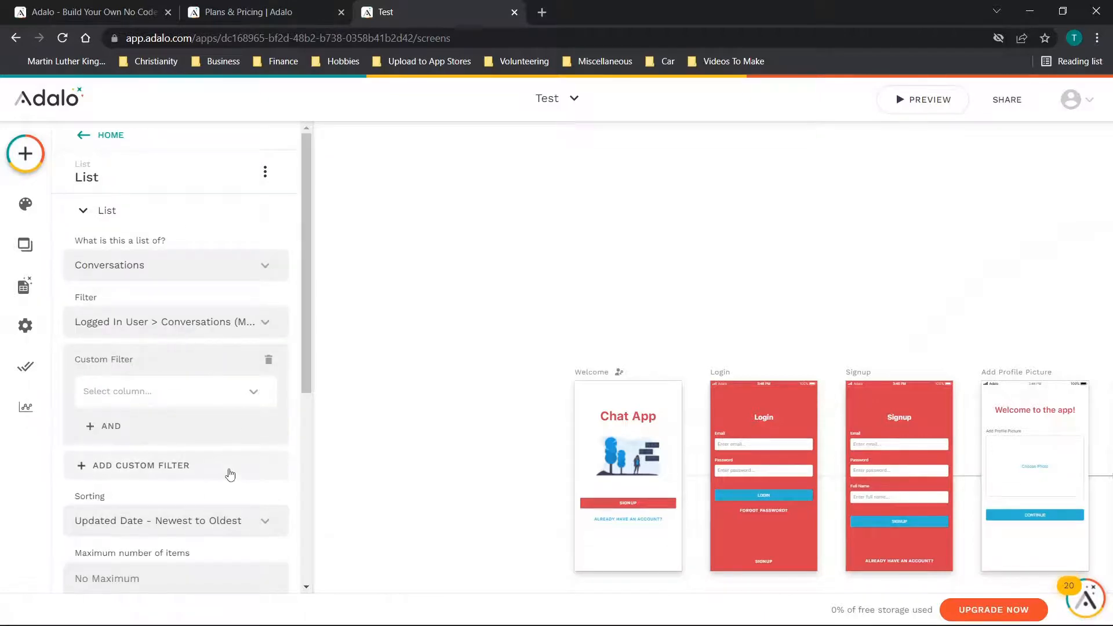
left_click(110, 135)
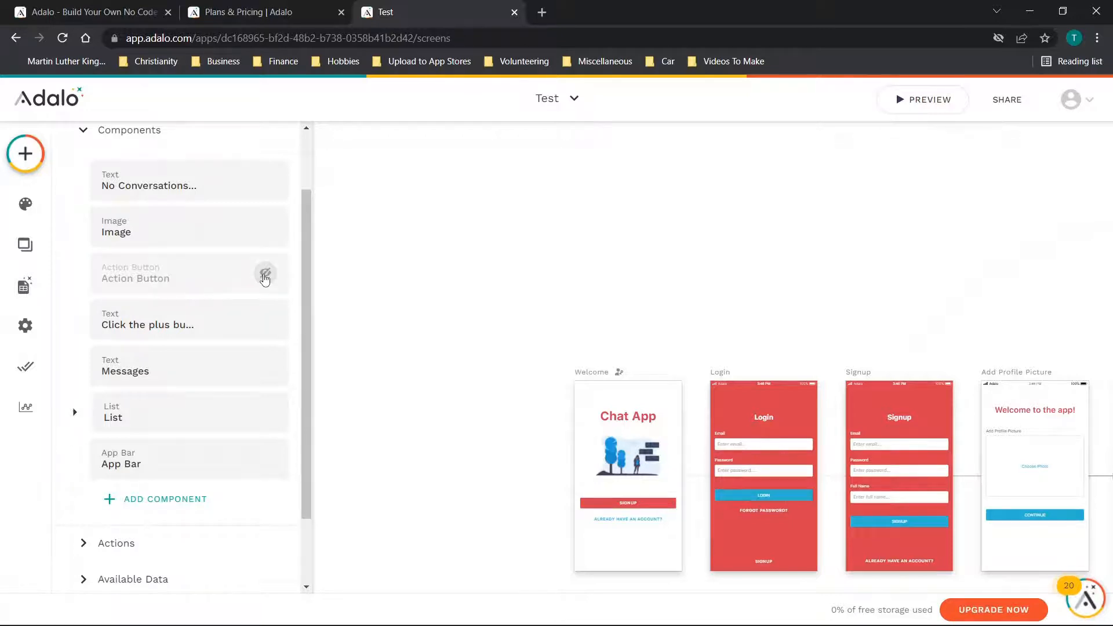
scroll("up", 3)
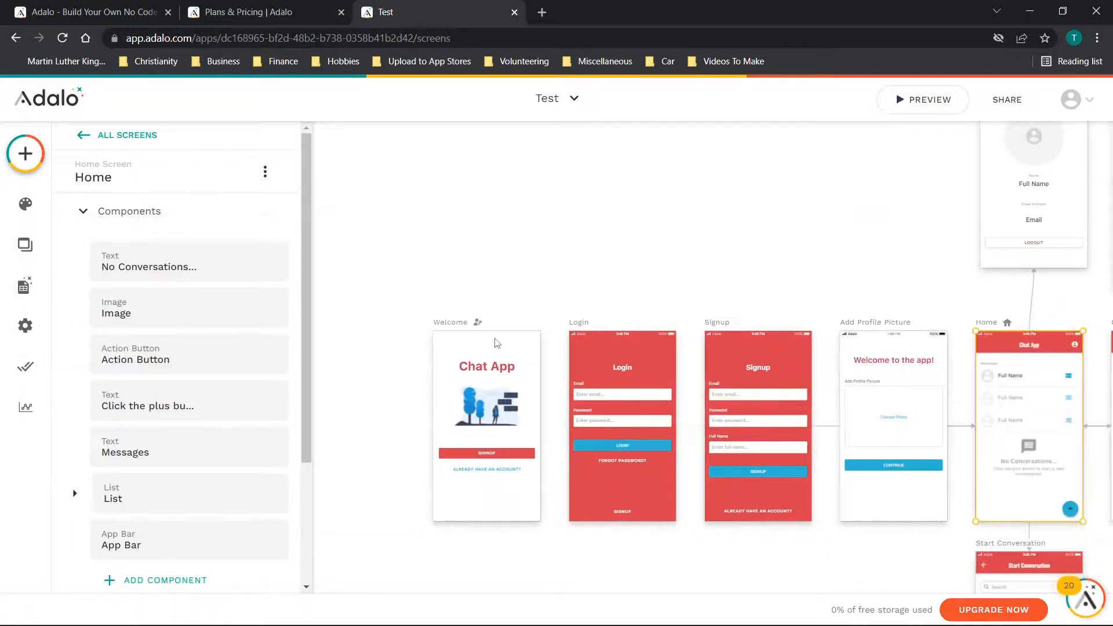
Step: Inspect the Signup screen's form, group and heading components, then return to the screens list
left_click(24, 244)
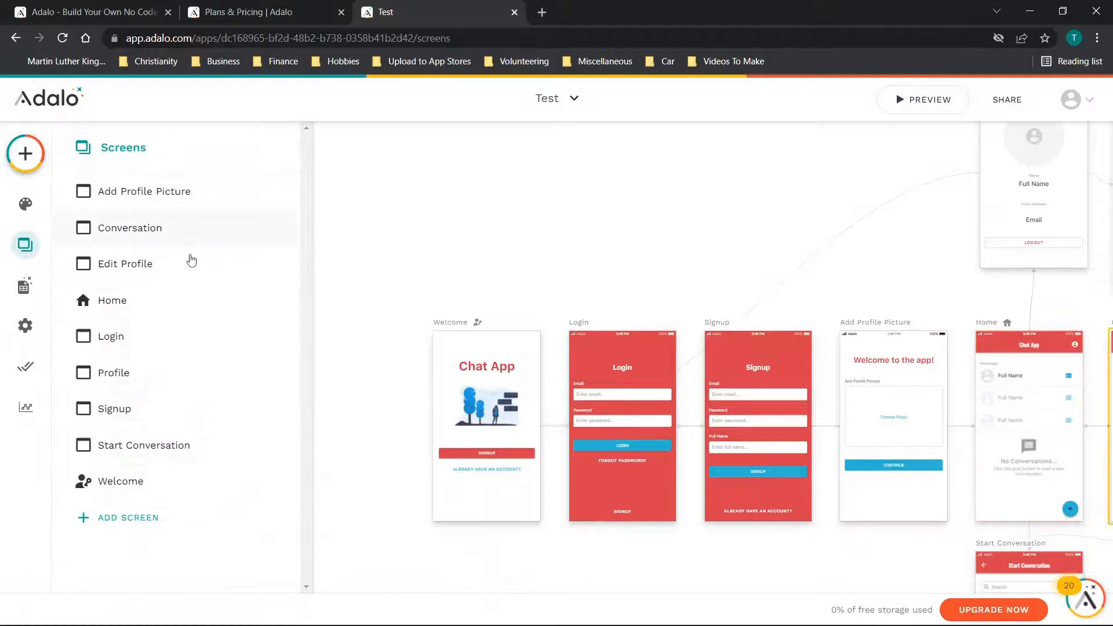
mouse_move(656, 340)
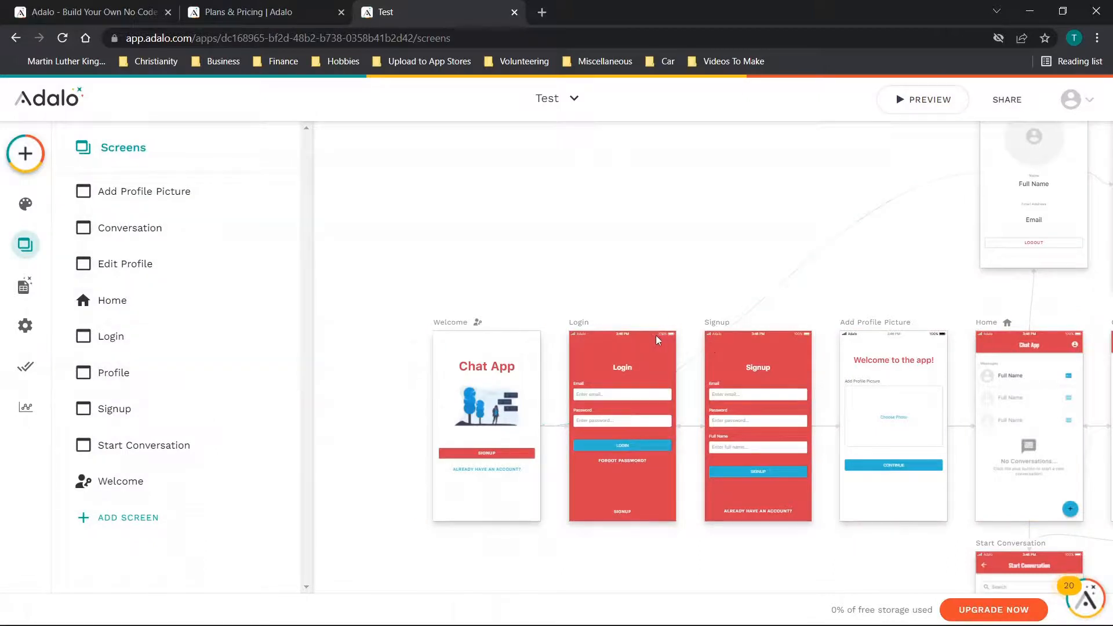
left_click(114, 409)
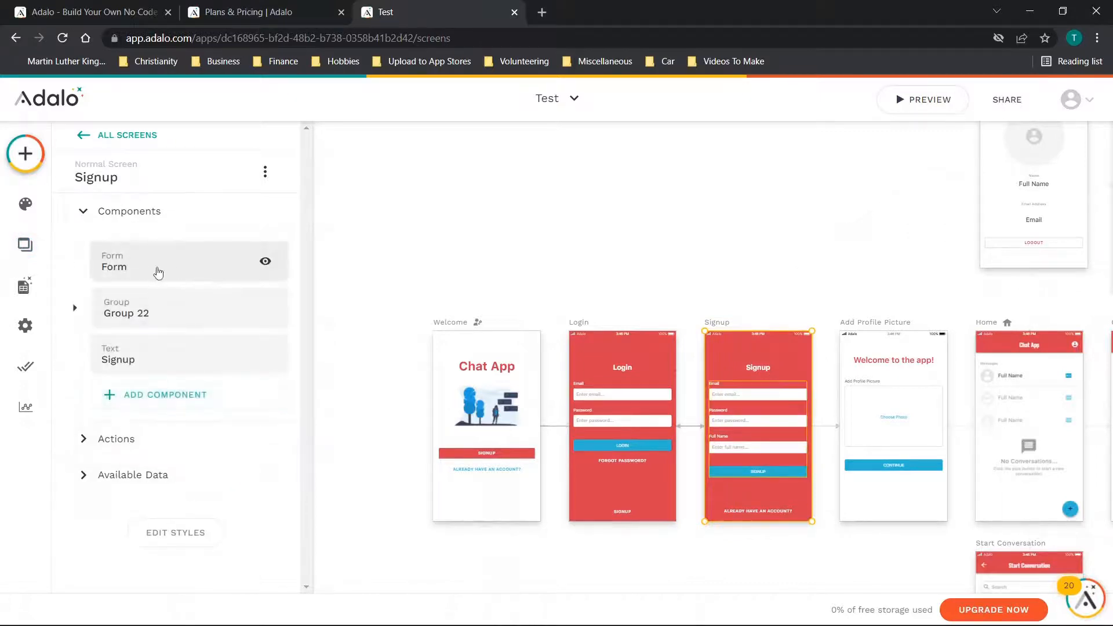
left_click(265, 261)
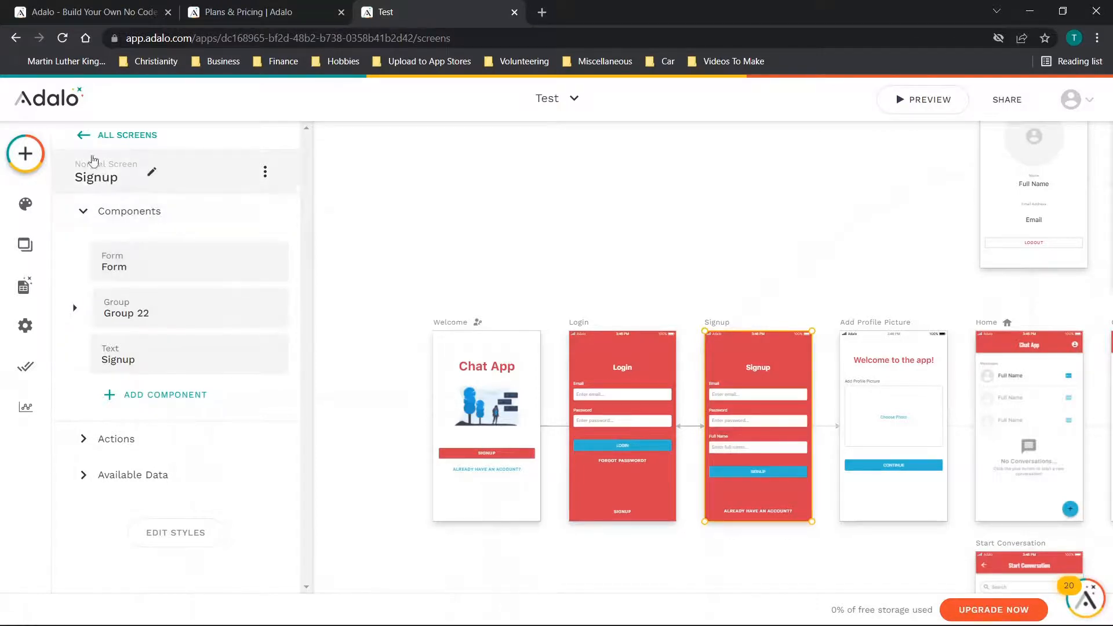
left_click(128, 135)
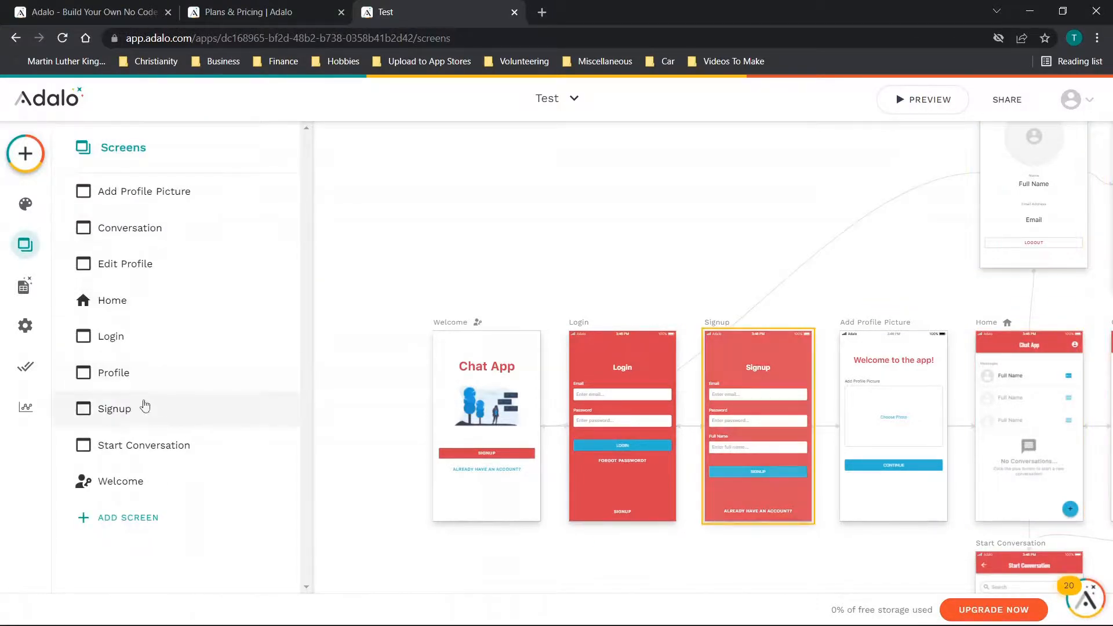
mouse_move(25, 287)
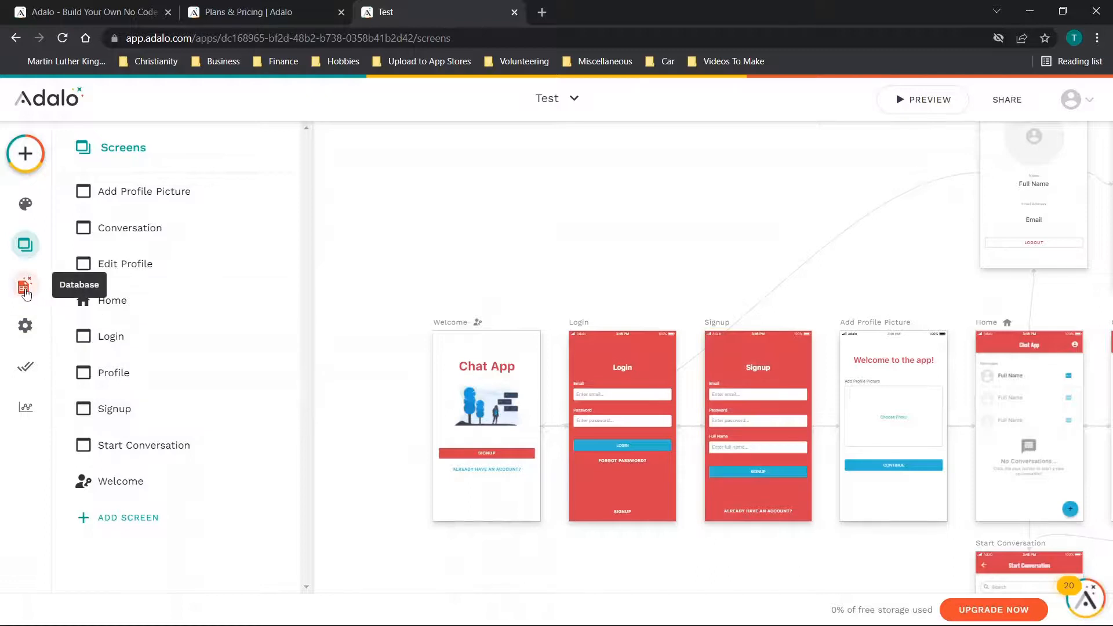
Step: Review the Users, Conversations and Read Status collection properties, then bring up the Users collection options
left_click(25, 286)
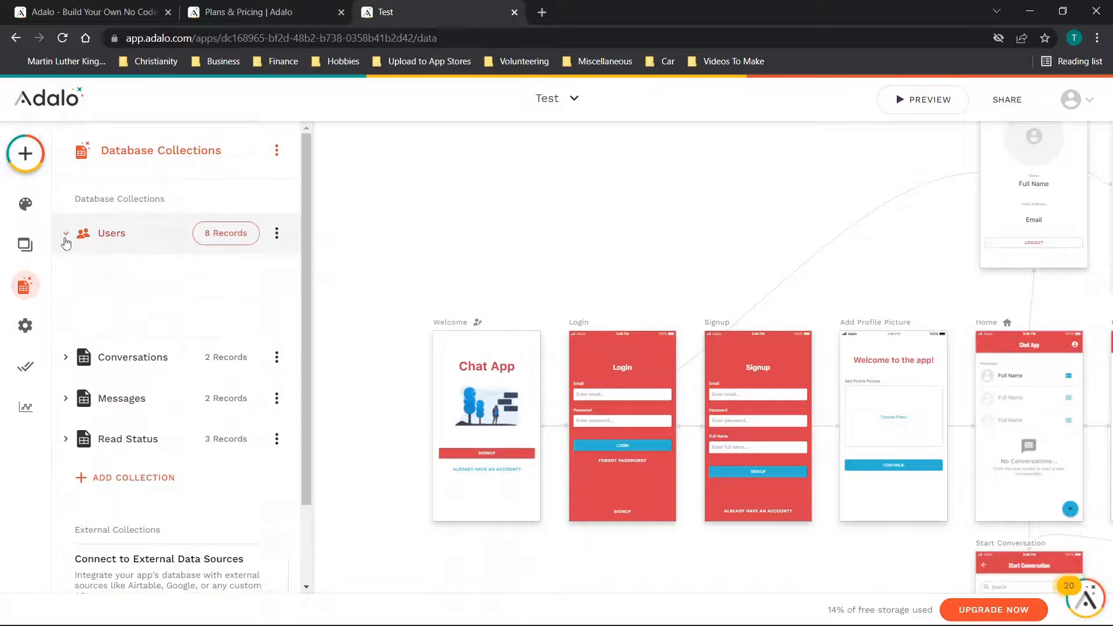
left_click(66, 233)
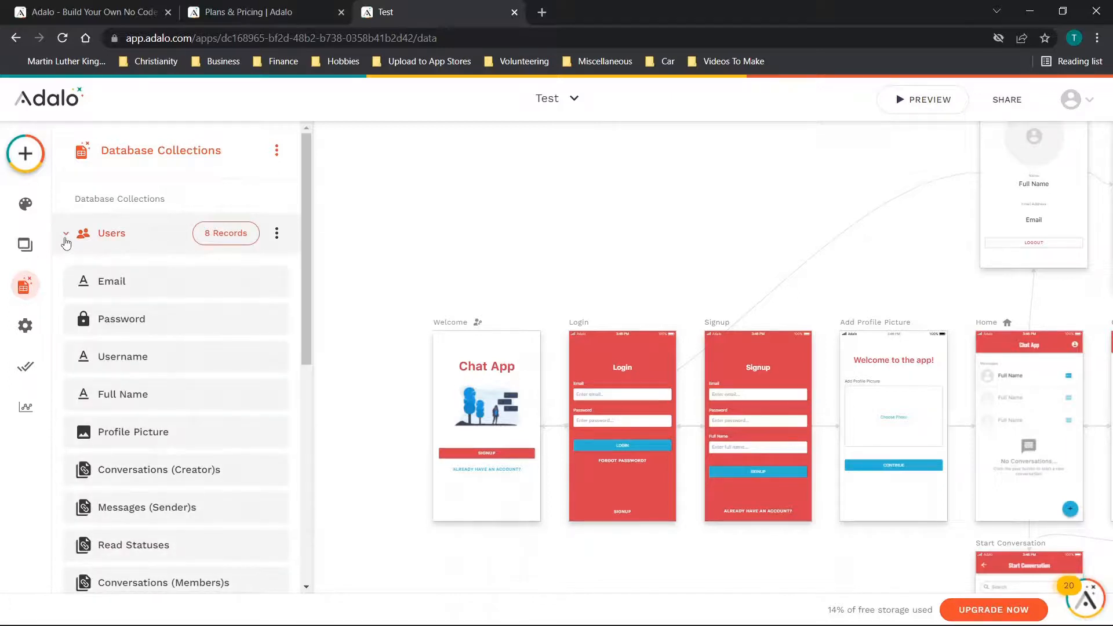
left_click(65, 233)
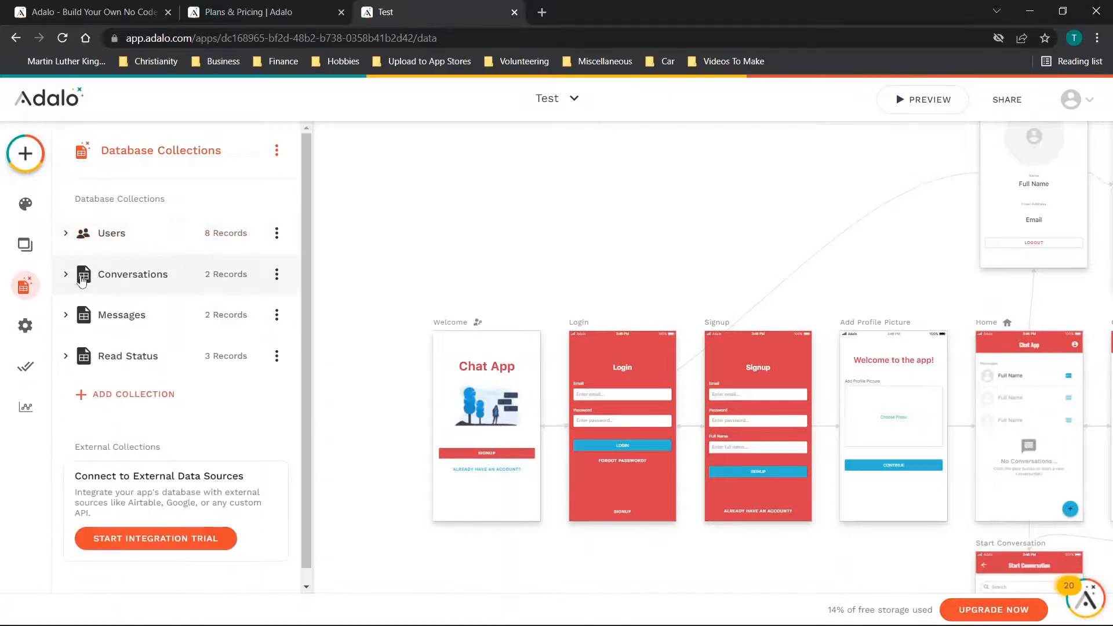
left_click(64, 274)
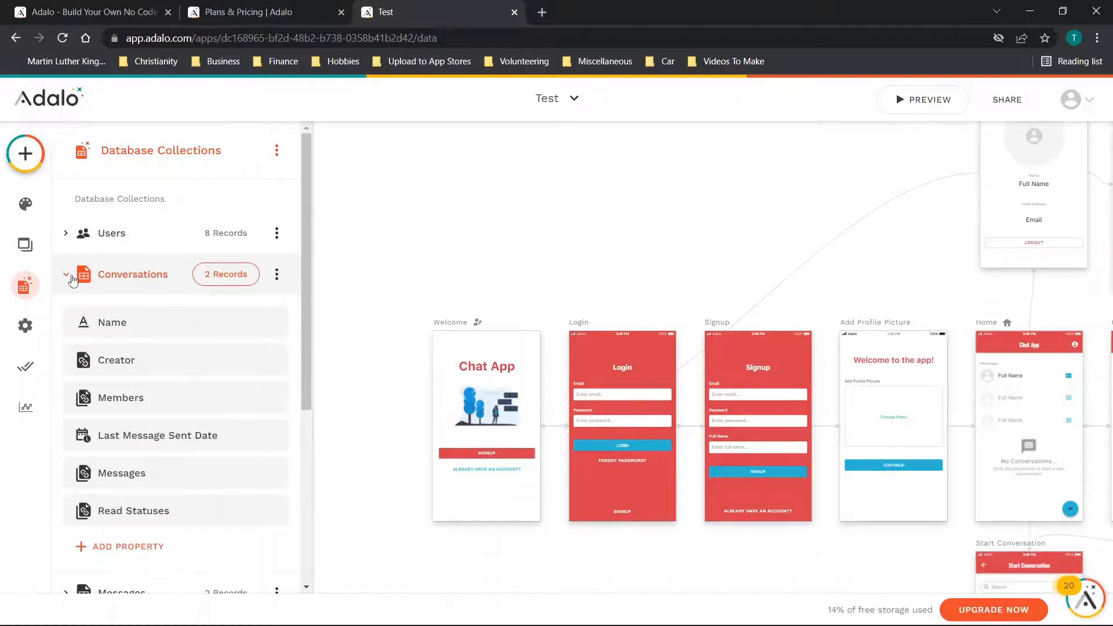
left_click(65, 274)
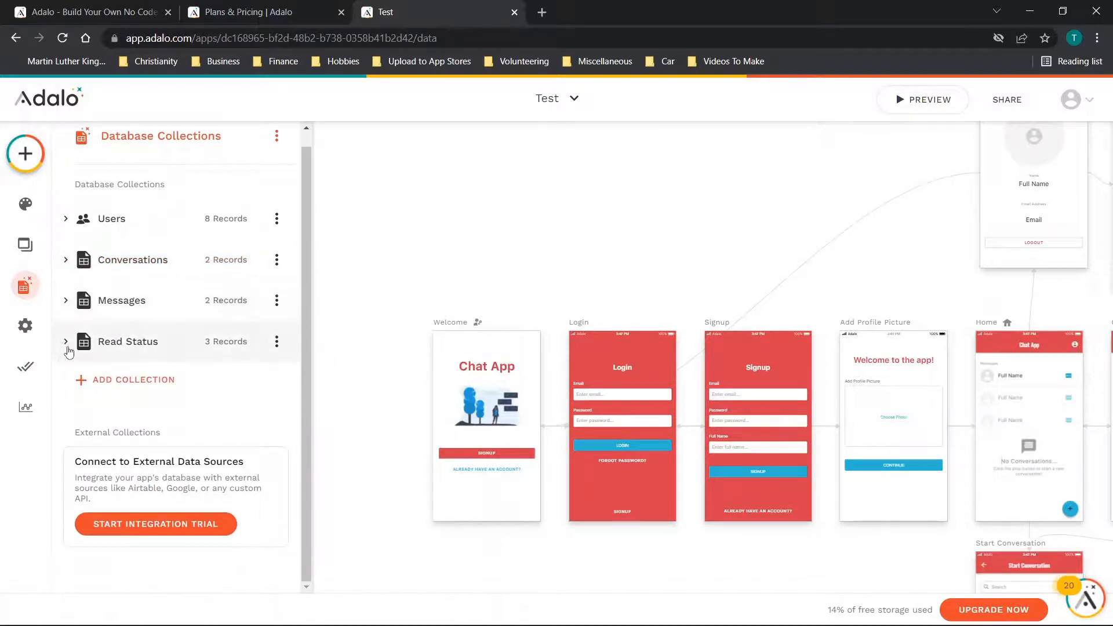
left_click(66, 346)
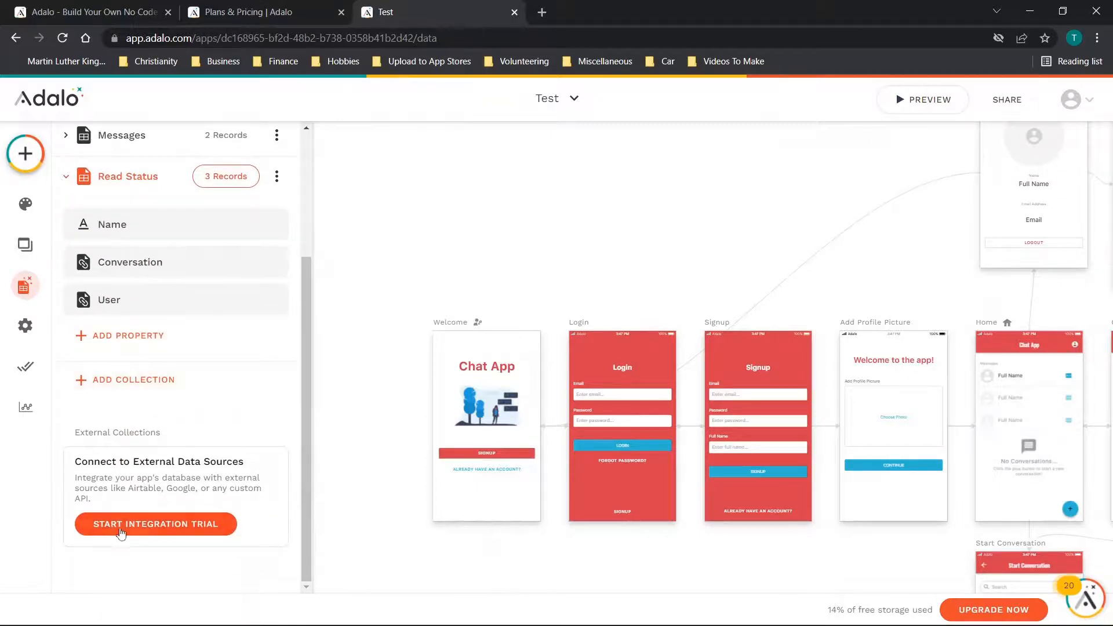
mouse_move(189, 501)
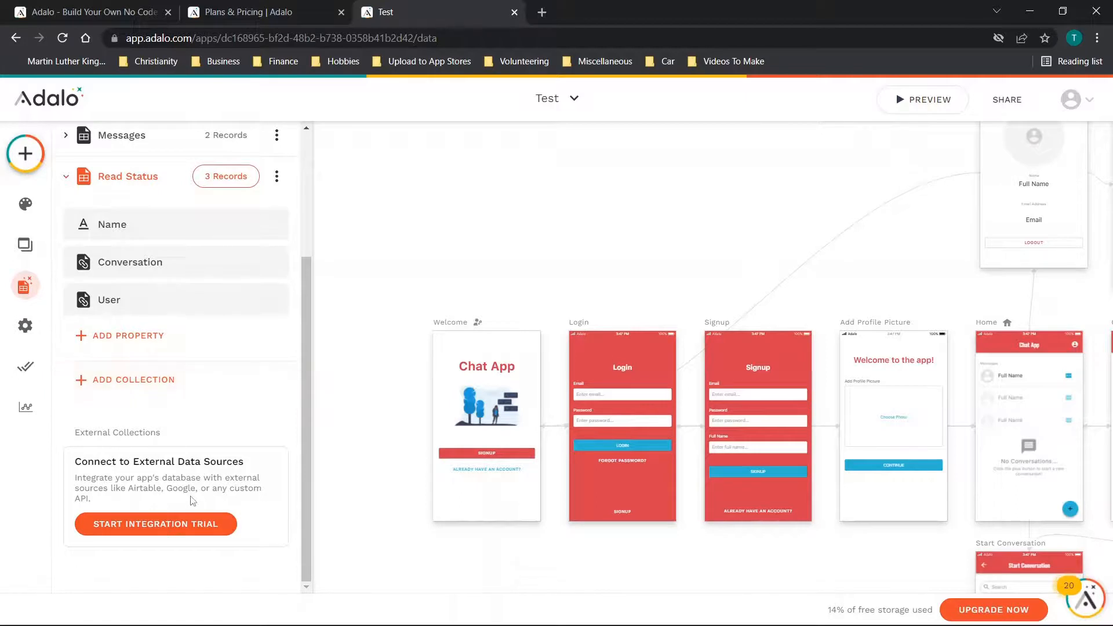
mouse_move(237, 499)
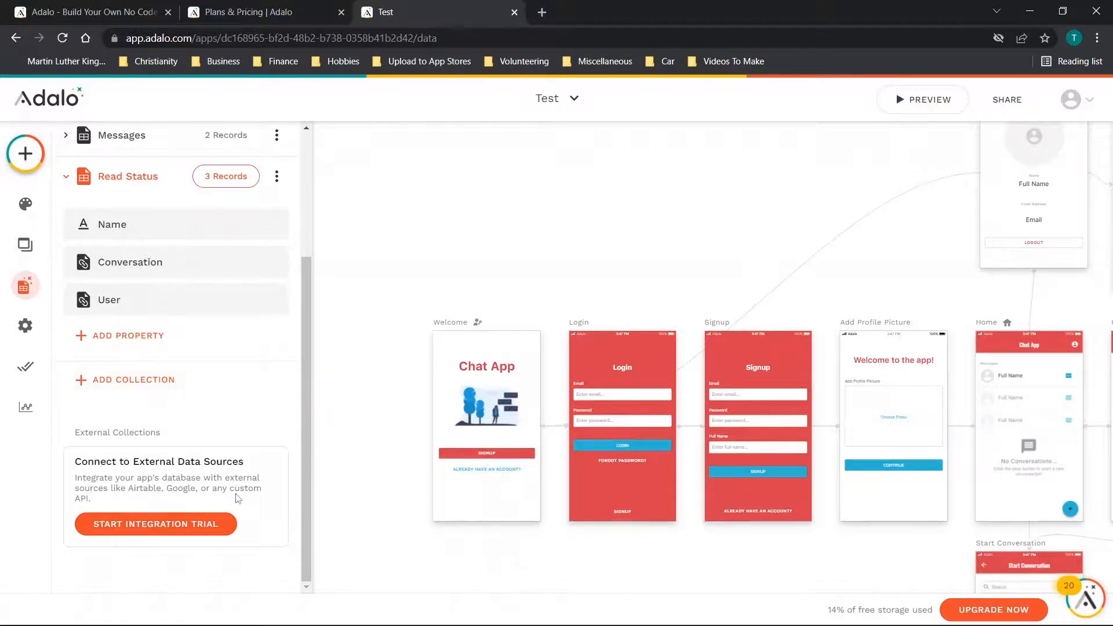
mouse_move(176, 335)
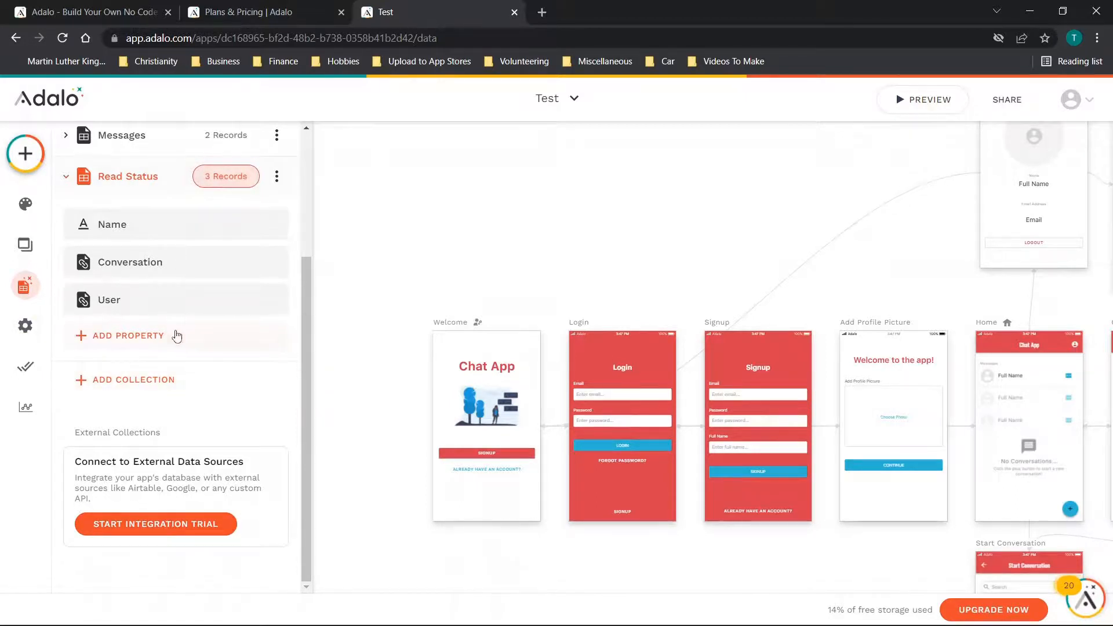
left_click(276, 233)
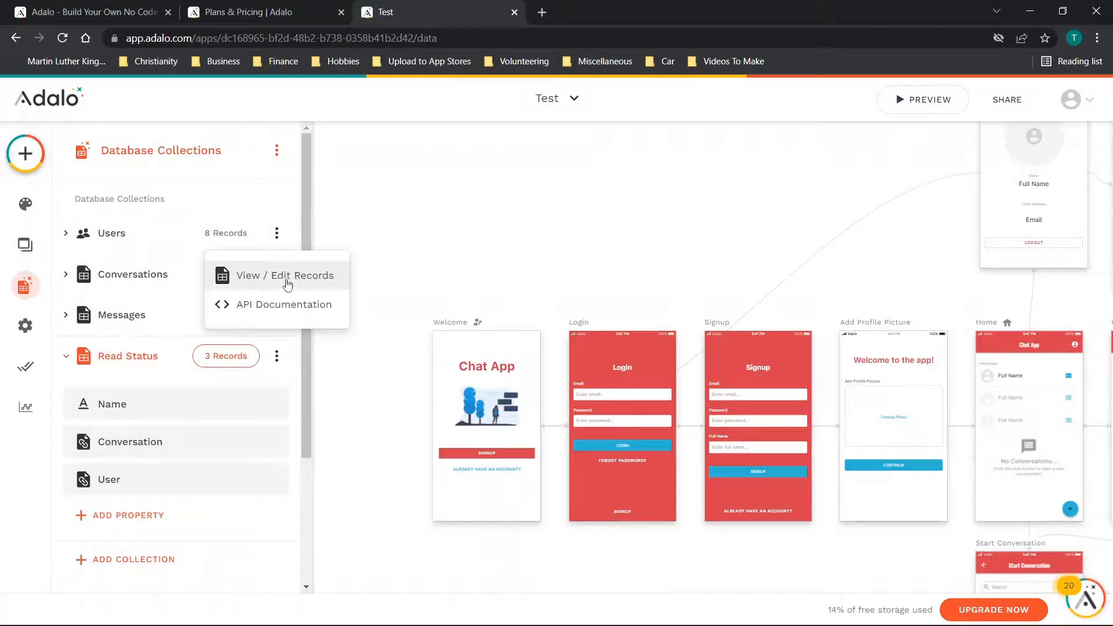
left_click(283, 304)
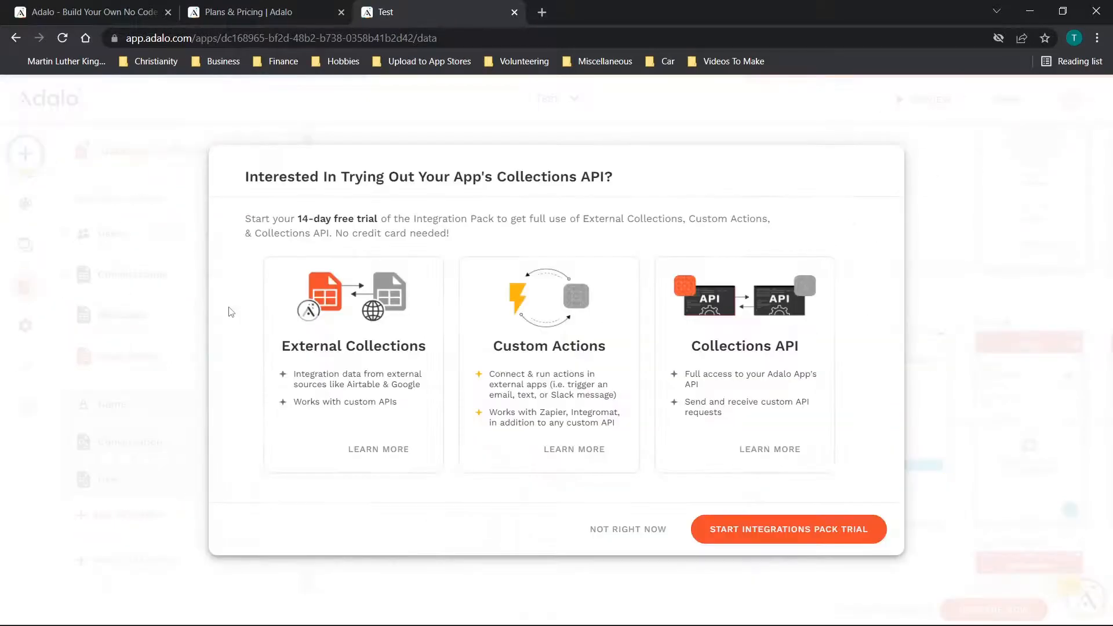
mouse_move(627, 529)
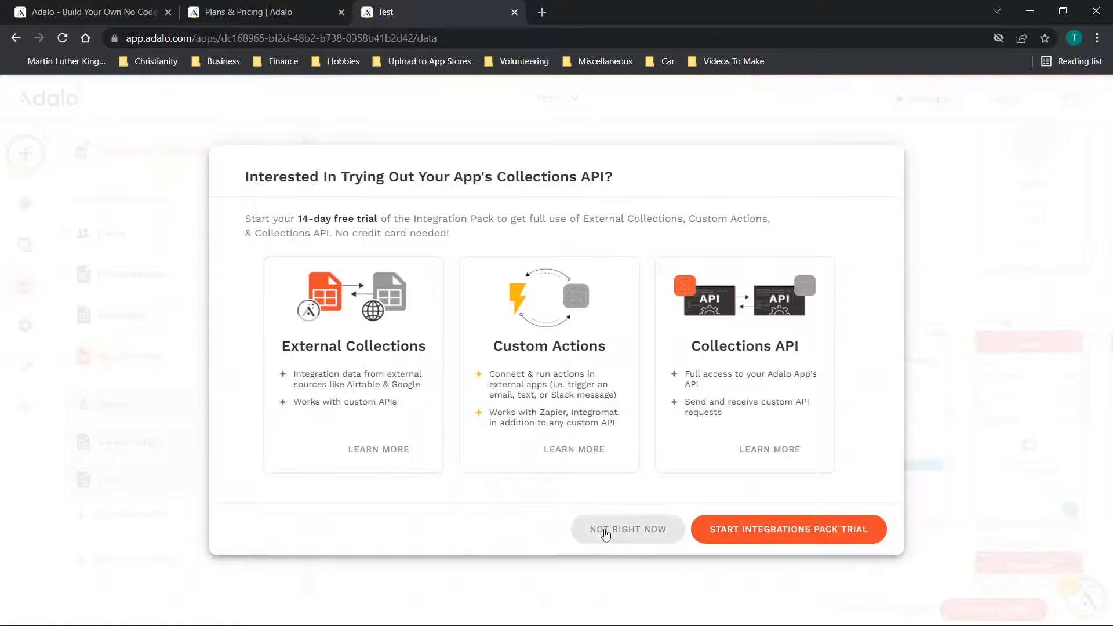
left_click(627, 529)
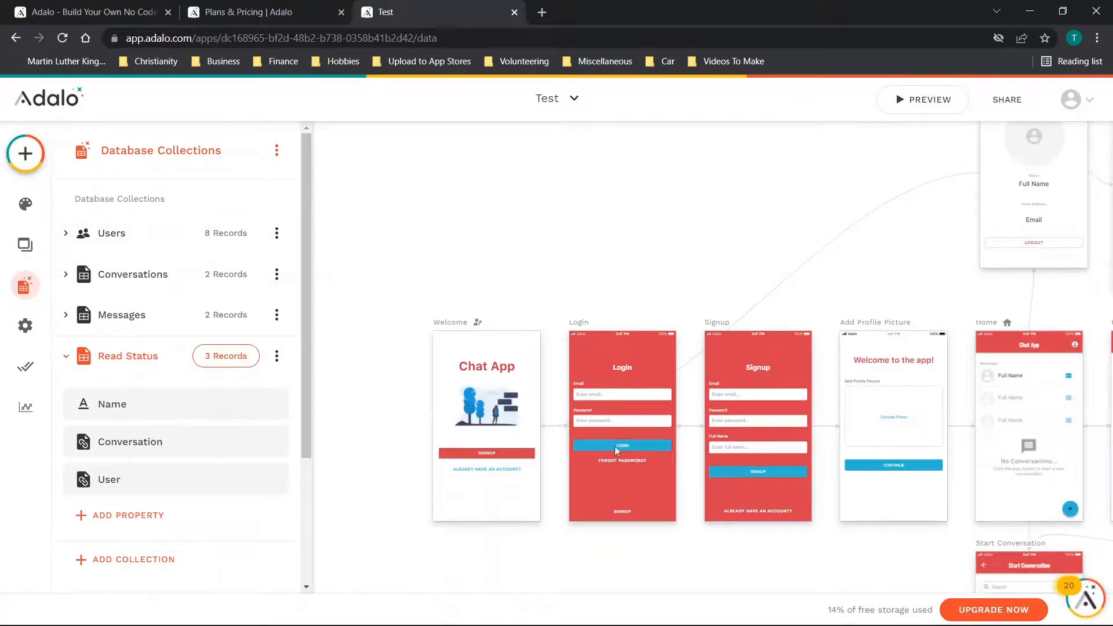
mouse_move(24, 245)
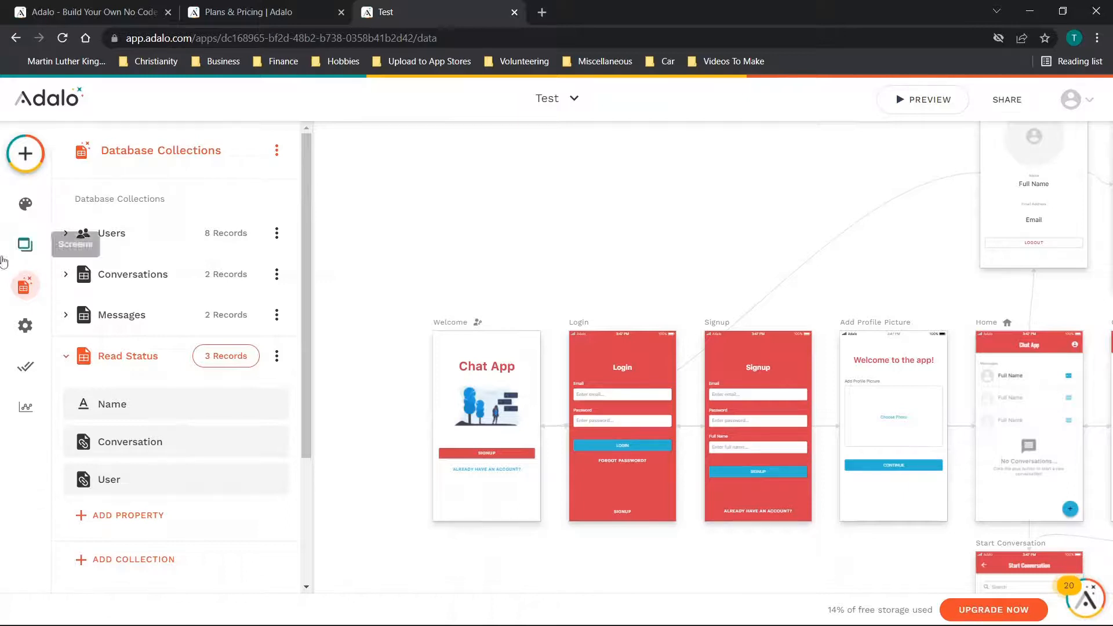
Step: Review the app settings including the screen connection display settings
left_click(24, 324)
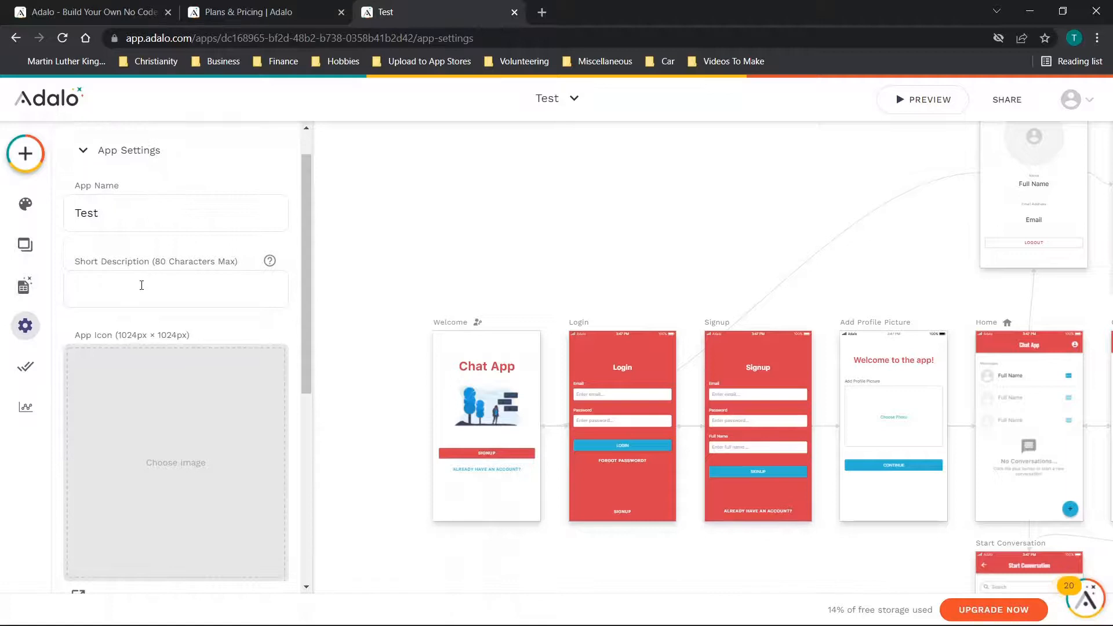
scroll("down", 3)
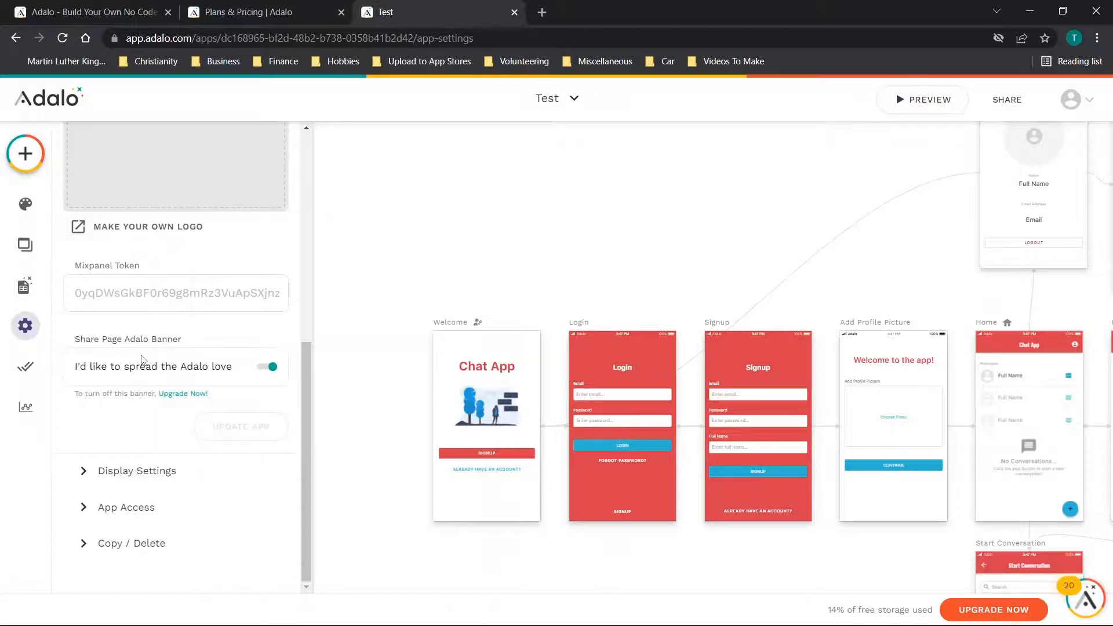
left_click(137, 471)
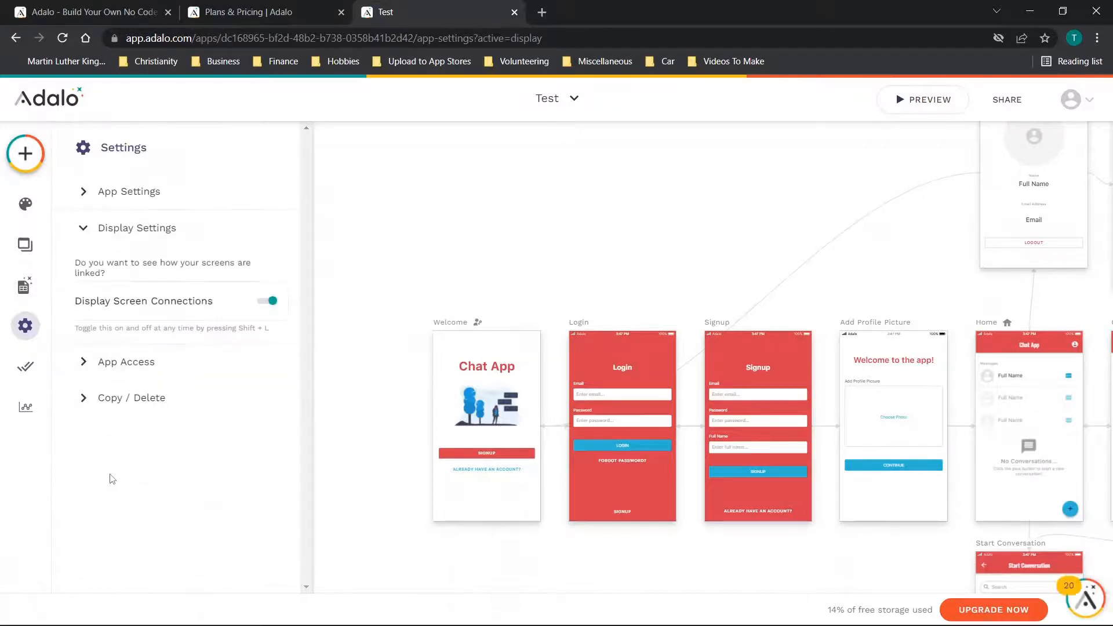
mouse_move(156, 315)
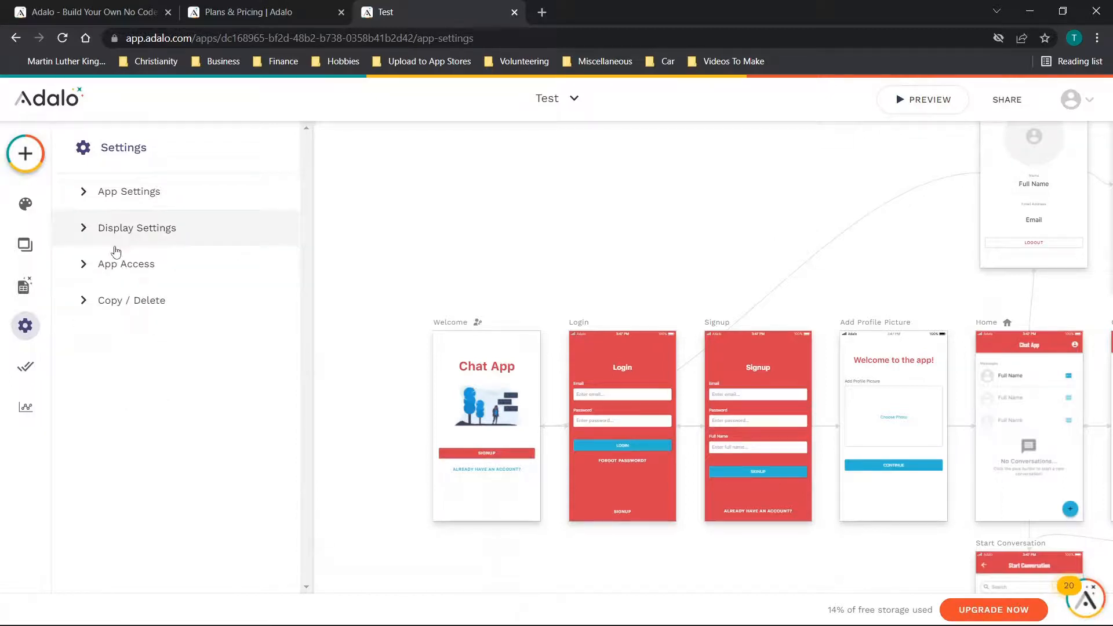
mouse_move(124, 231)
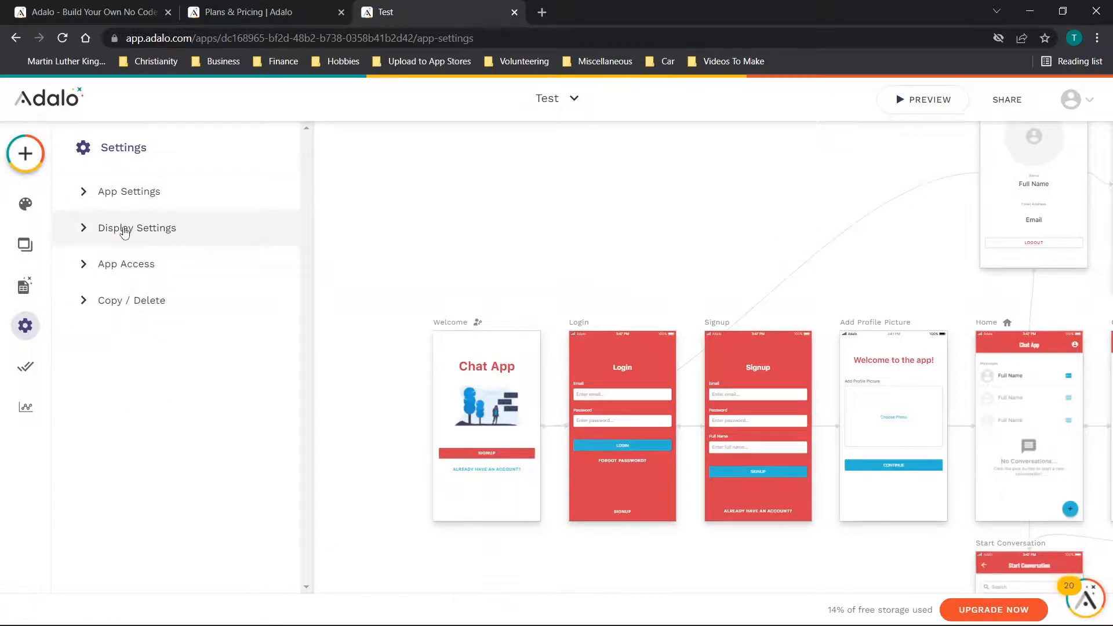
mouse_move(107, 308)
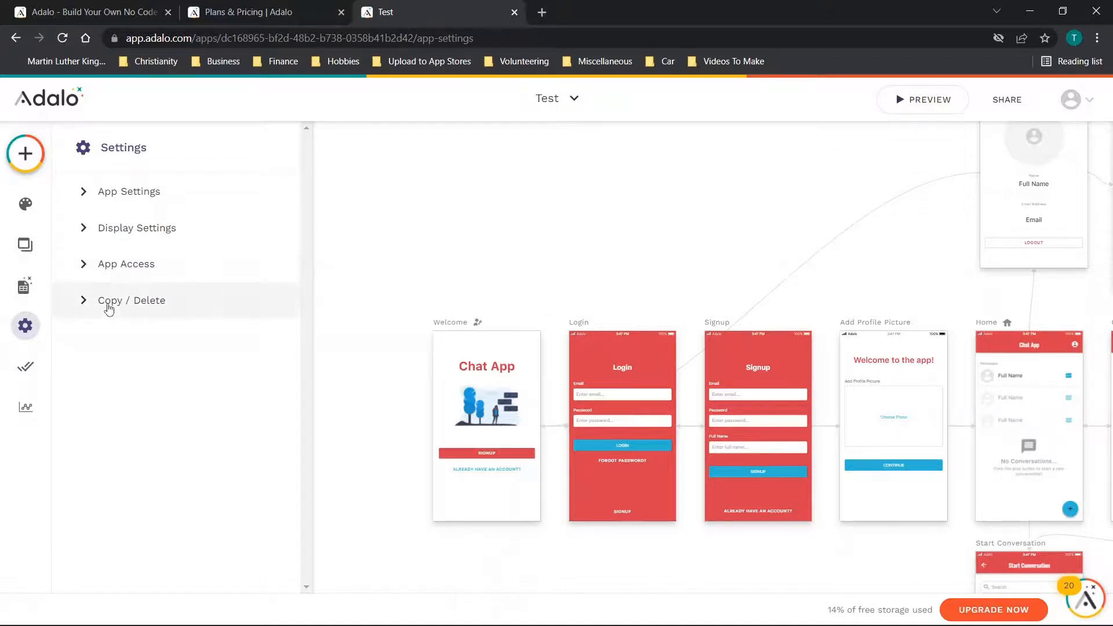
mouse_move(26, 358)
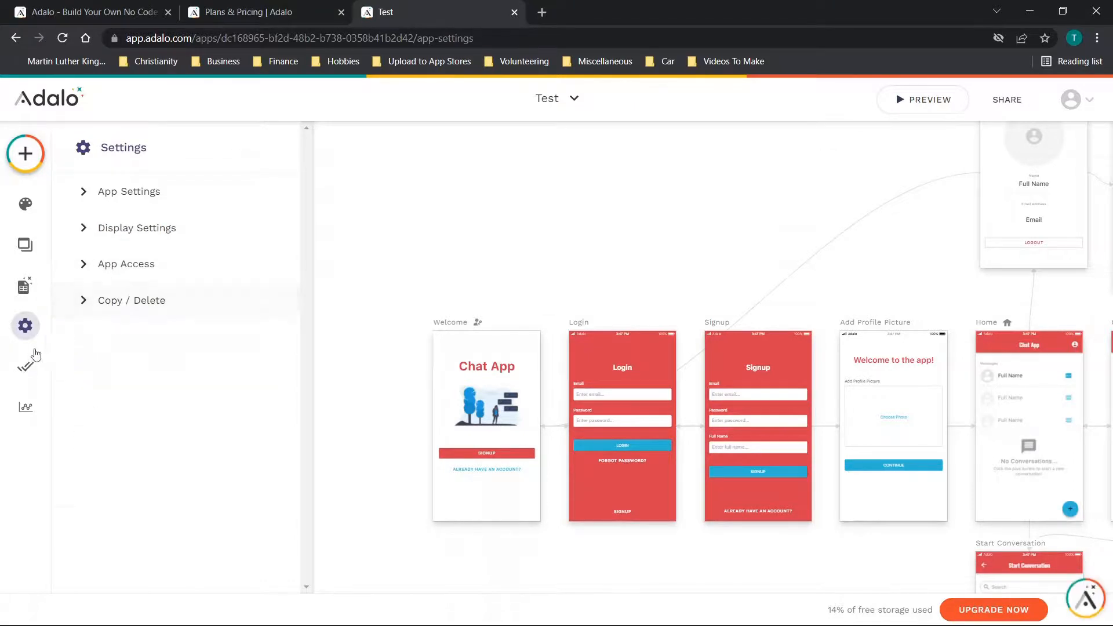
Step: Review iOS and Progressive Web App publishing requirements, then the app's usage analytics
left_click(24, 365)
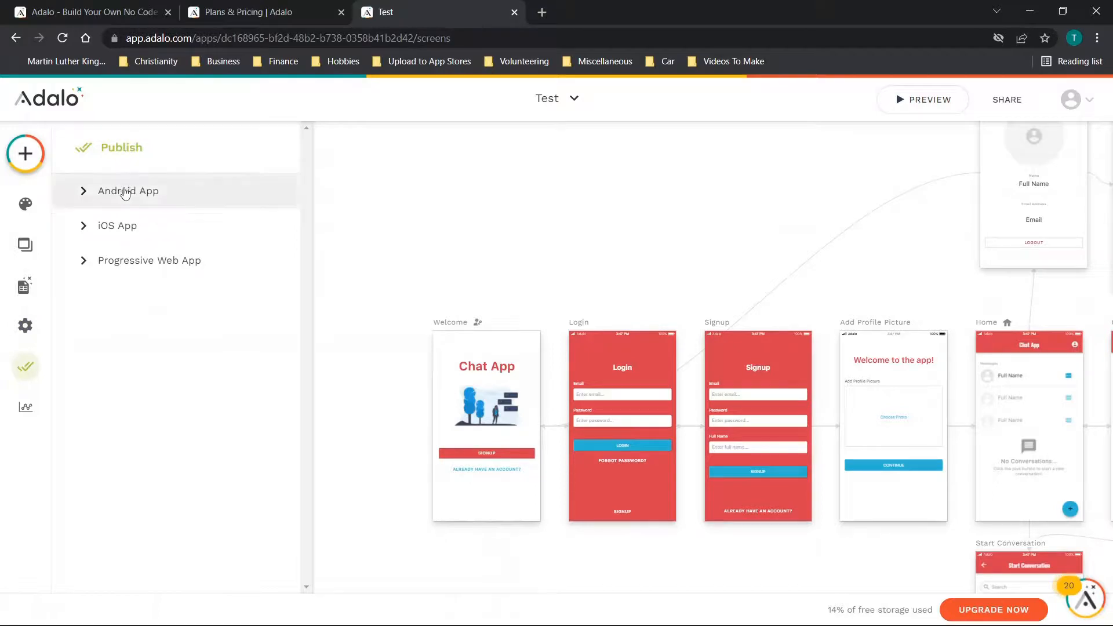
left_click(116, 226)
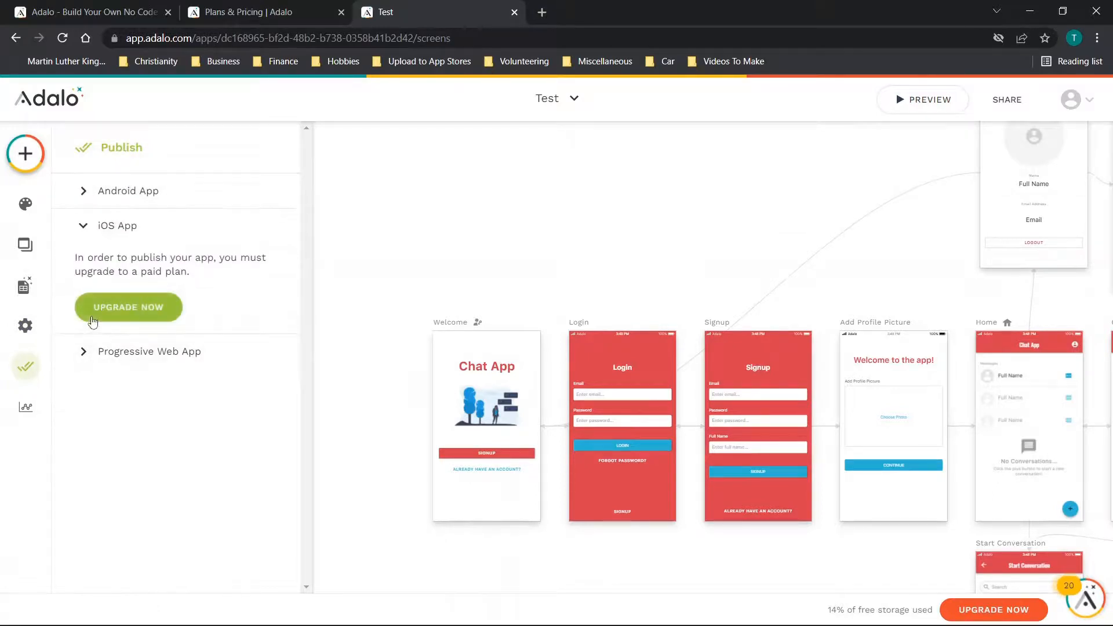
left_click(149, 350)
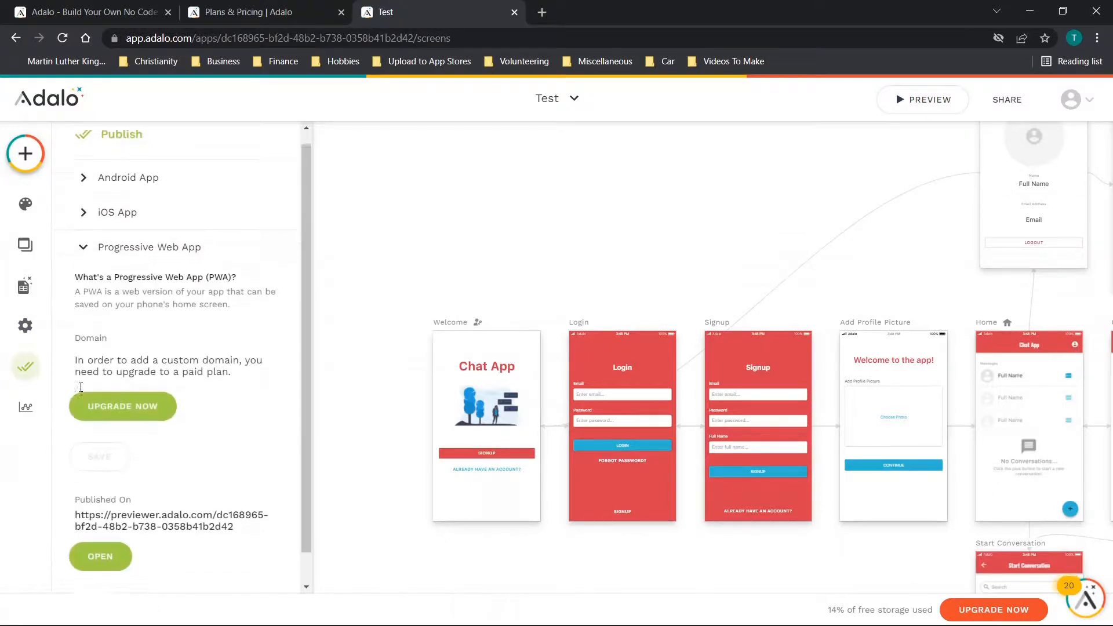
left_click(24, 407)
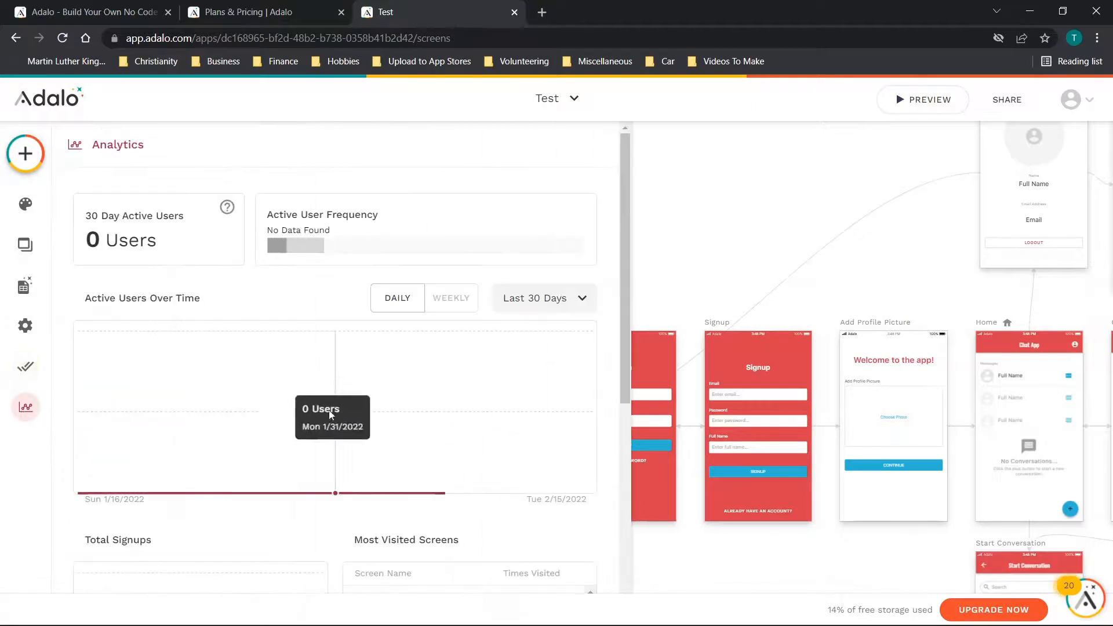
scroll("down", 3)
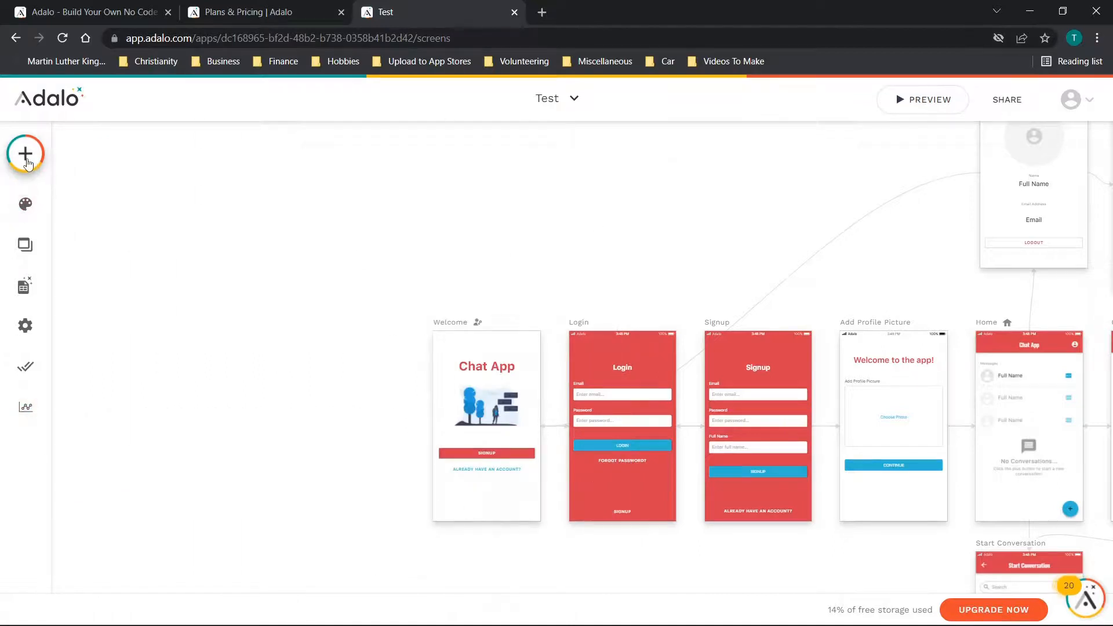
Step: Create a new blank screen named 'Test' from the Add Screen dialog
left_click(26, 154)
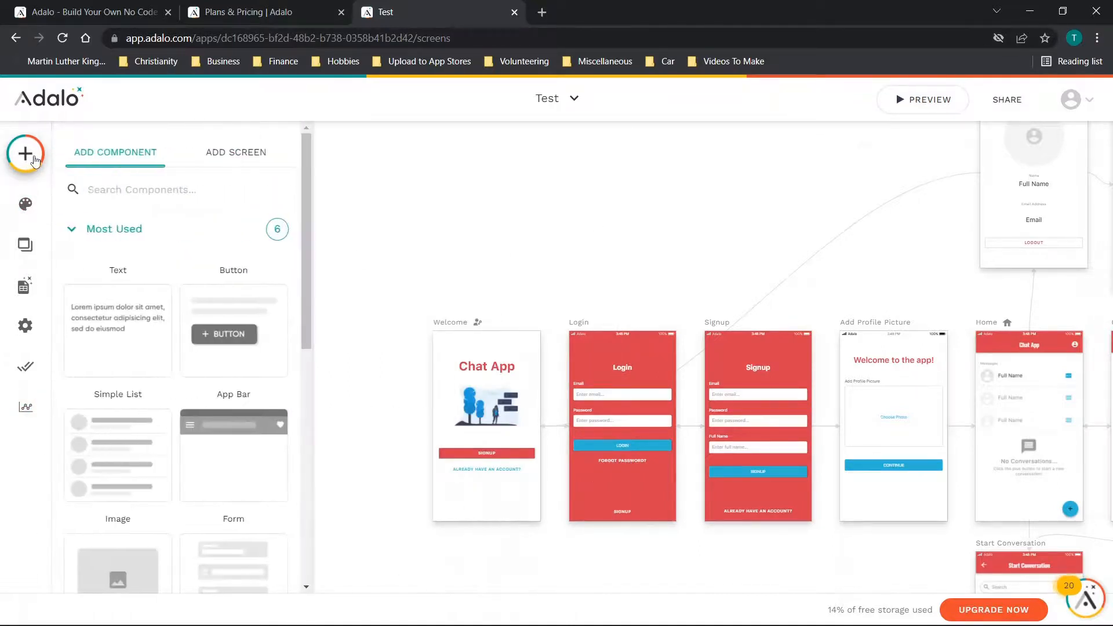
mouse_move(321, 187)
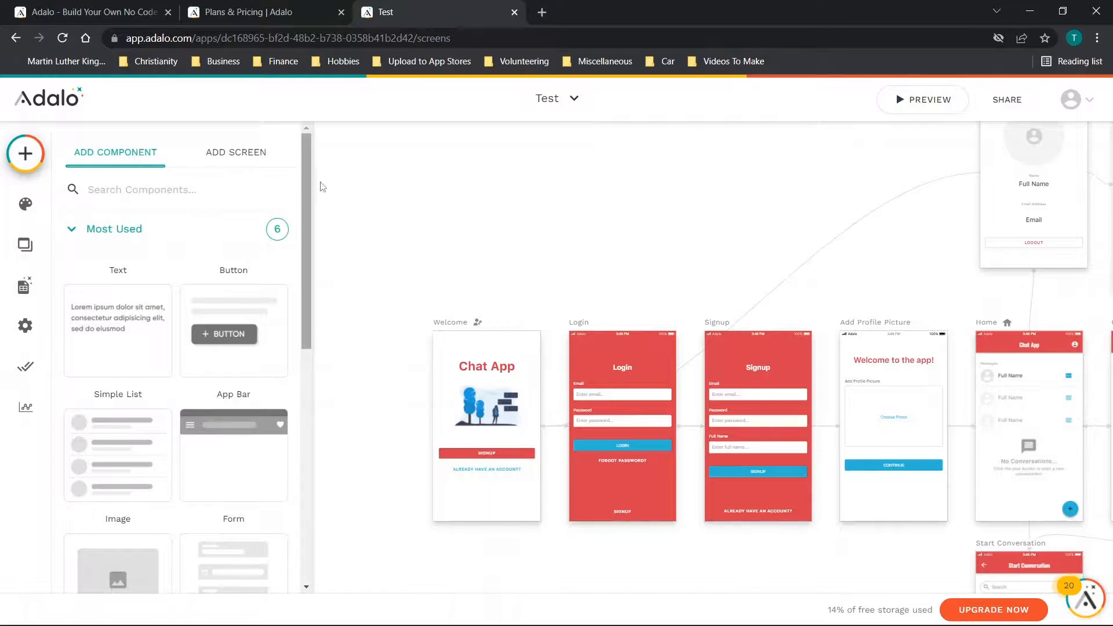
left_click(235, 152)
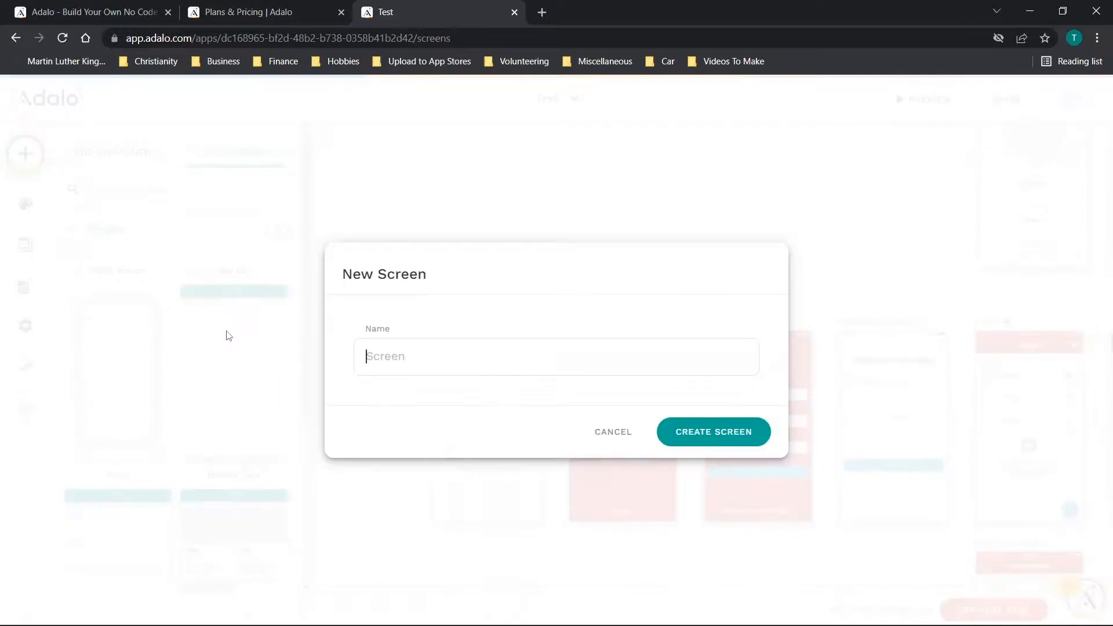
type("TEst")
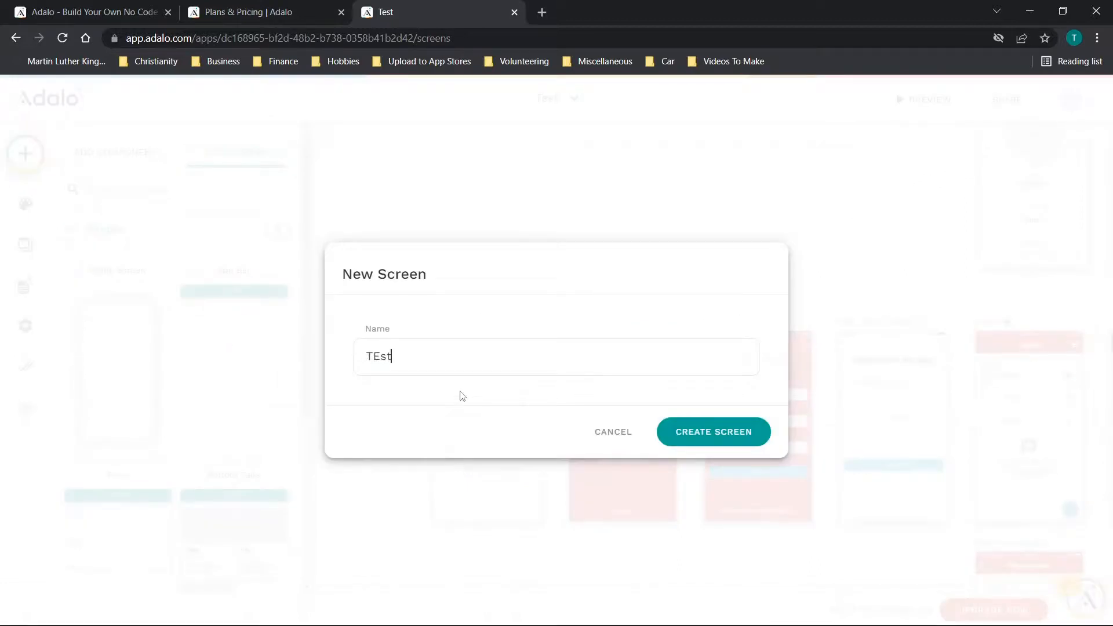
type("Test")
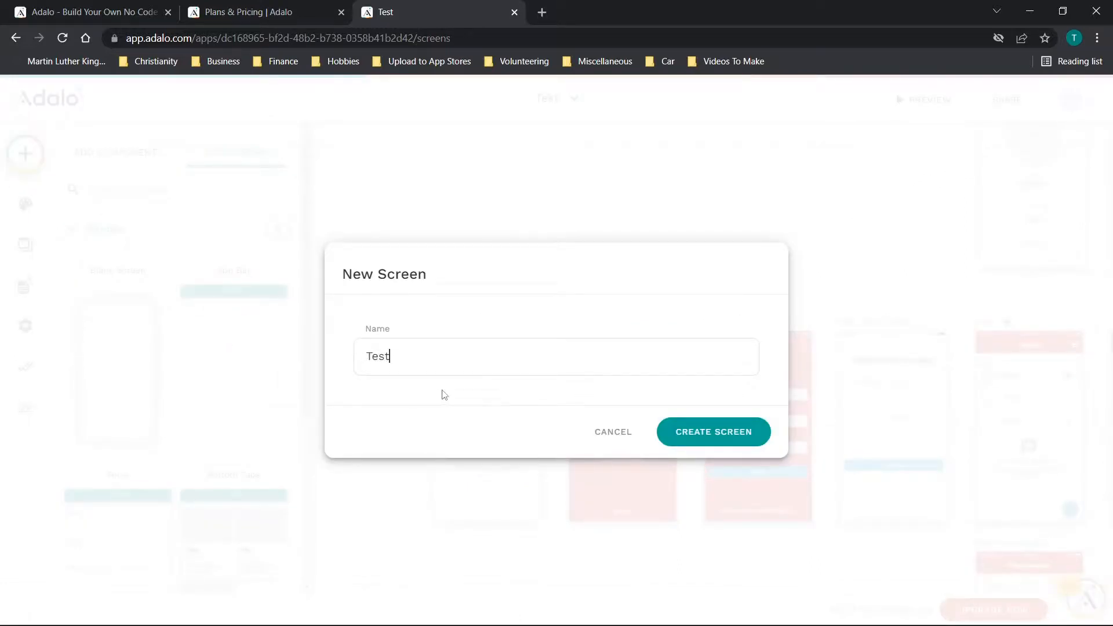
left_click(713, 432)
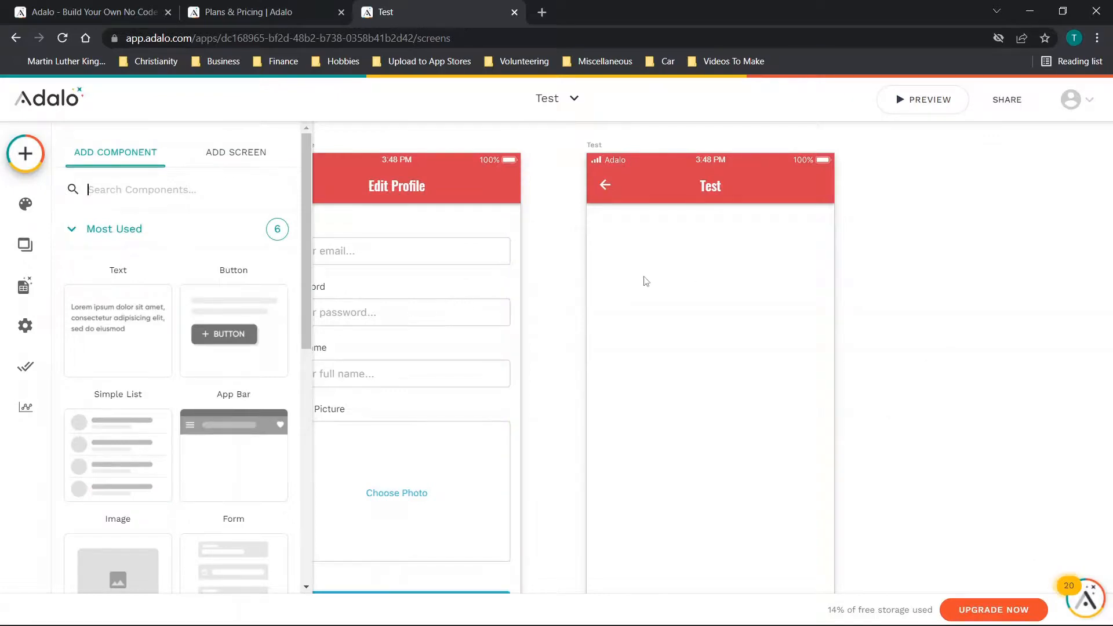
scroll("down", 3)
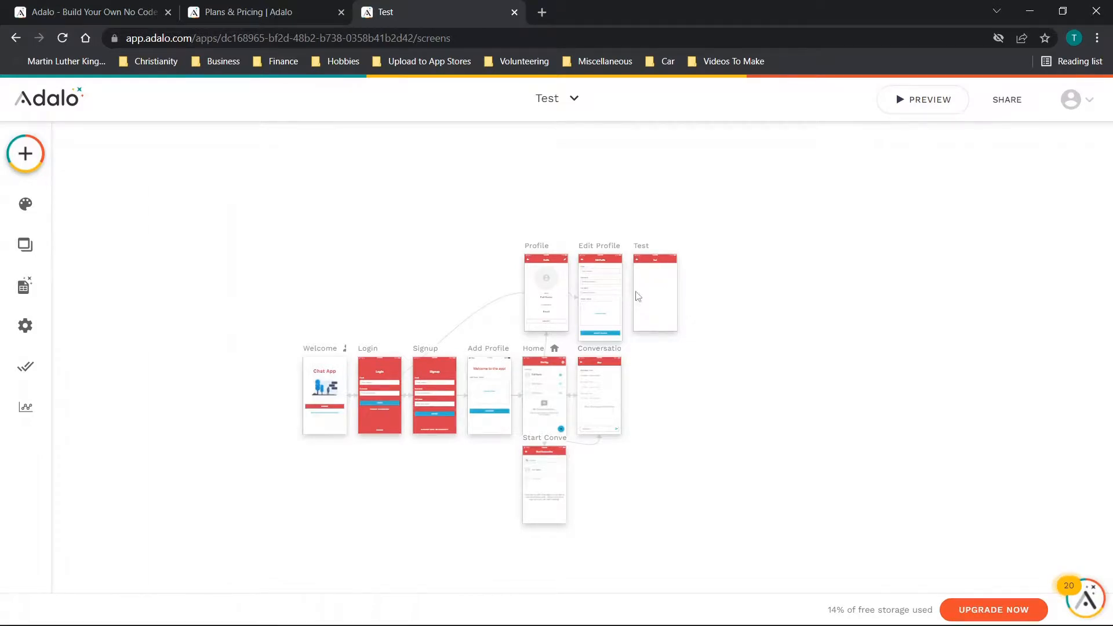
Step: Drop a red Button component onto the Test screen and switch its Uppercase label styling off
left_click(24, 153)
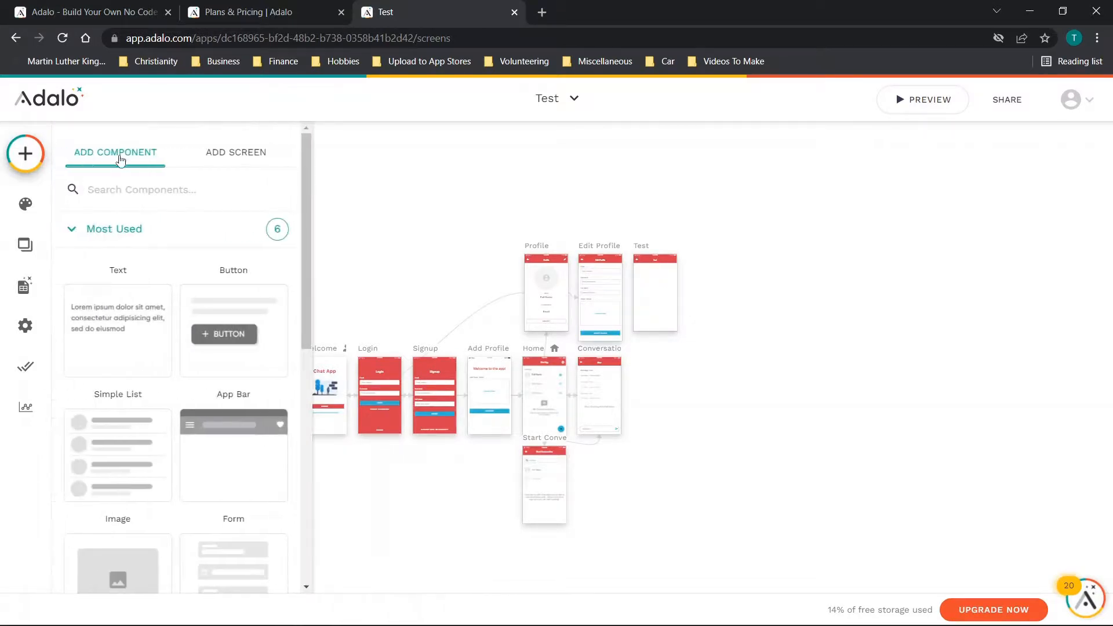
left_click(25, 153)
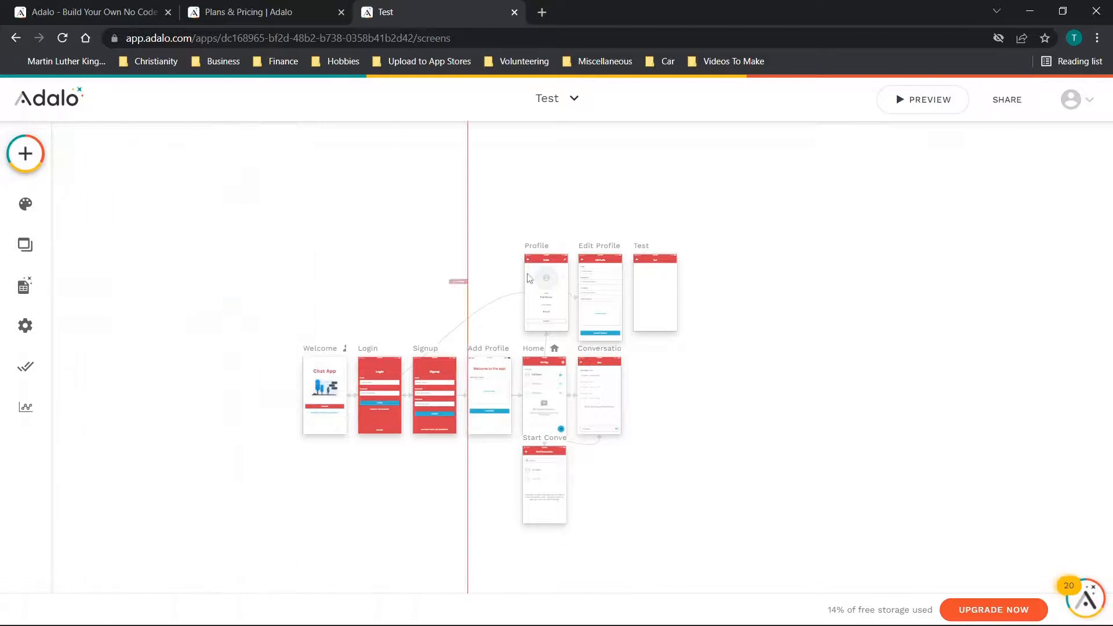
left_click(653, 317)
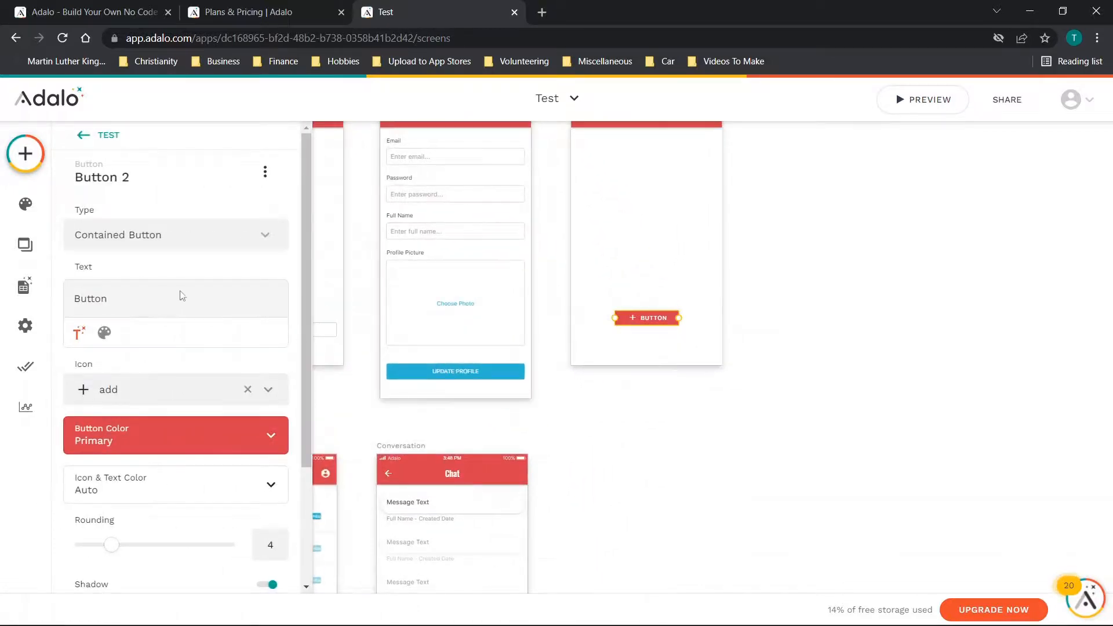
scroll("down", 3)
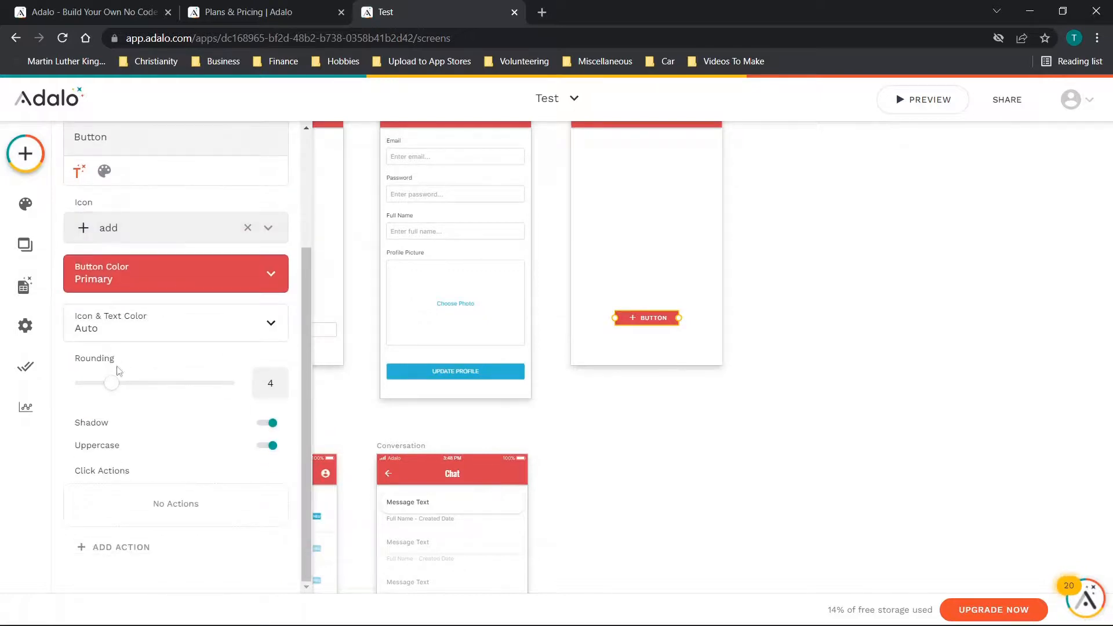
mouse_move(230, 457)
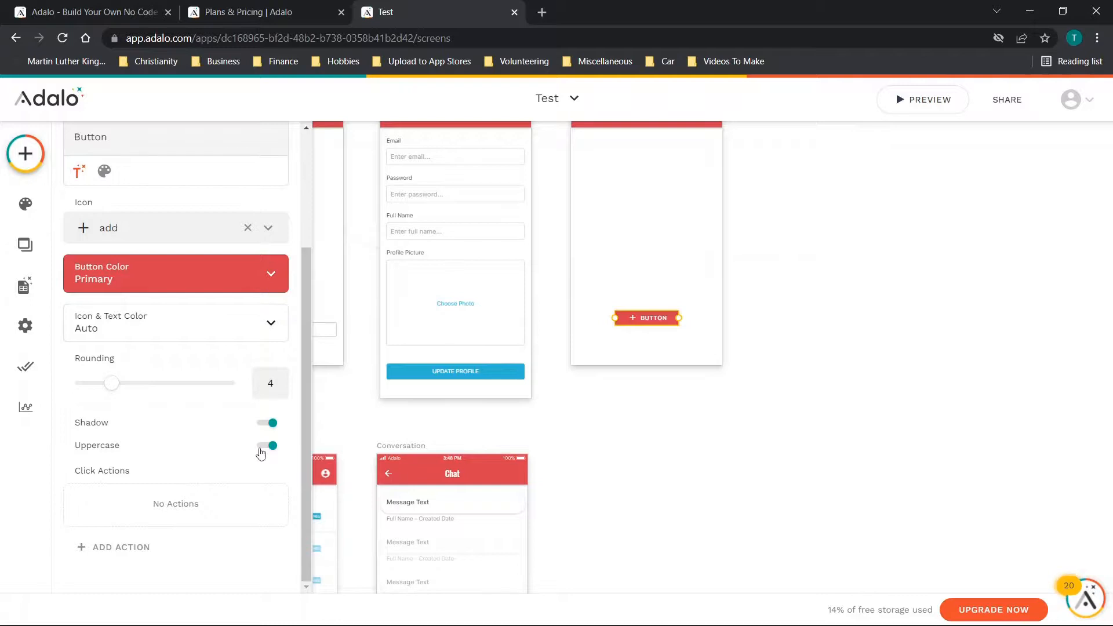
left_click(267, 445)
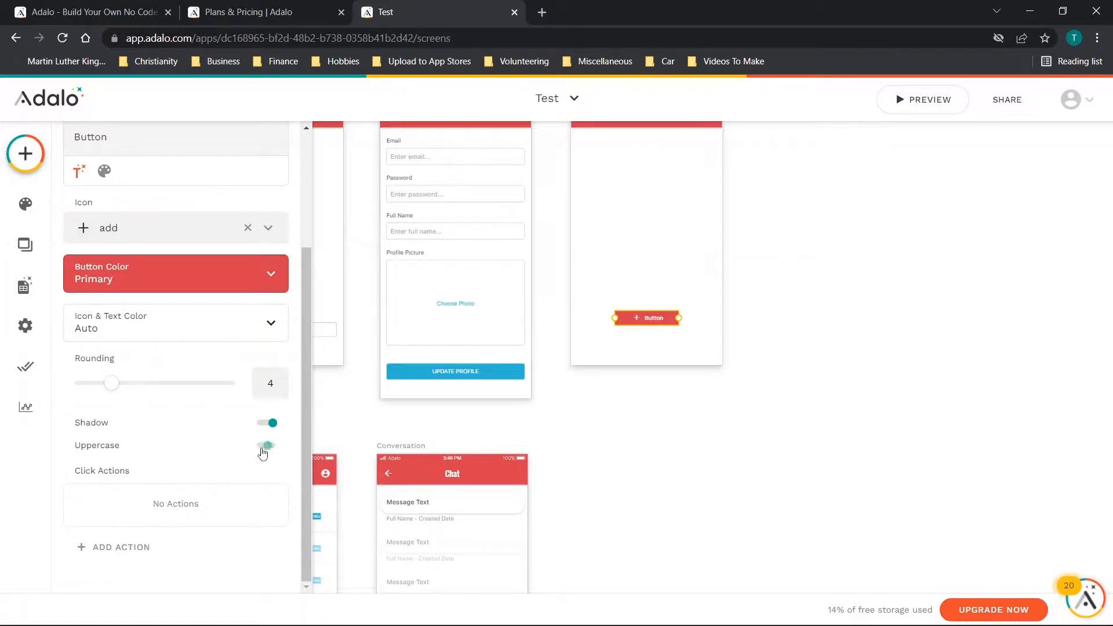
left_click(265, 445)
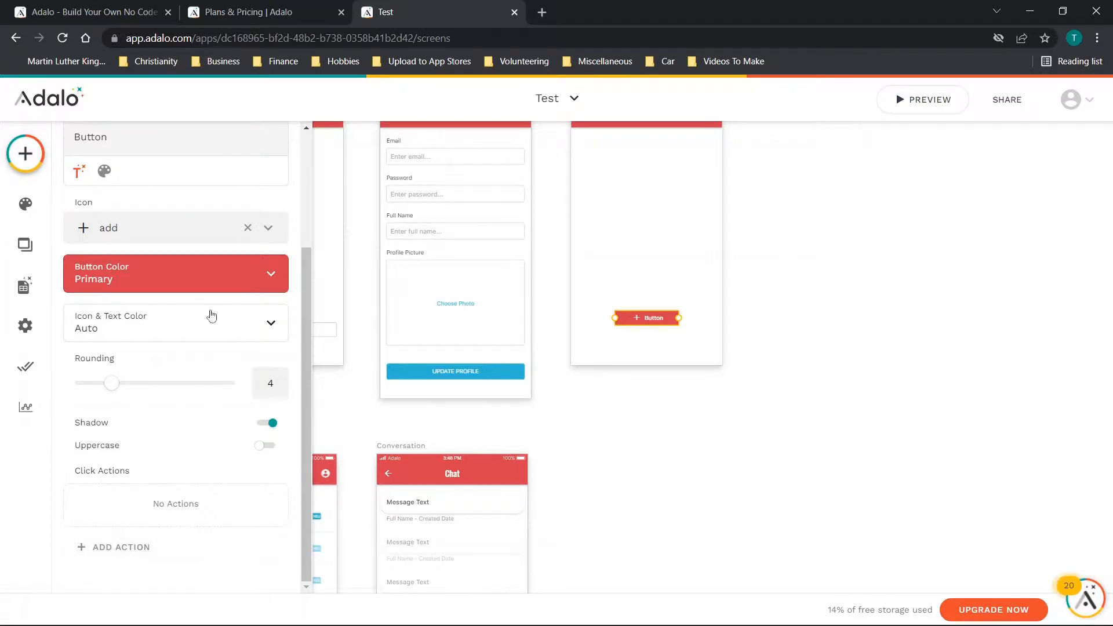
left_click(25, 153)
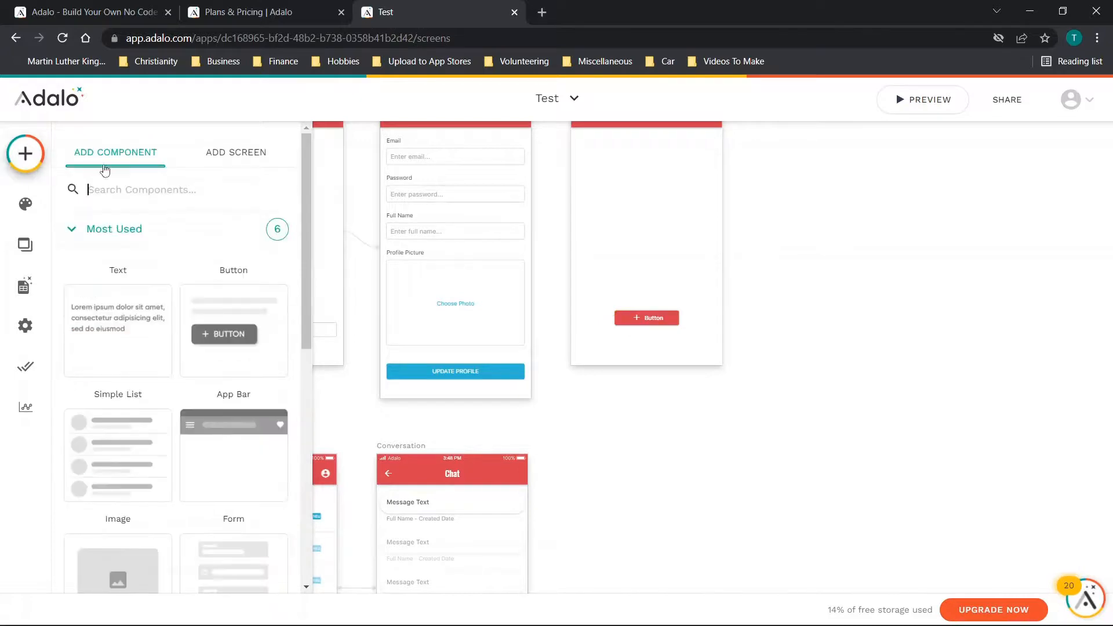
Step: Browse the Add Component panel's Lists and Buttons categories
scroll("down", 3)
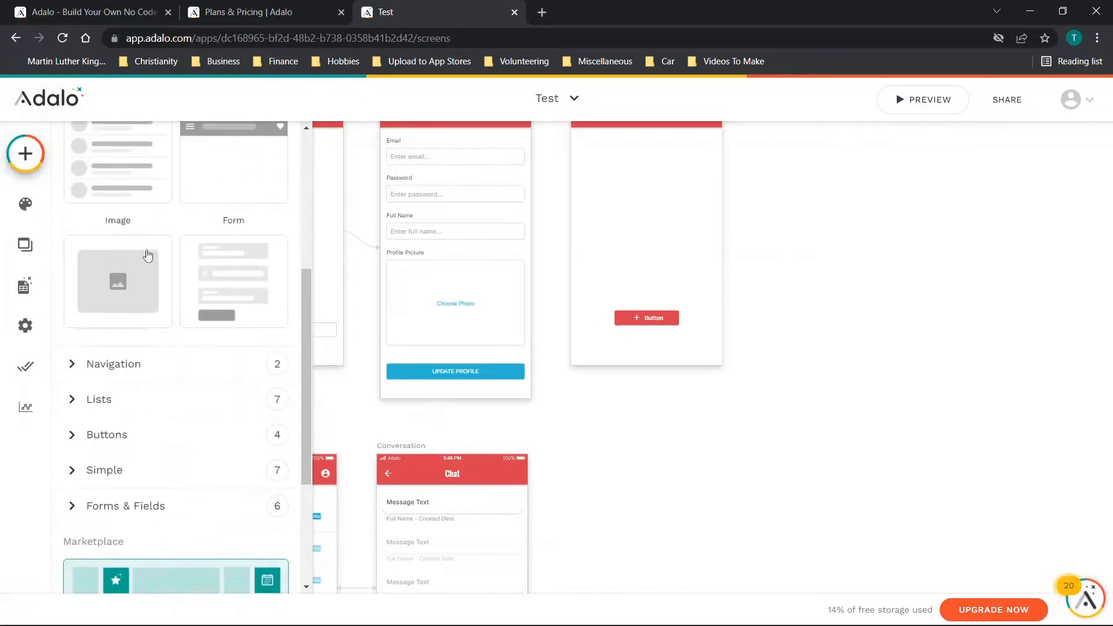
left_click(112, 363)
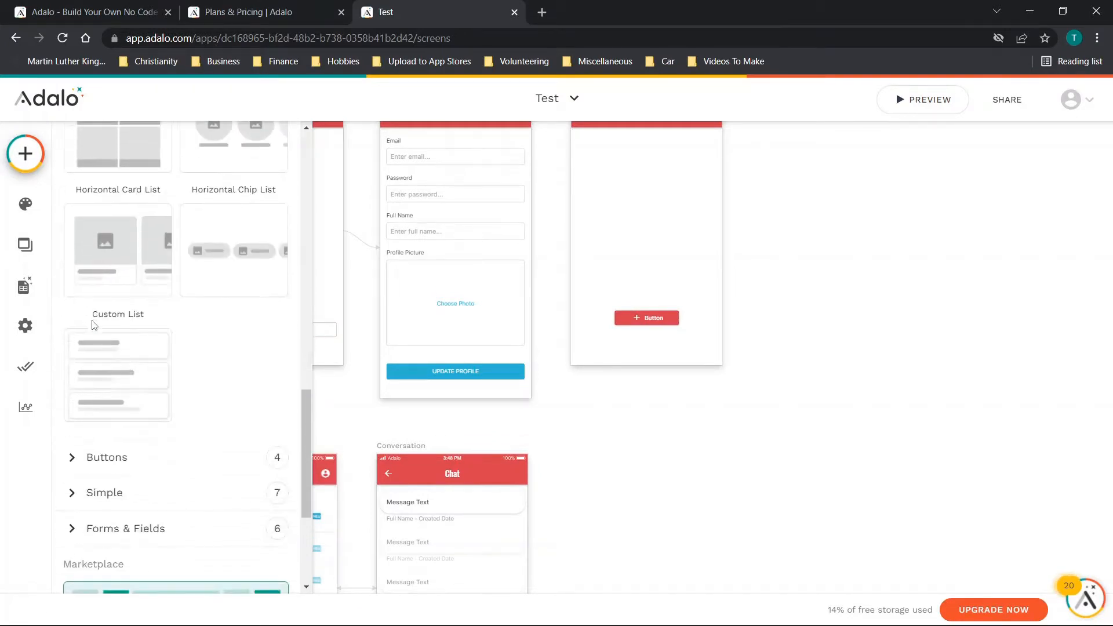
scroll("down", 3)
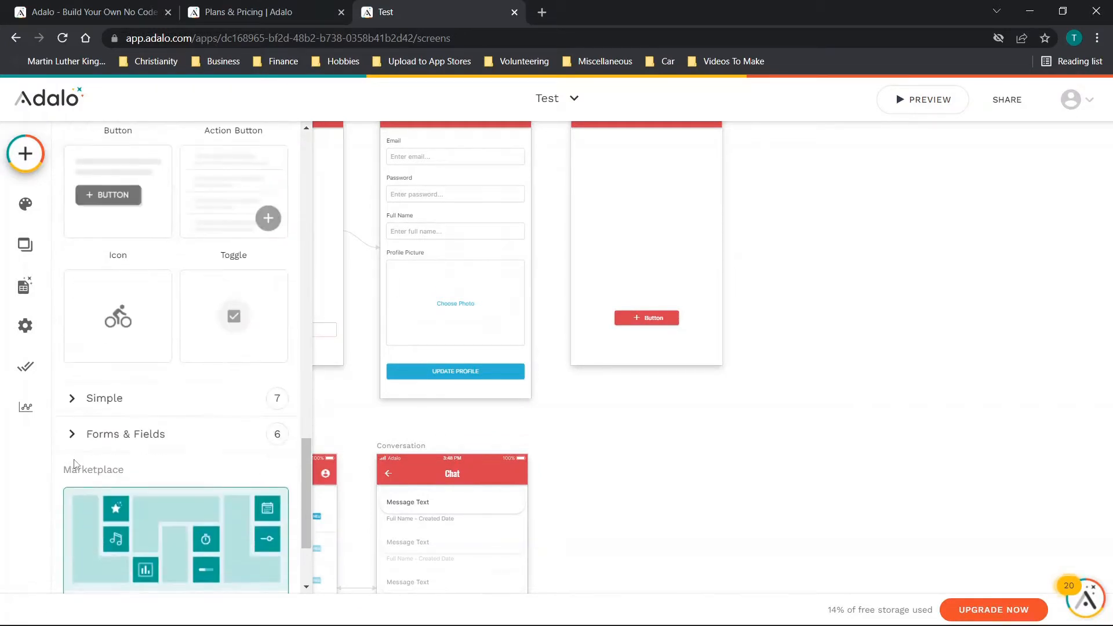
scroll("up", 3)
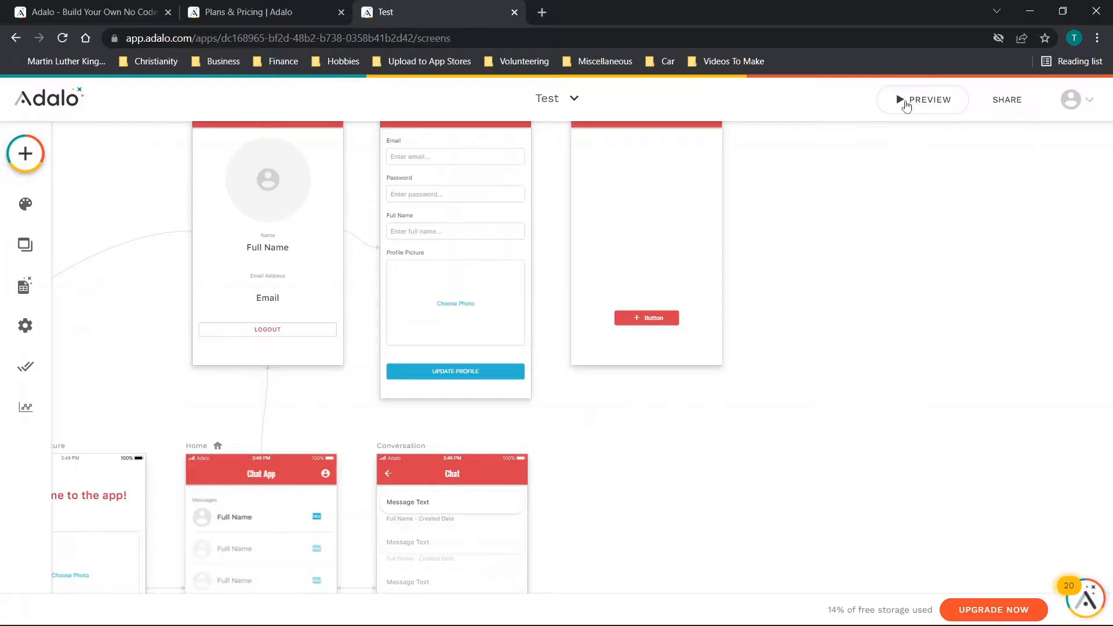
Step: Preview the app at its Signup screen on iPhone 11 Pro Max and Galaxy S20 sizes
left_click(922, 99)
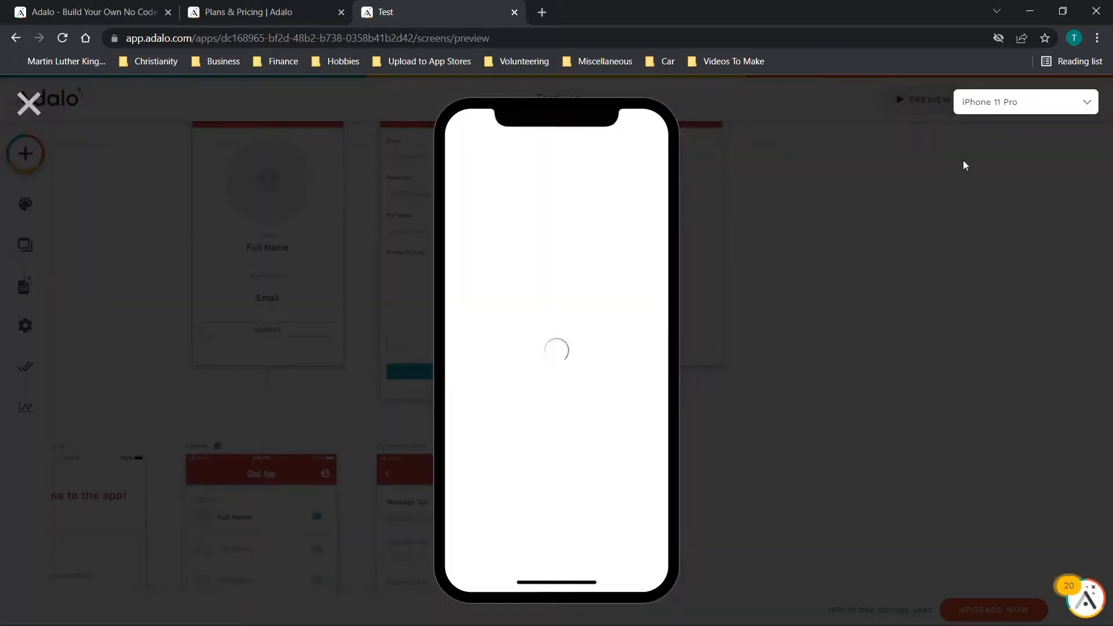
mouse_move(474, 358)
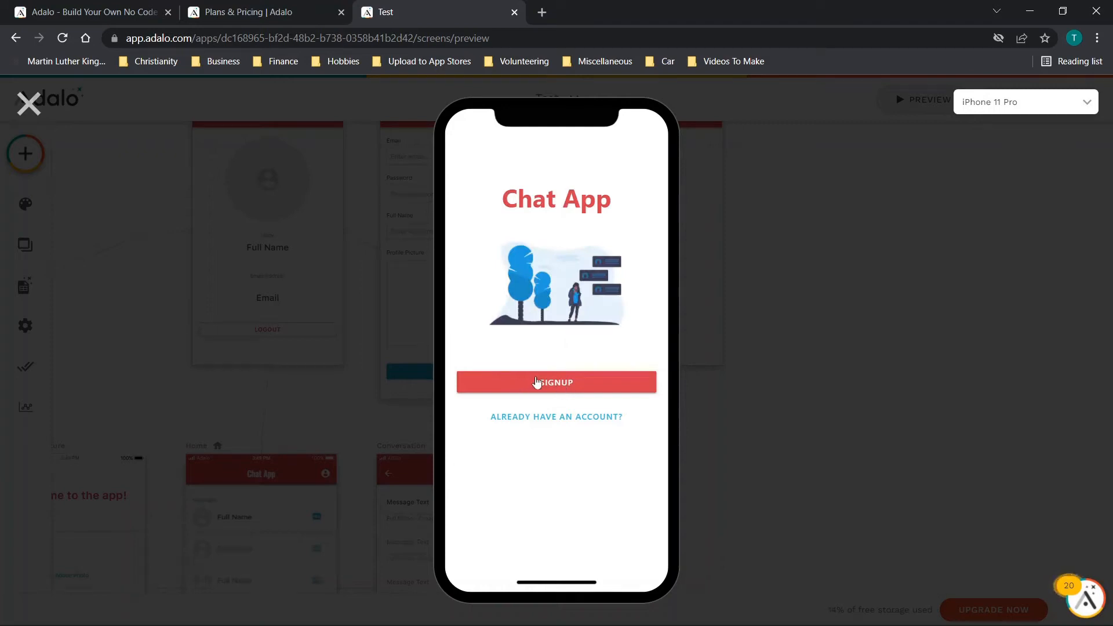
left_click(556, 381)
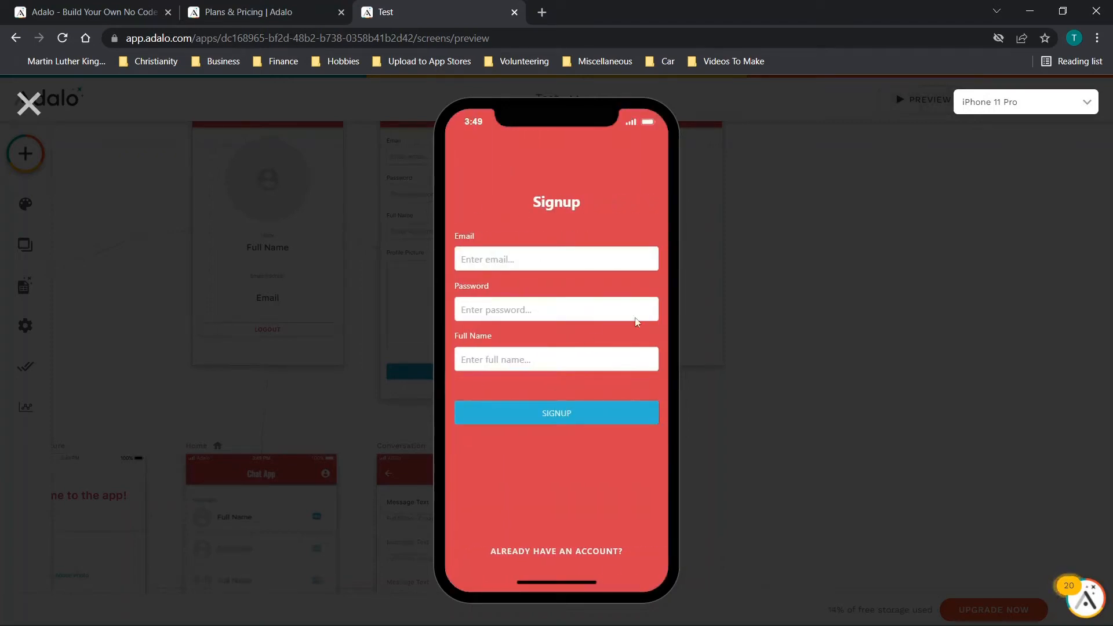
mouse_move(871, 205)
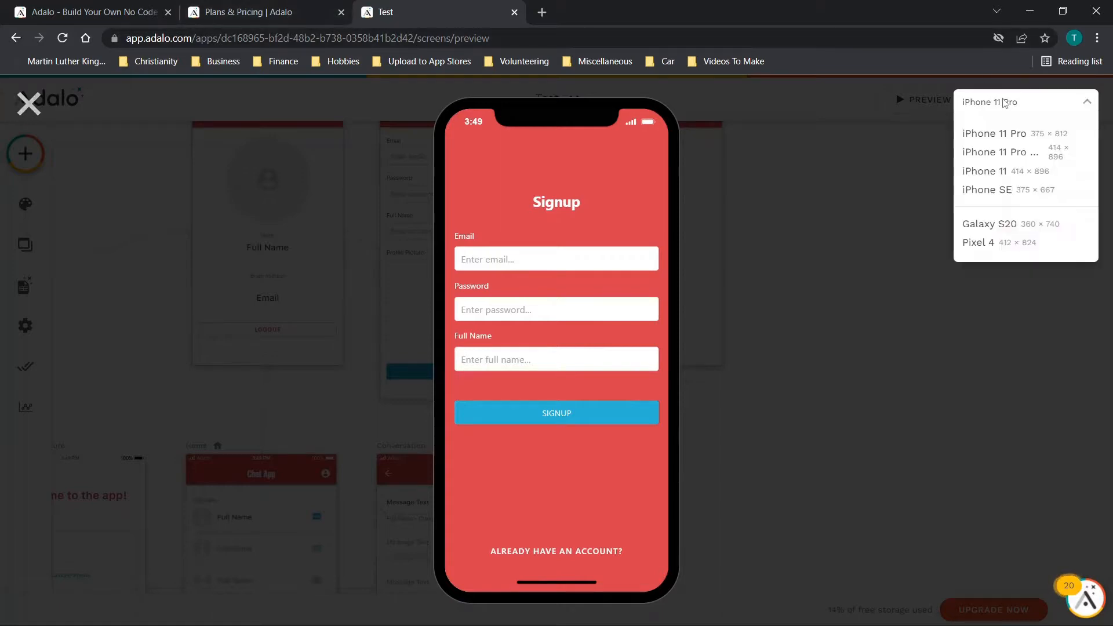
left_click(1001, 152)
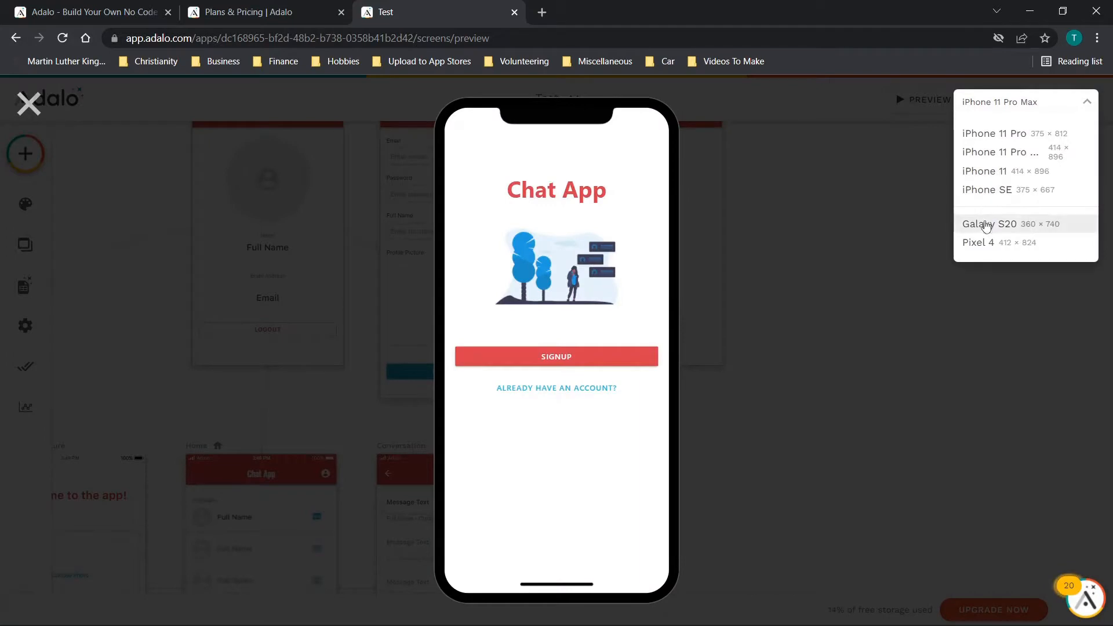
left_click(987, 224)
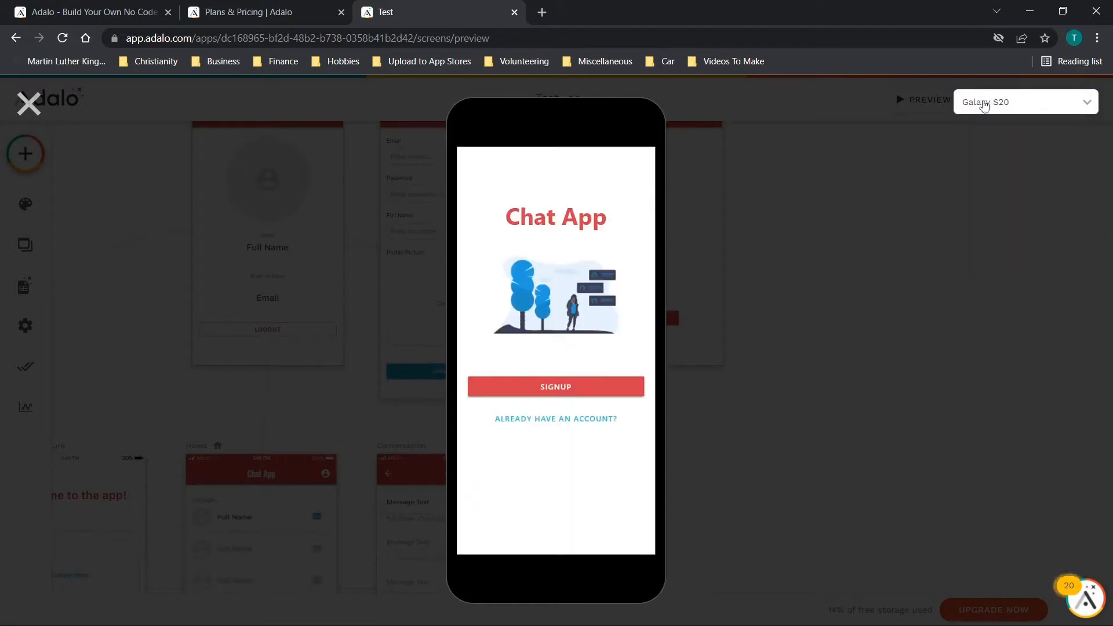
left_click(27, 103)
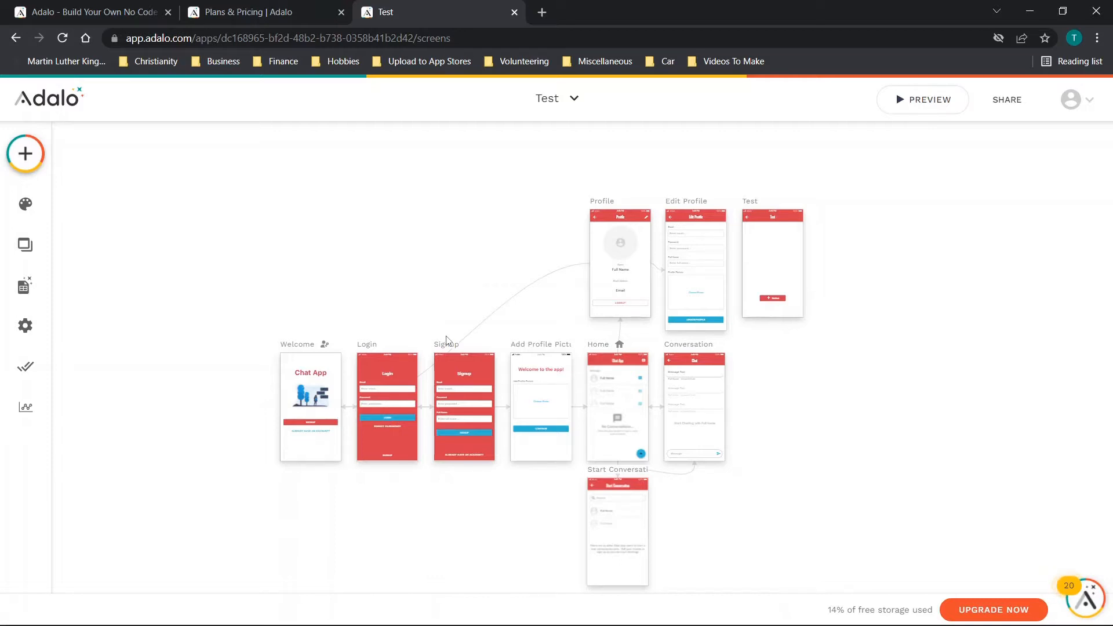
mouse_move(444, 258)
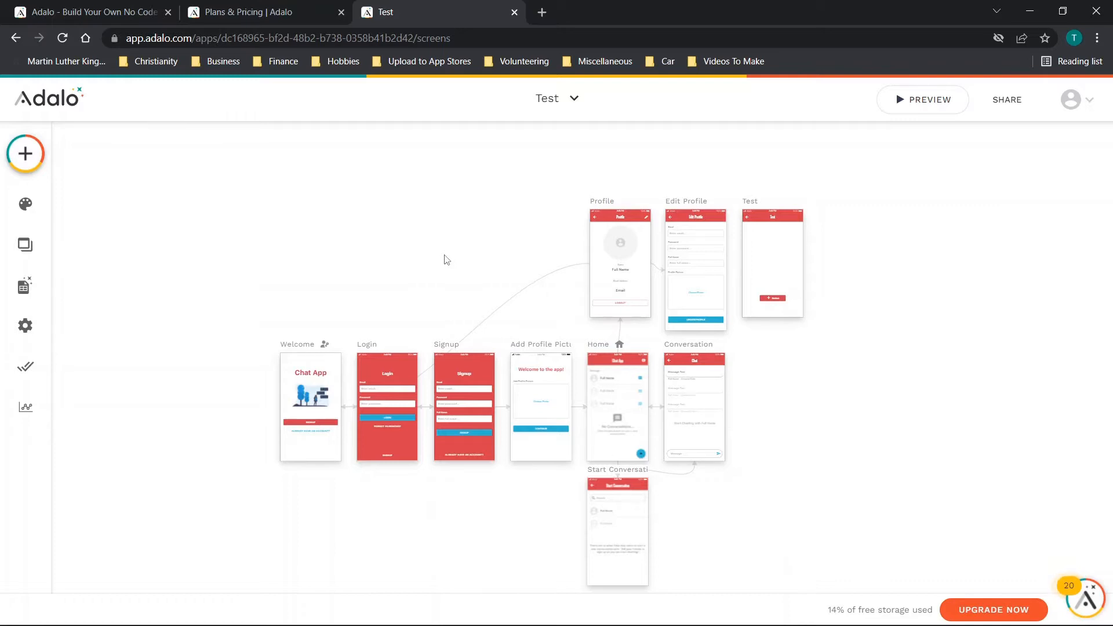
Step: Select the Test screen's red button to show its Button 2 settings with add icon and primary colour
scroll("up", 3)
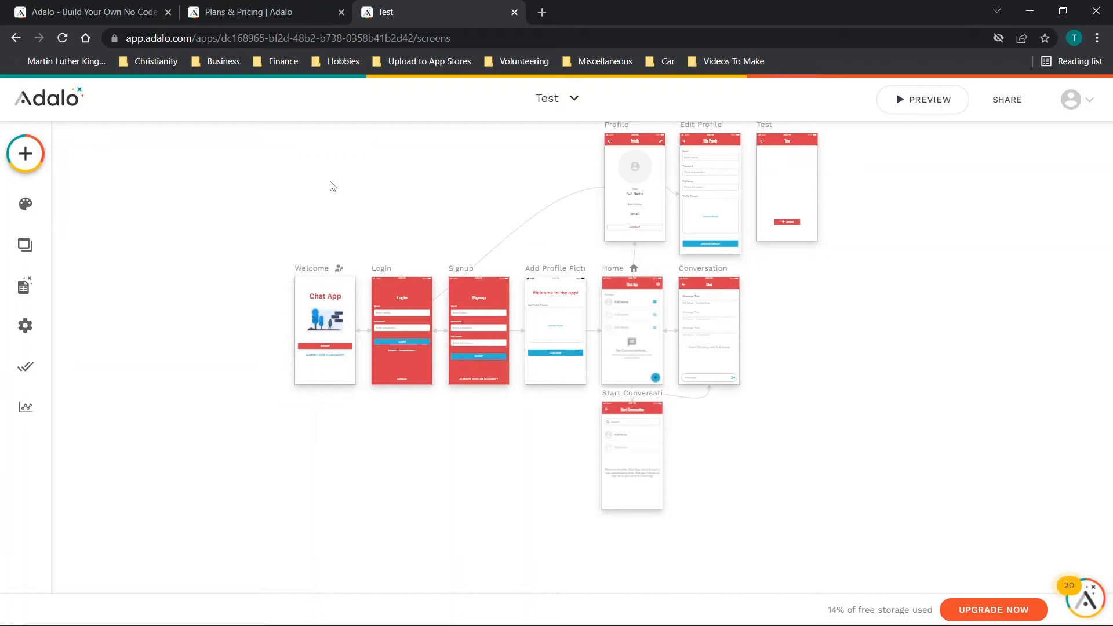
mouse_move(872, 298)
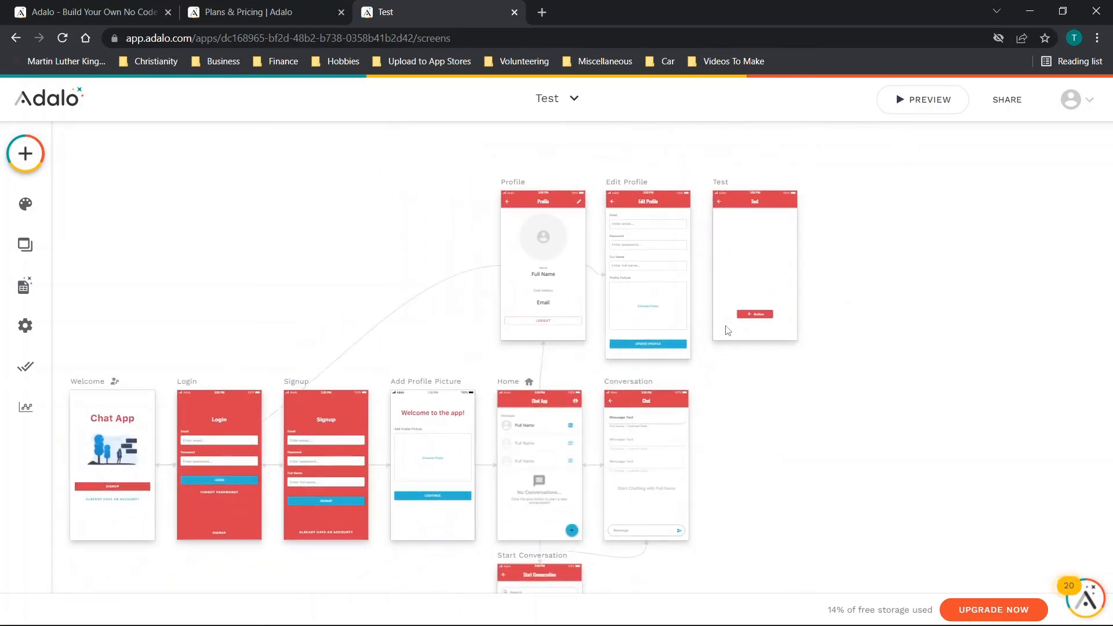
left_click(755, 315)
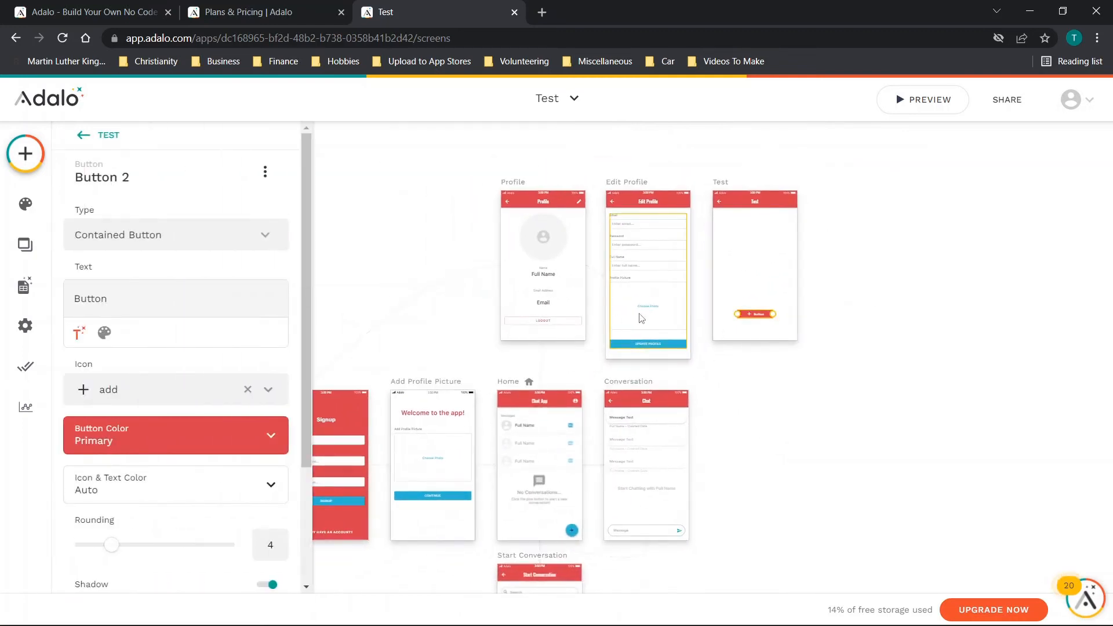